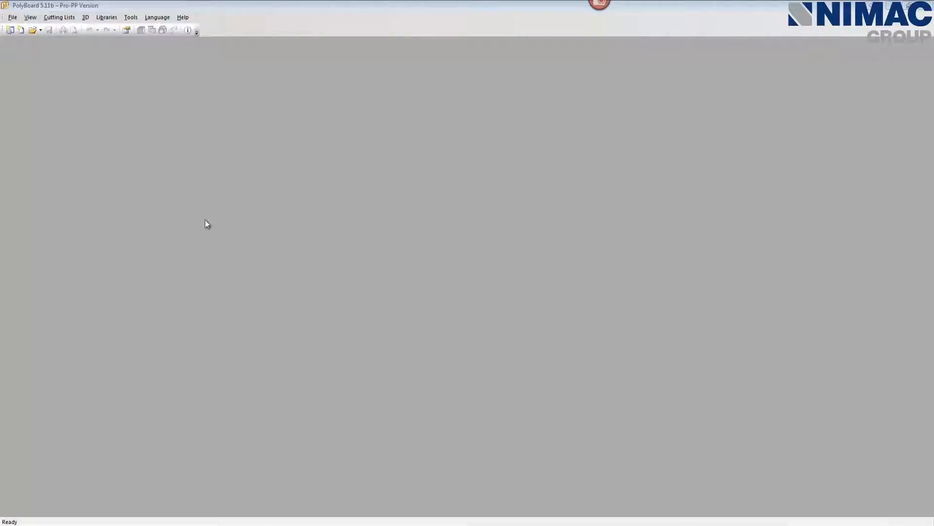
pyautogui.moveTo(34, 31)
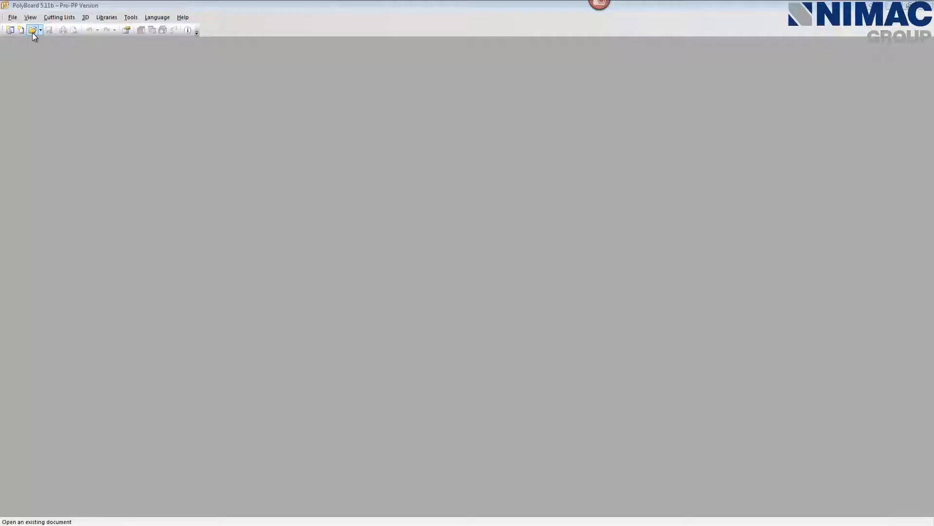
# Open the 'quickstart-living room' example cabinet from the Quick start living room\en folder.
pyautogui.click(32, 30)
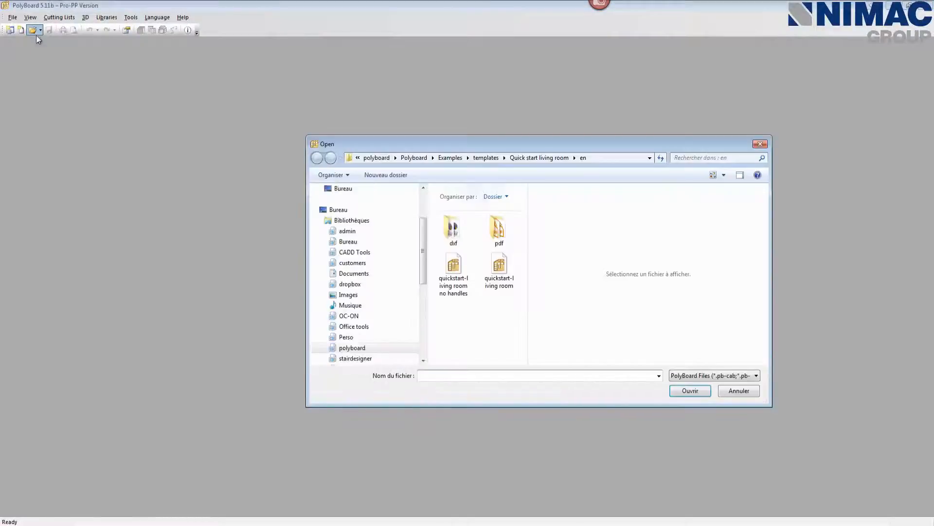
pyautogui.moveTo(499, 266)
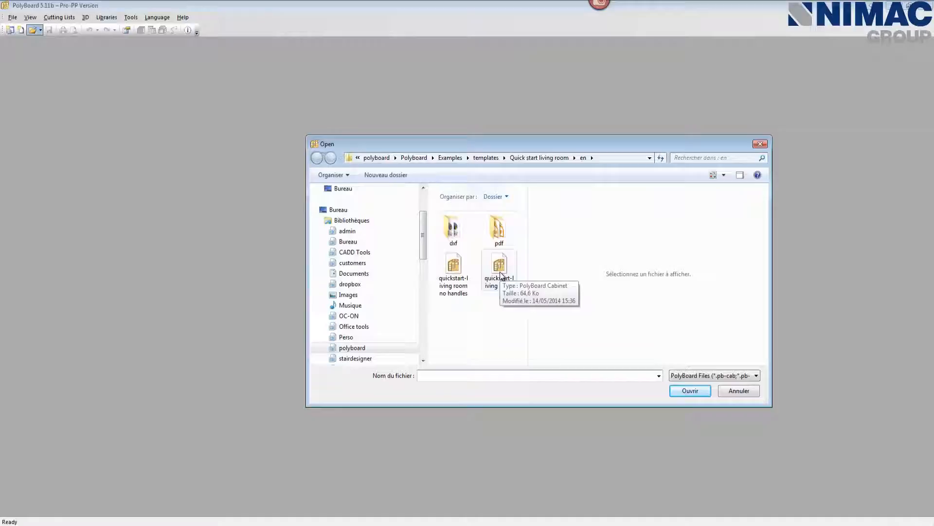
pyautogui.click(500, 266)
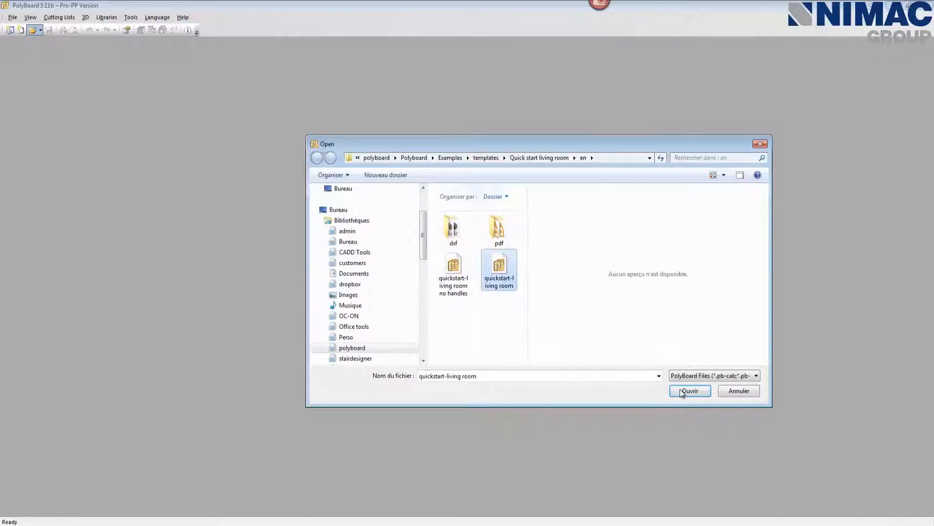
pyautogui.click(690, 391)
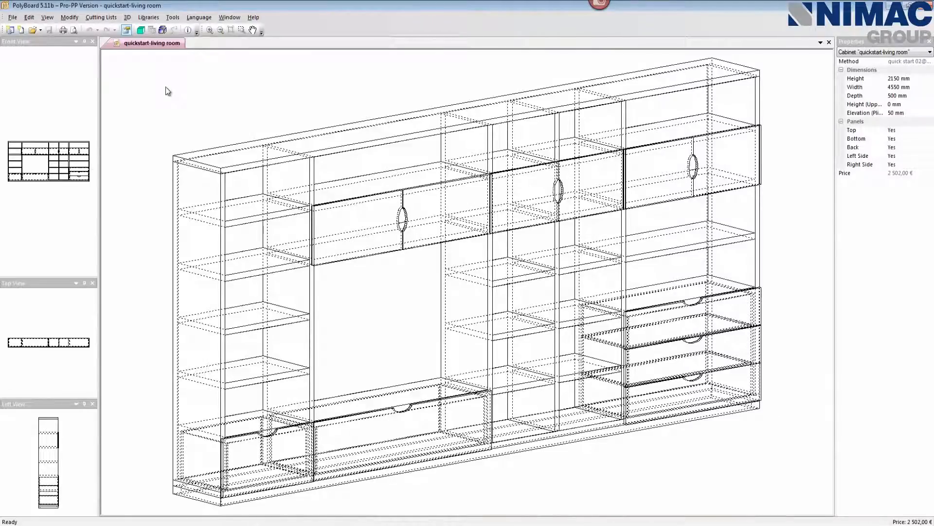
# Adjust the View Angle and make it the default view for new cabinets as well.
pyautogui.rightClick(168, 90)
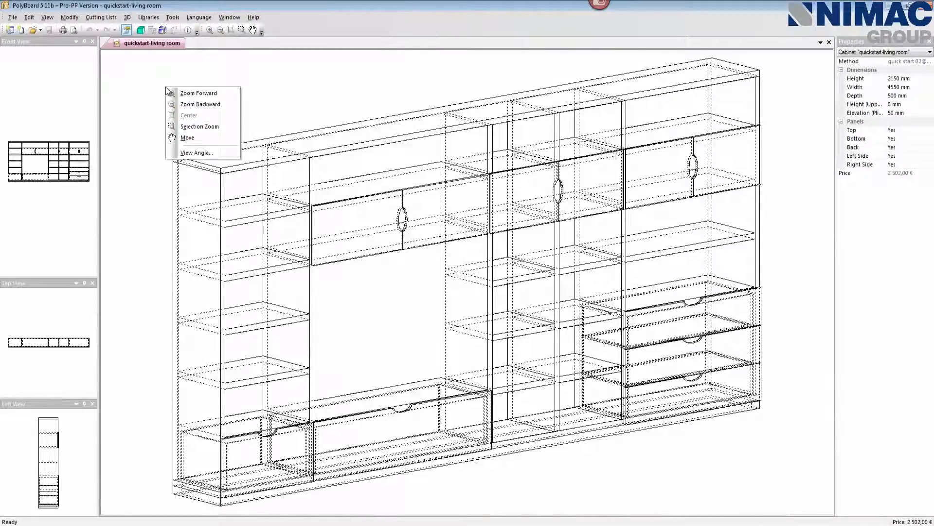
pyautogui.moveTo(199, 93)
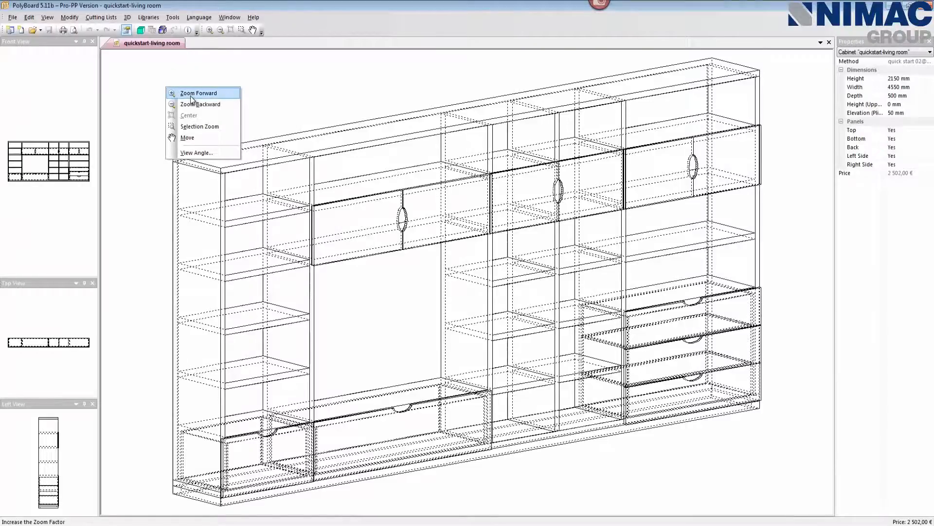
pyautogui.moveTo(201, 125)
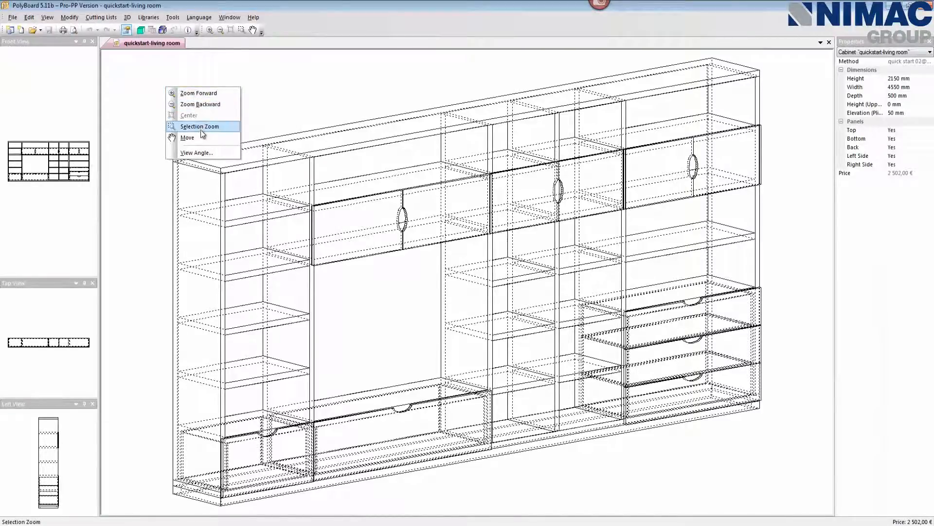
pyautogui.moveTo(202, 141)
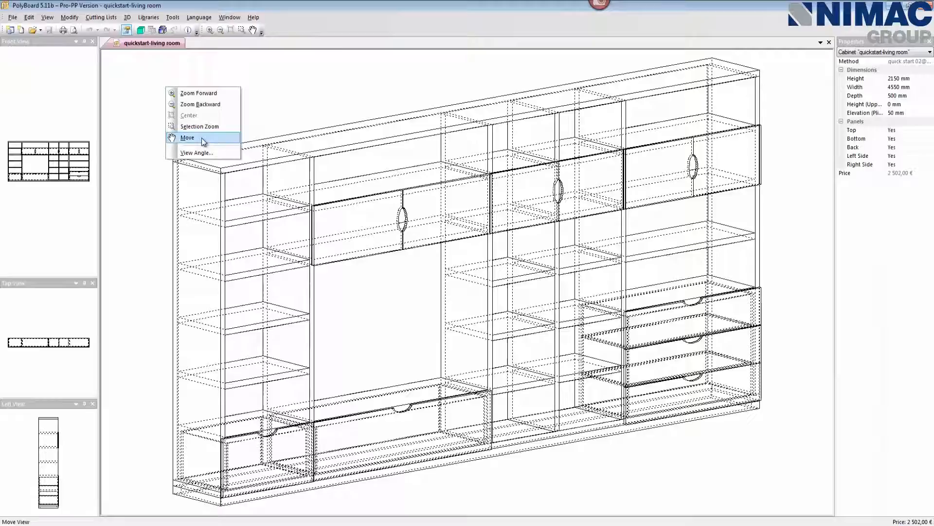
pyautogui.moveTo(208, 152)
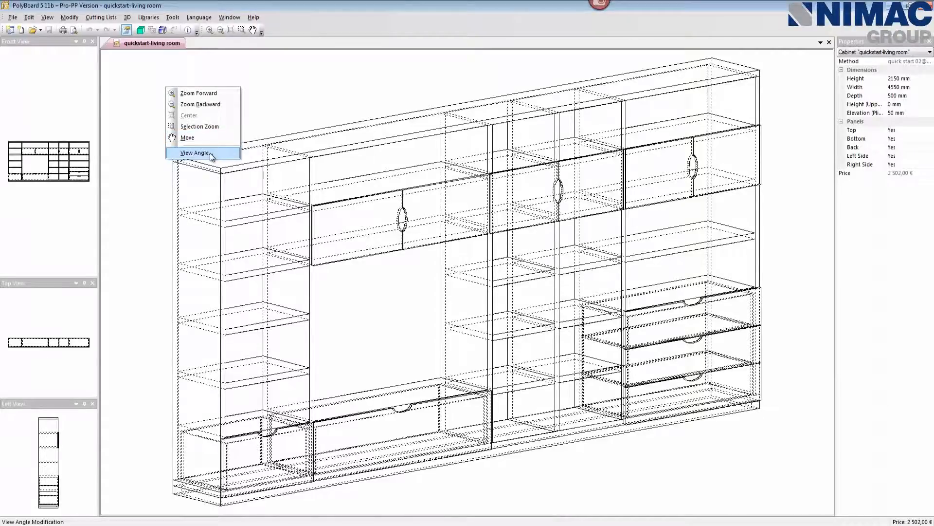
pyautogui.click(194, 152)
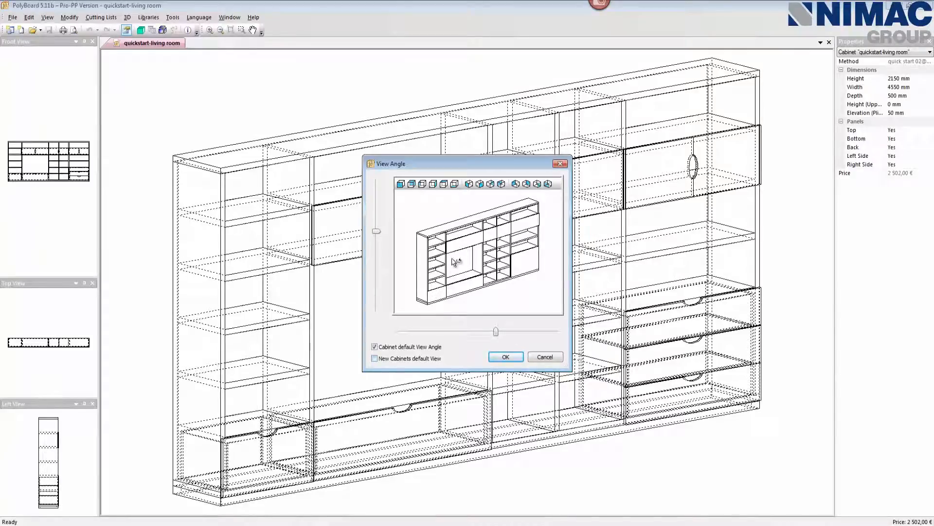
pyautogui.click(375, 358)
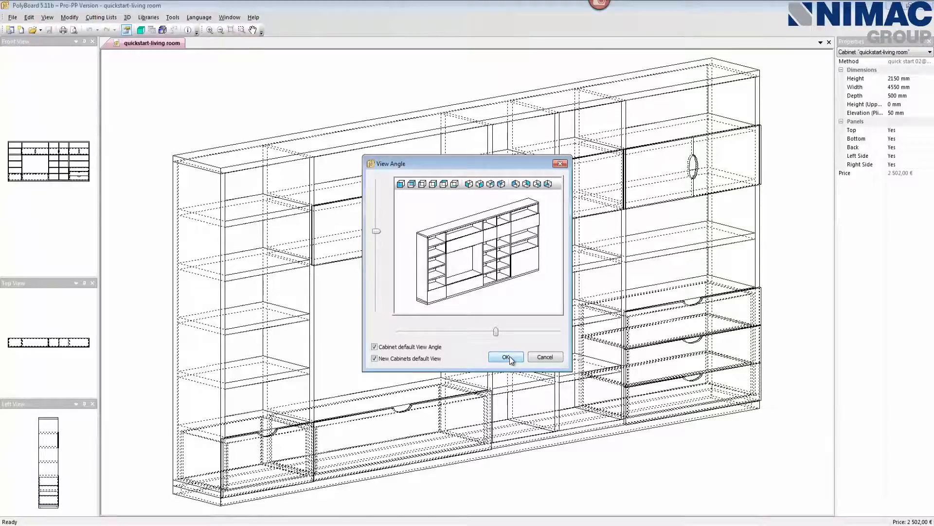
pyautogui.click(506, 356)
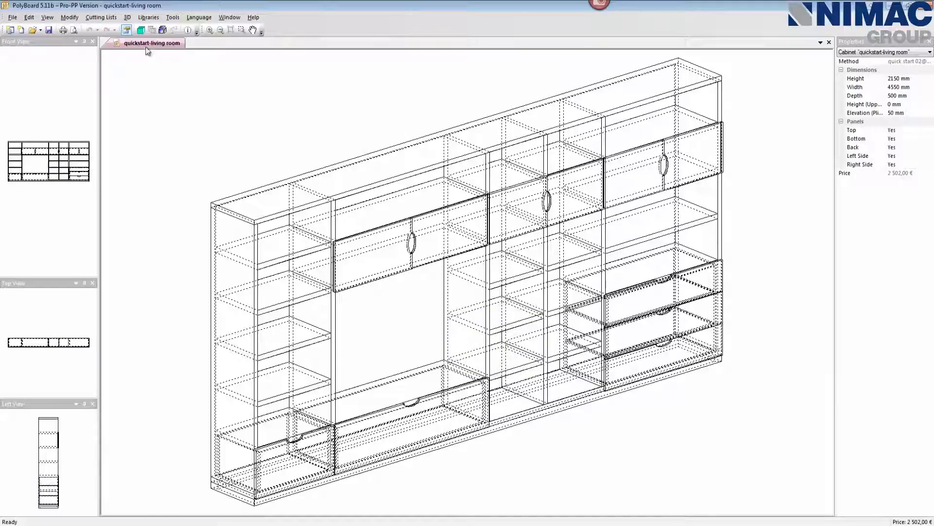
# Show the wall unit in a rendered 3D window, centred, enlarged and orbited to face forward.
pyautogui.click(140, 30)
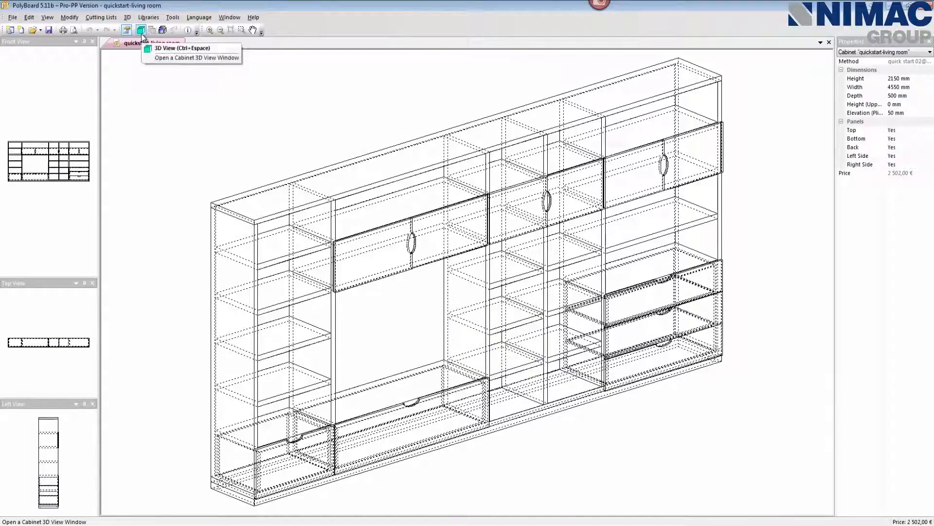
pyautogui.click(179, 49)
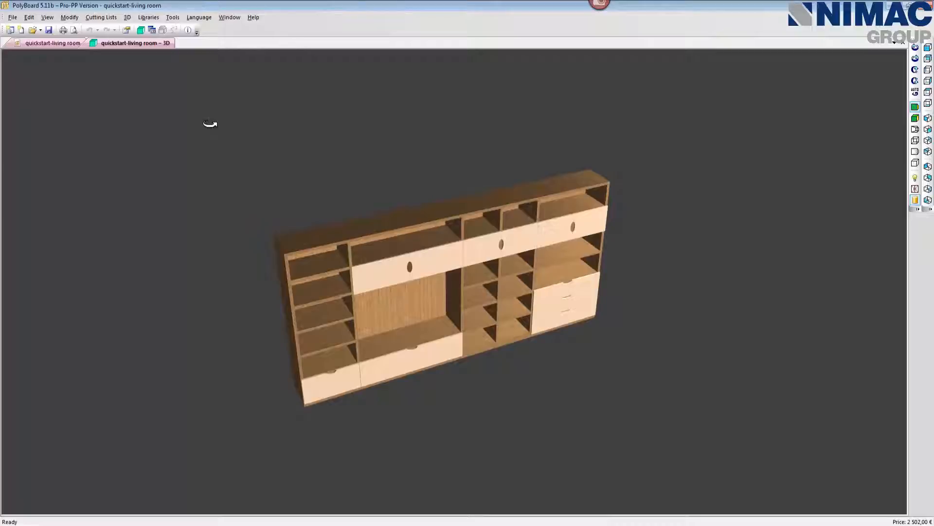
pyautogui.rightClick(210, 124)
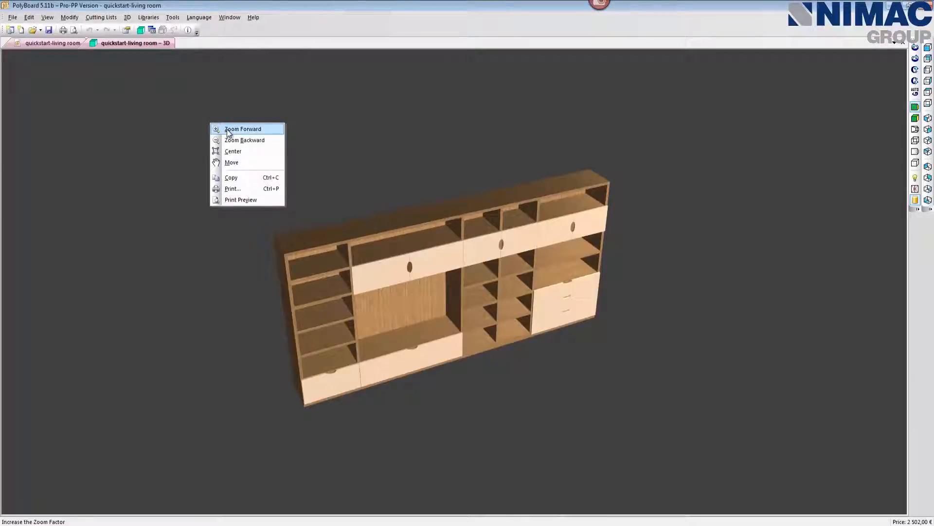
pyautogui.moveTo(238, 155)
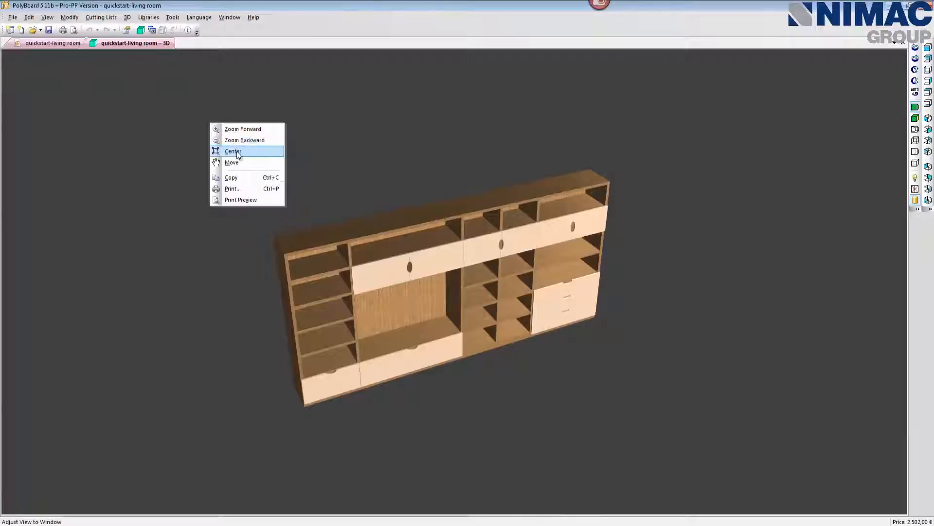
pyautogui.click(233, 151)
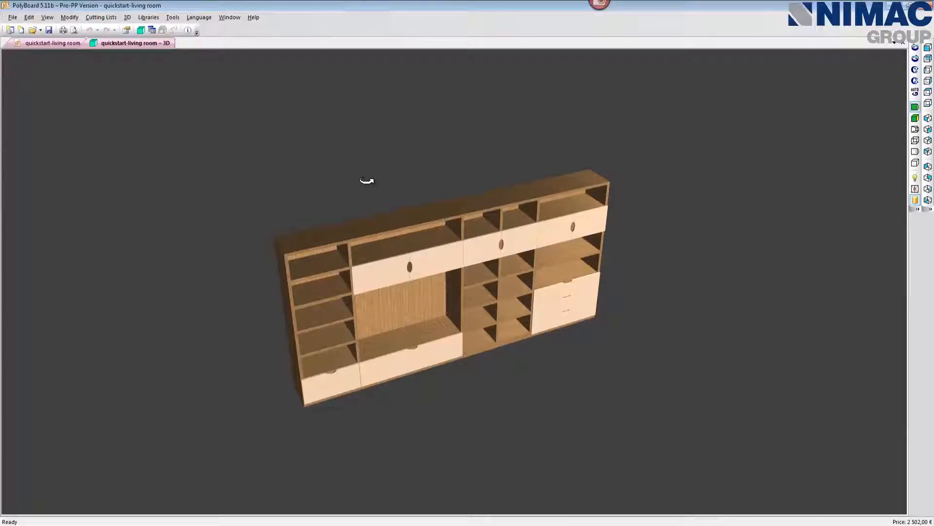
pyautogui.moveTo(367, 181); pyautogui.dragTo(382, 191)
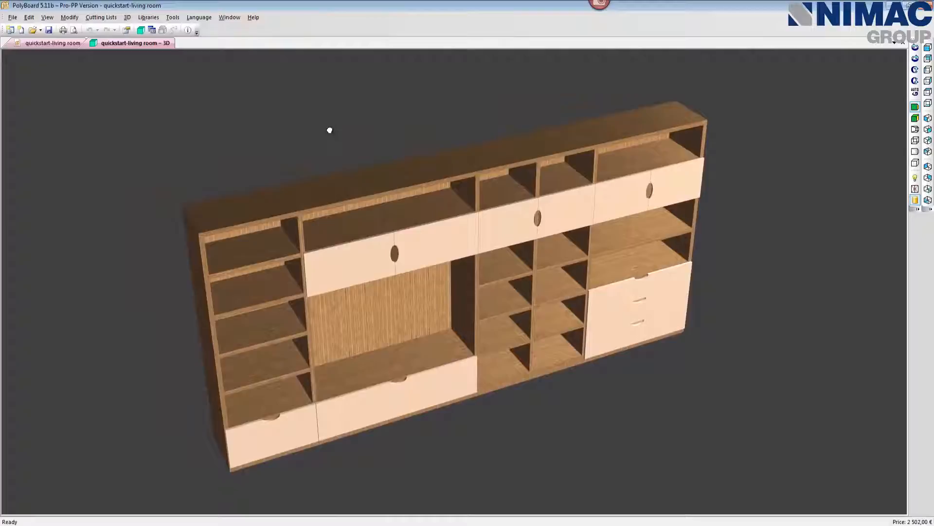
pyautogui.moveTo(330, 129); pyautogui.dragTo(786, 209)
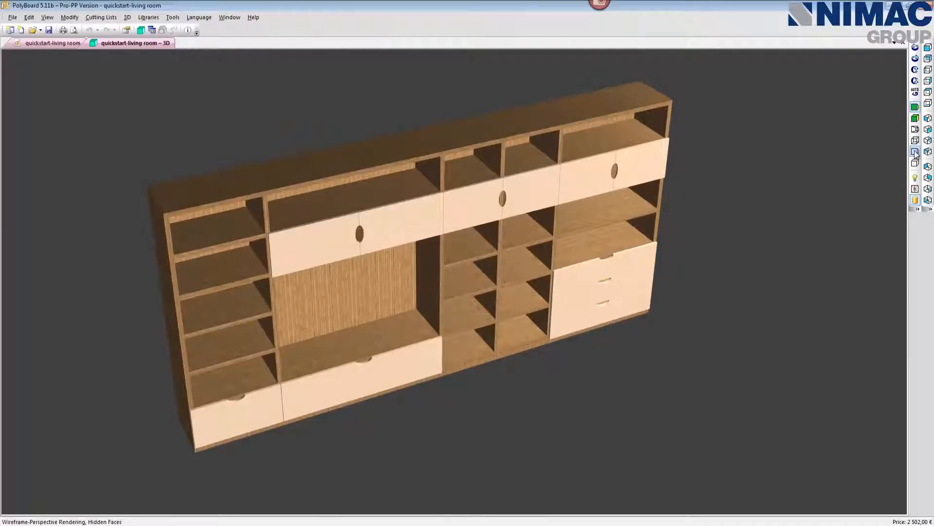
pyautogui.moveTo(915, 148)
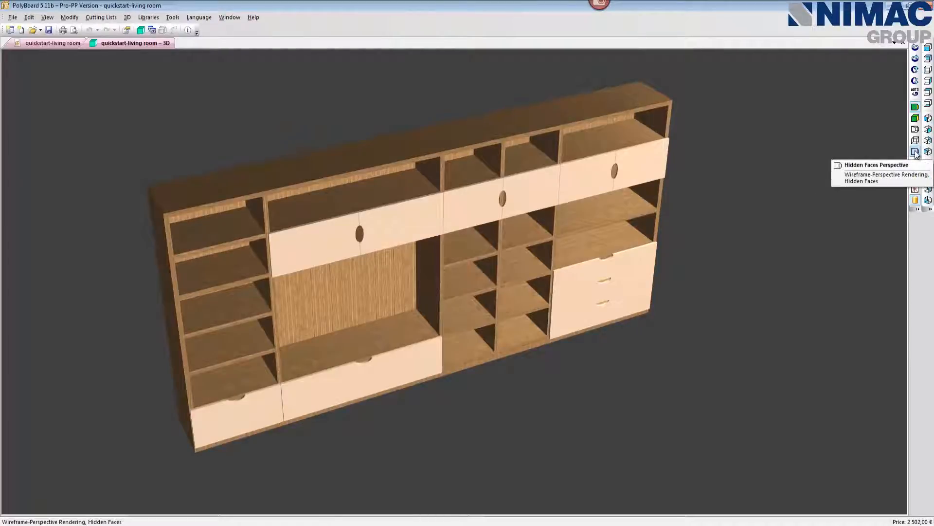
# Switch the 3D window to Hidden Faces Perspective wireframe rendering of the wall unit.
pyautogui.click(915, 150)
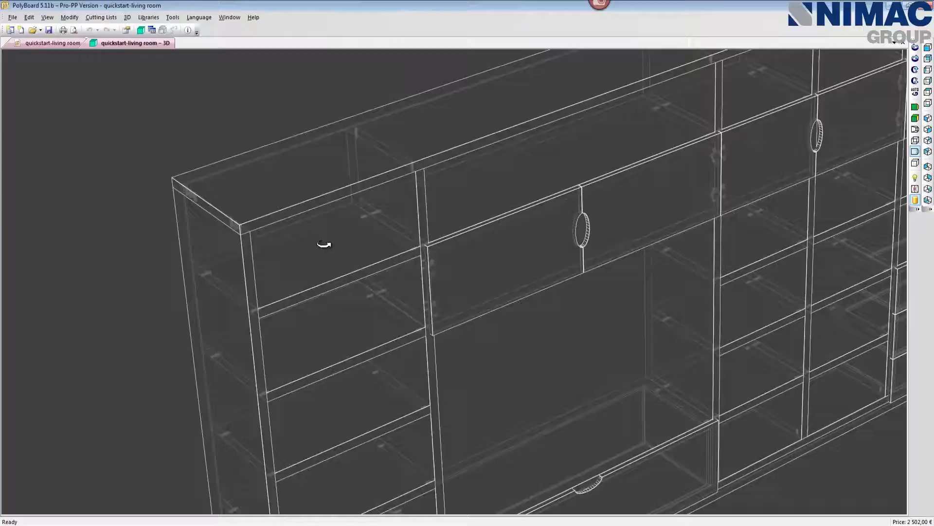
pyautogui.moveTo(325, 244); pyautogui.dragTo(322, 243)
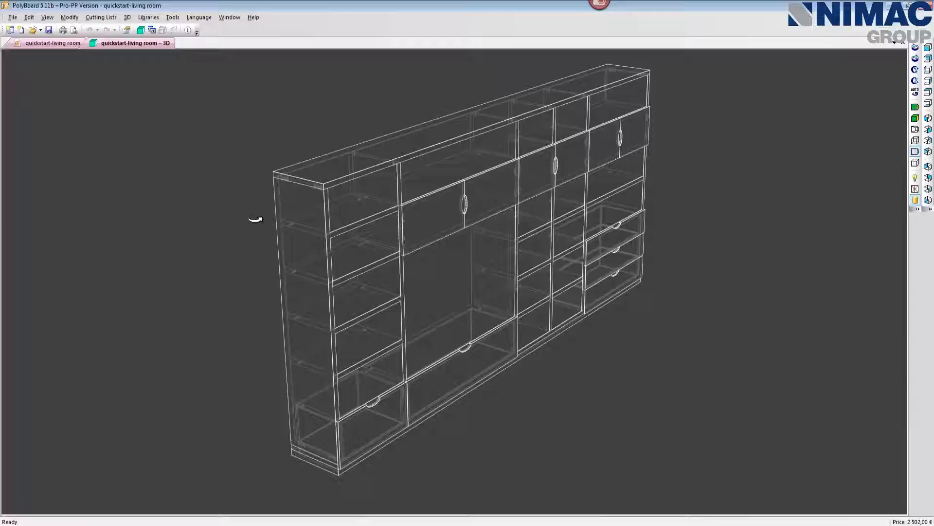
# Duplicate the cabinet's manufacturing method as 'quick start 02' and apply it to the whole cabinet.
pyautogui.click(150, 18)
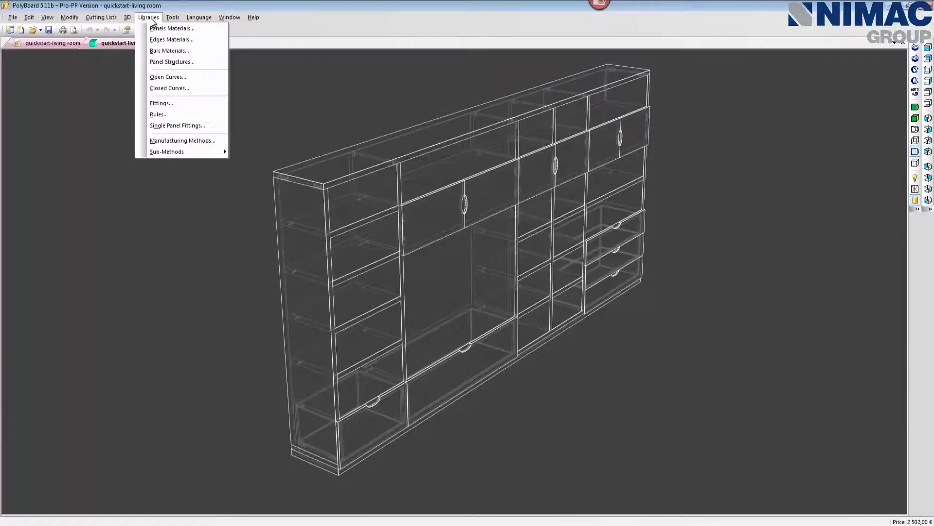
pyautogui.moveTo(182, 140)
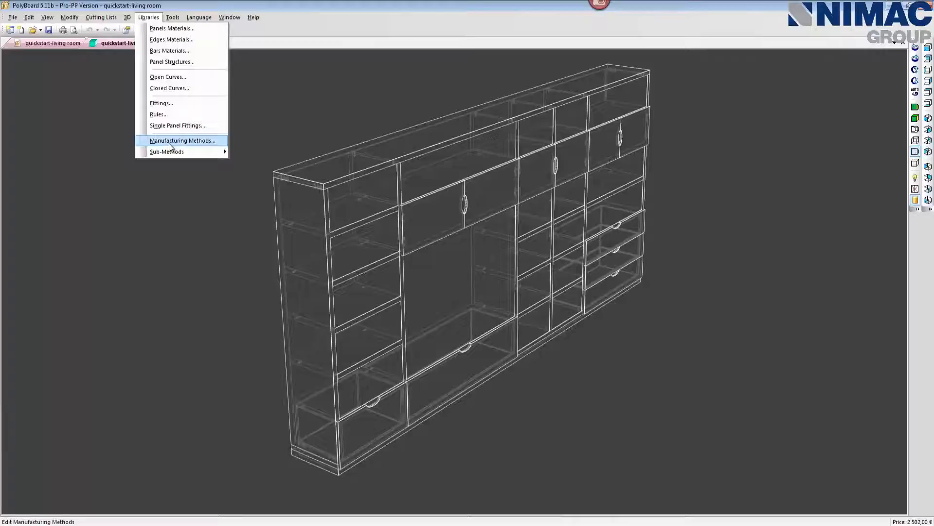
pyautogui.click(183, 140)
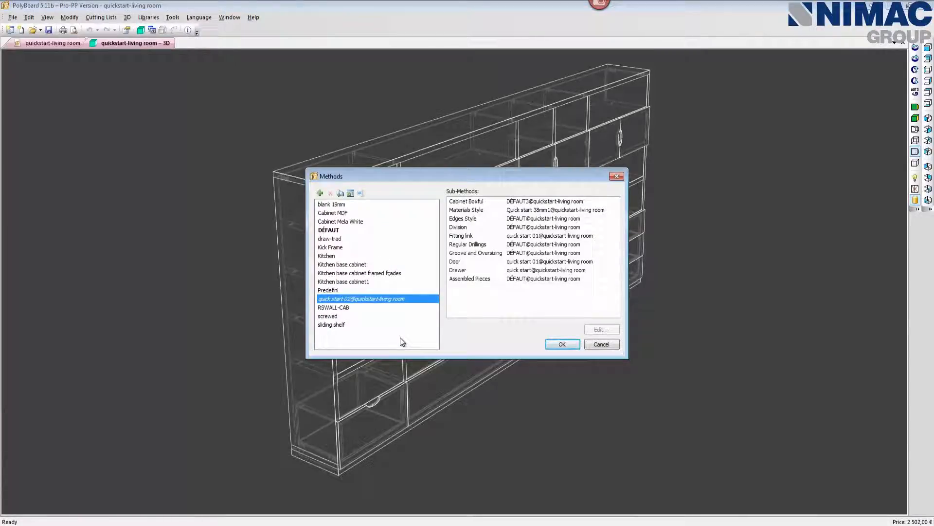
pyautogui.moveTo(341, 193)
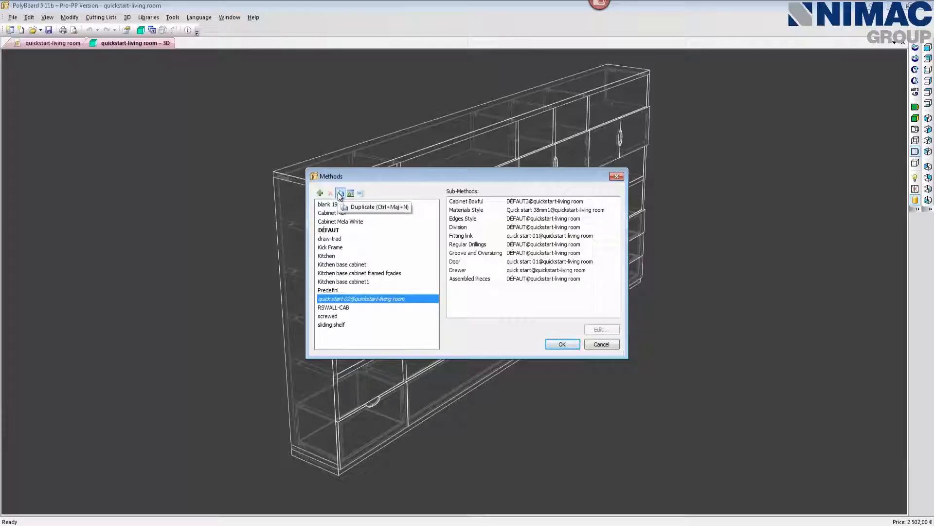
pyautogui.click(341, 193)
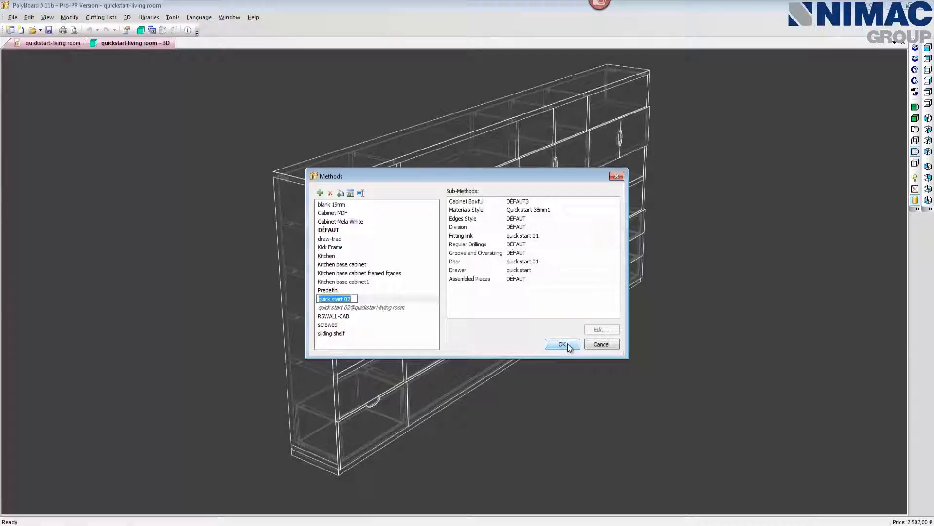
pyautogui.click(563, 344)
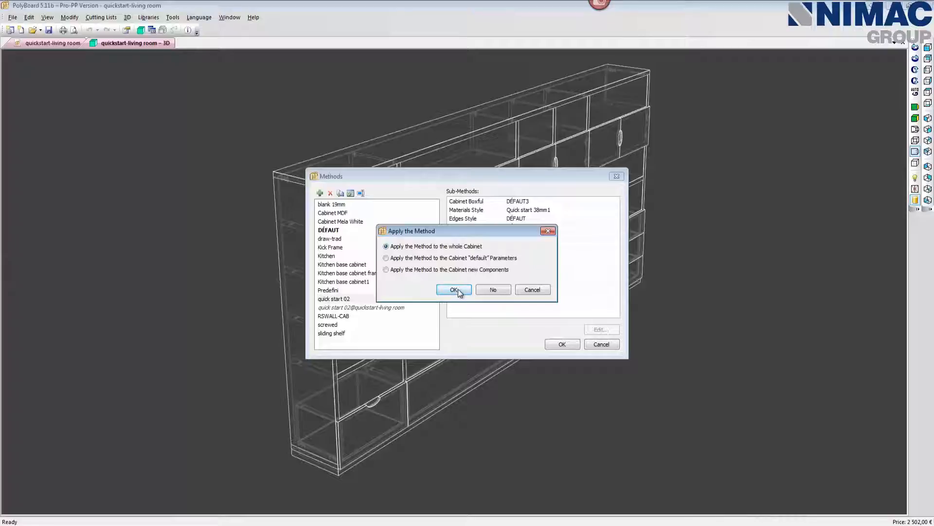
pyautogui.click(453, 289)
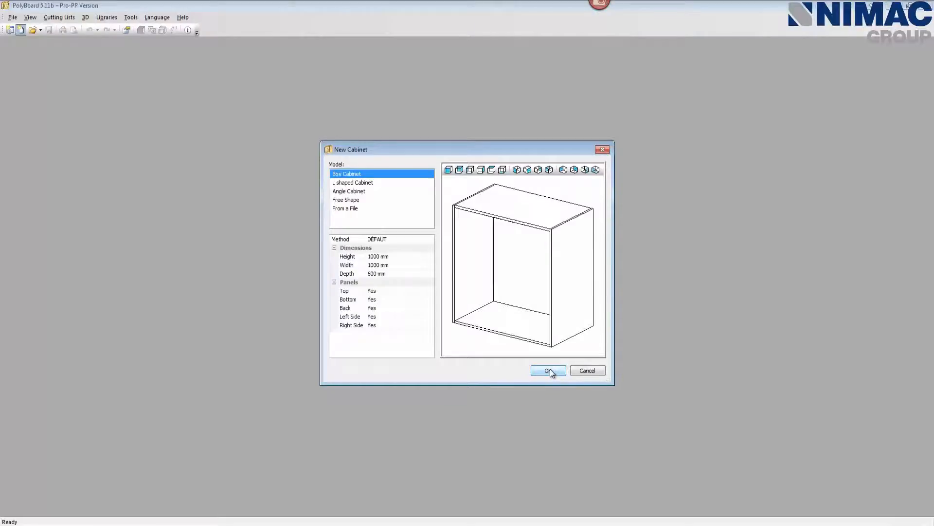
# Create a new Box Cabinet with the default 1000 × 1000 × 600 mm dimensions.
pyautogui.click(547, 369)
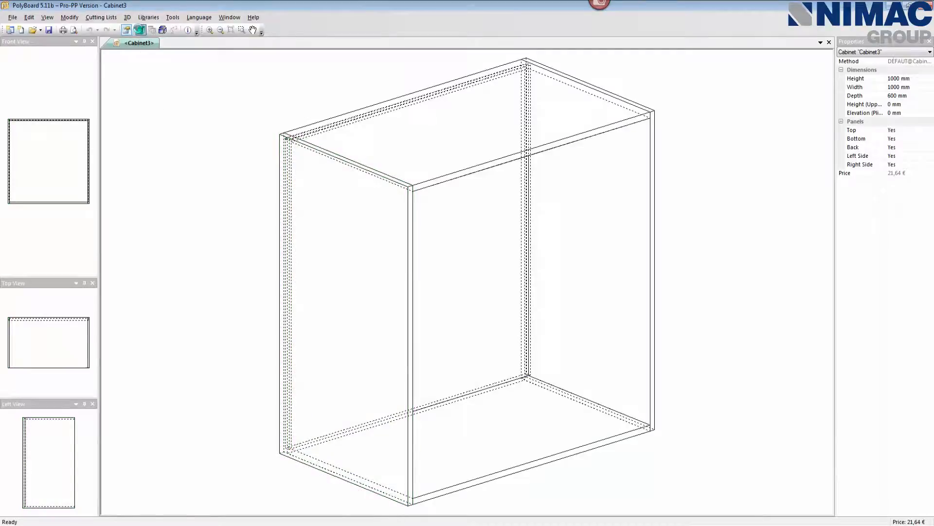
# Show the new box cabinet in a separate 3D wireframe window.
pyautogui.click(142, 30)
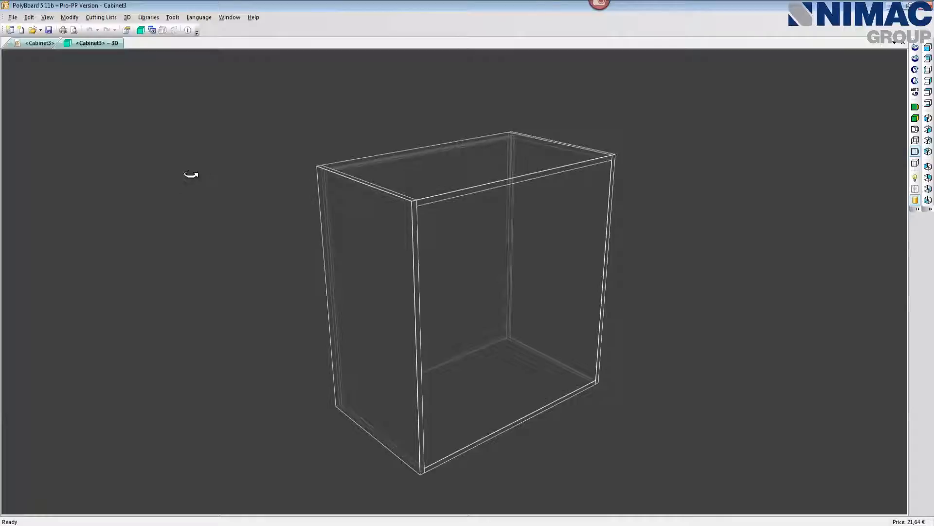
pyautogui.moveTo(189, 174)
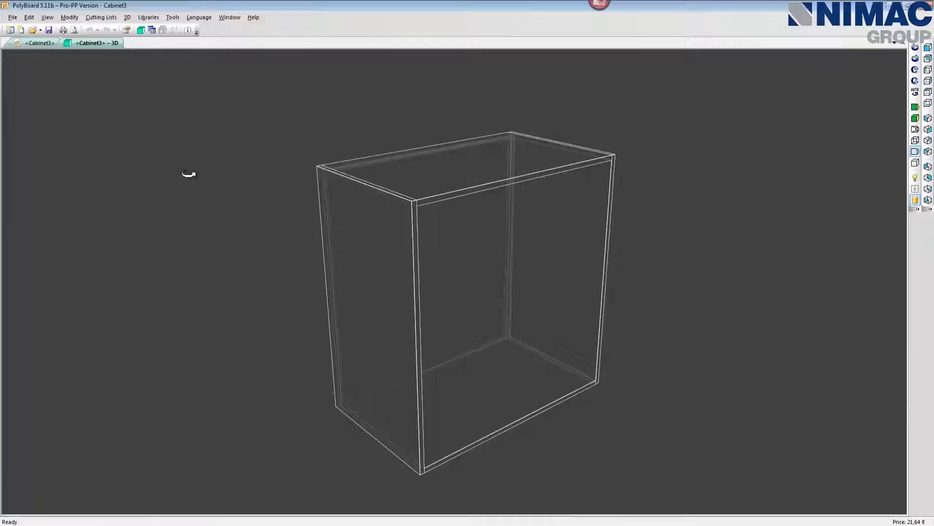
pyautogui.moveTo(185, 166)
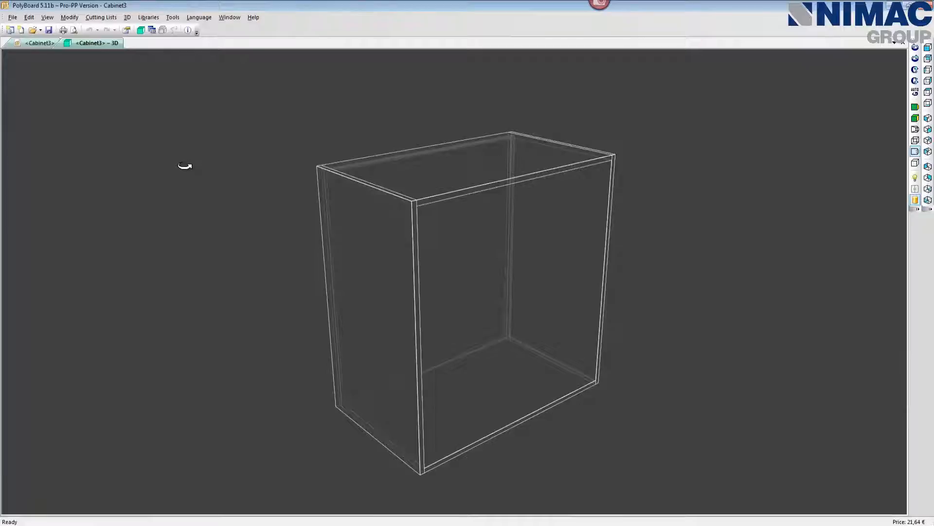
# Apply the 'quick start 02' method from the Manufacturing Methods library to the whole box cabinet.
pyautogui.click(148, 17)
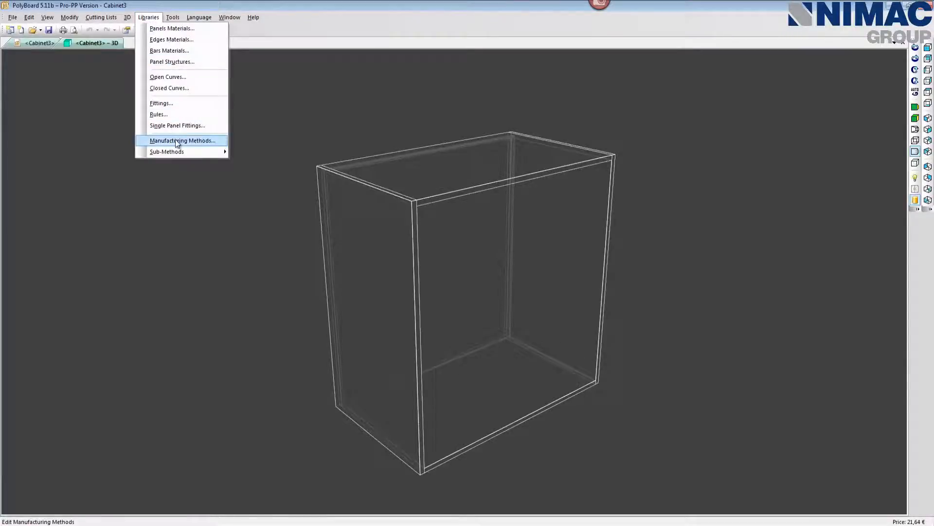
pyautogui.click(181, 140)
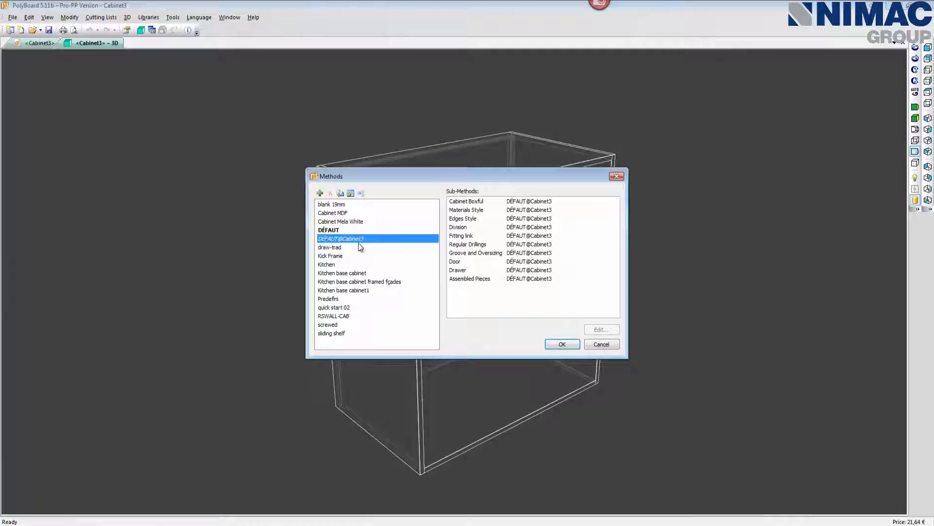
pyautogui.click(333, 306)
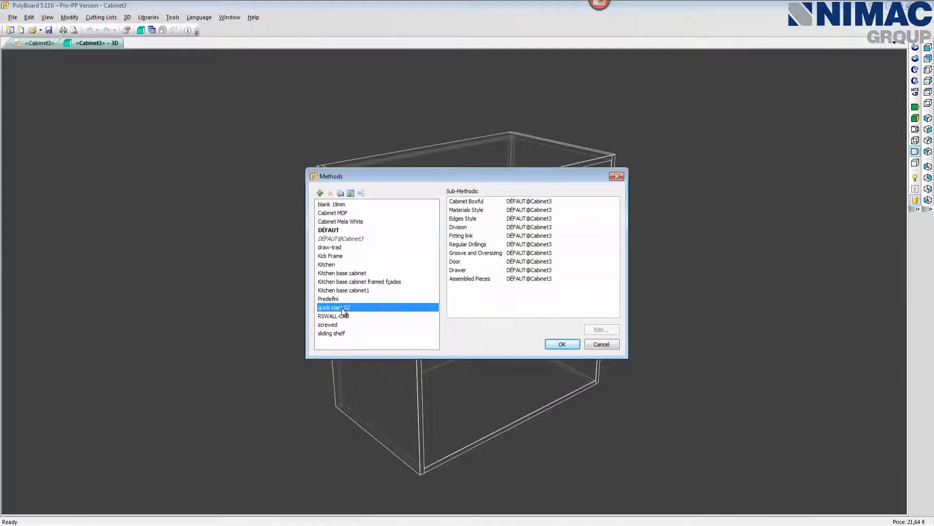
pyautogui.click(341, 306)
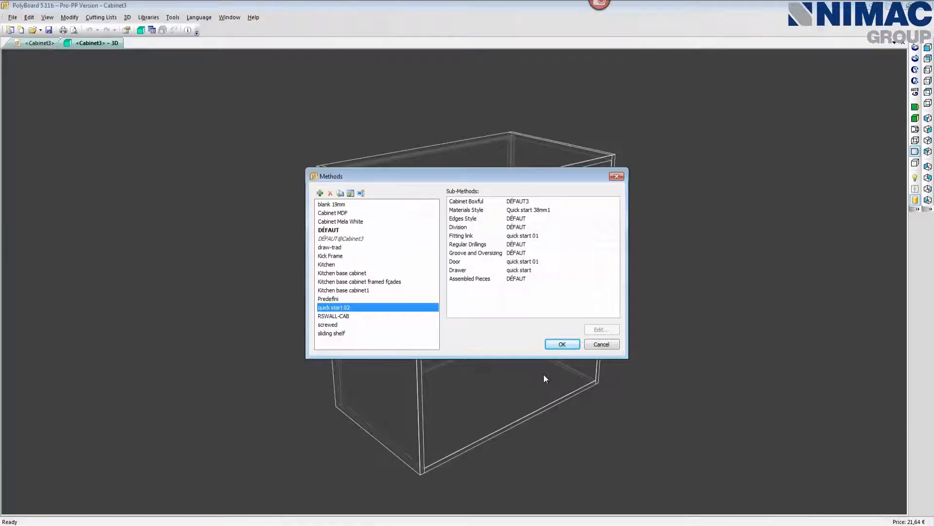
pyautogui.click(563, 344)
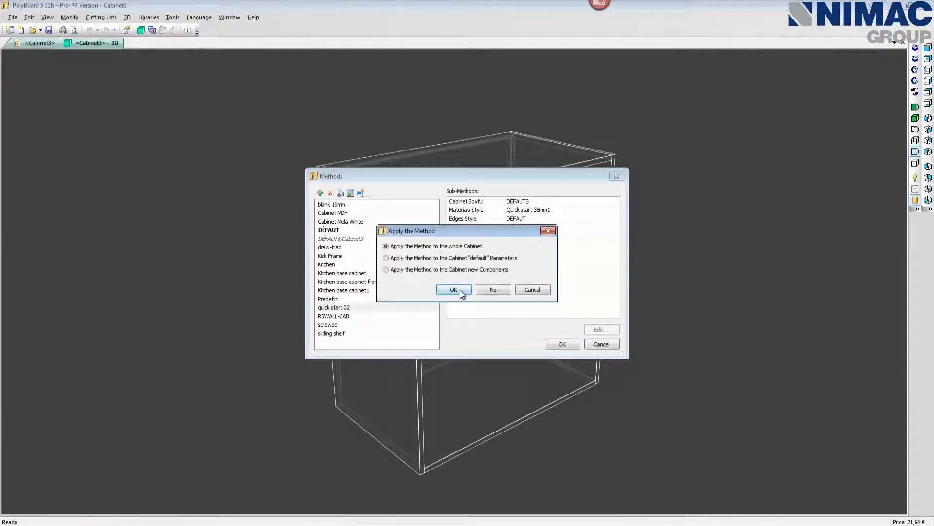
pyautogui.click(453, 290)
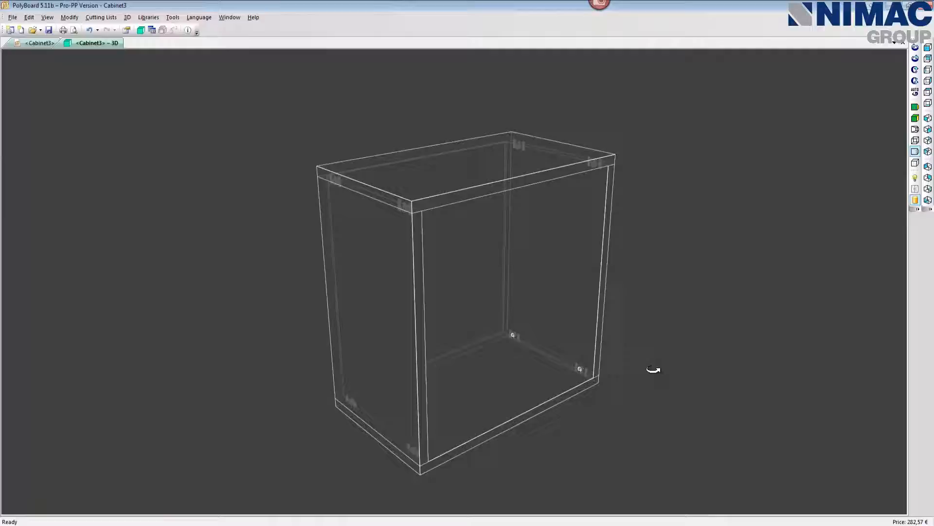
pyautogui.moveTo(654, 370); pyautogui.dragTo(536, 306)
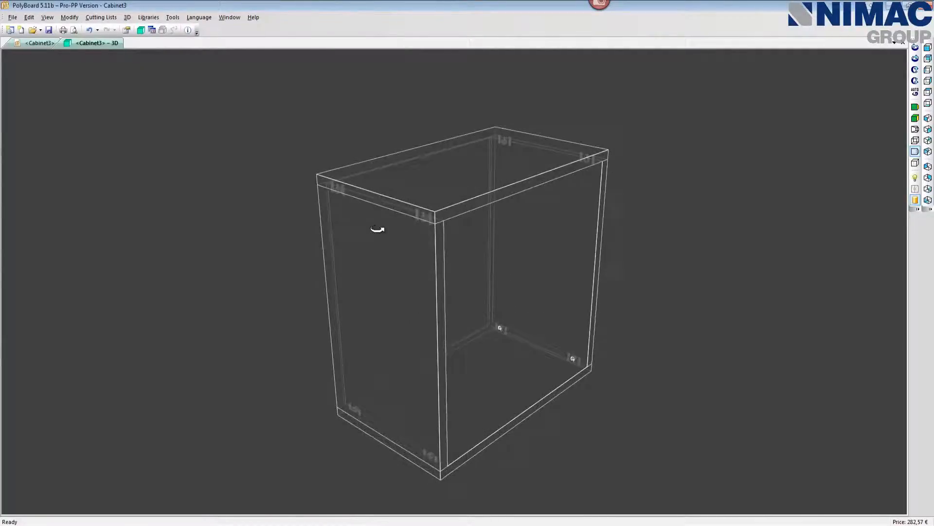
pyautogui.moveTo(379, 230); pyautogui.dragTo(578, 387)
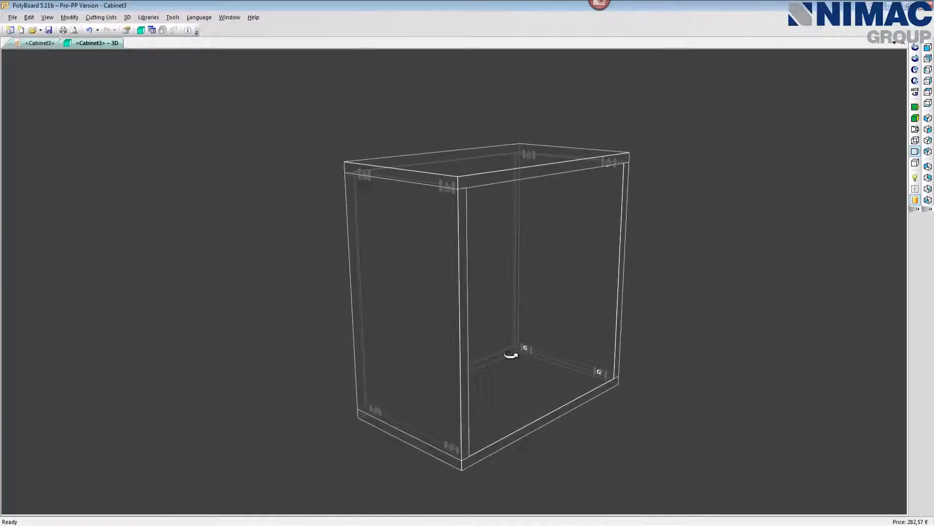
pyautogui.moveTo(511, 356); pyautogui.dragTo(224, 280)
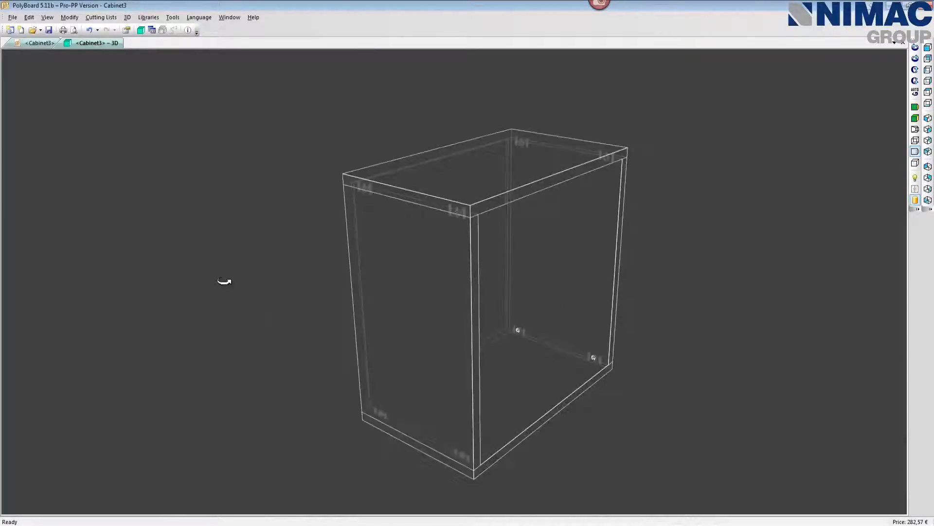
pyautogui.click(35, 44)
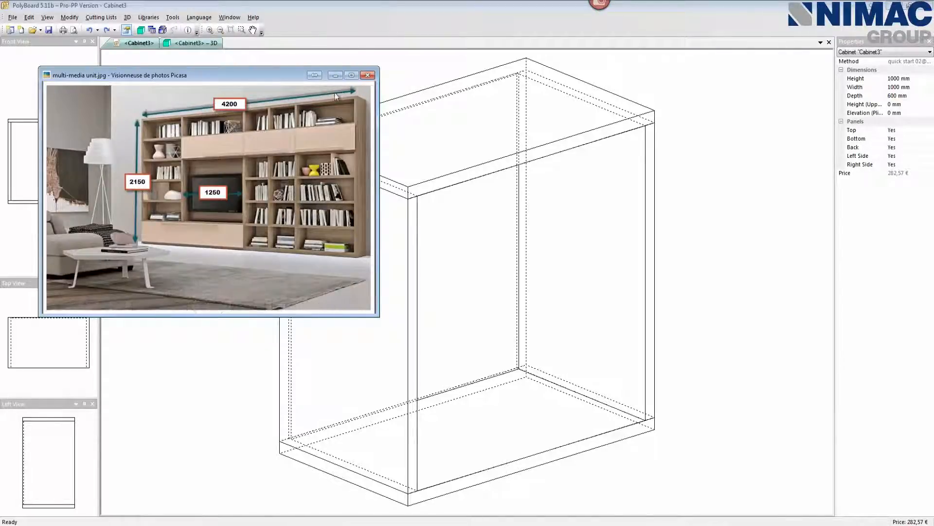
pyautogui.moveTo(214, 99)
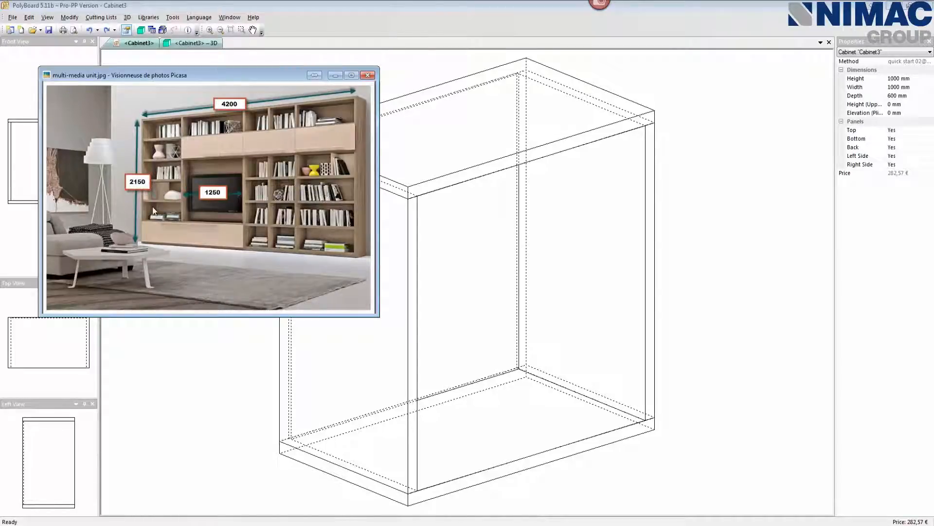
pyautogui.moveTo(214, 160)
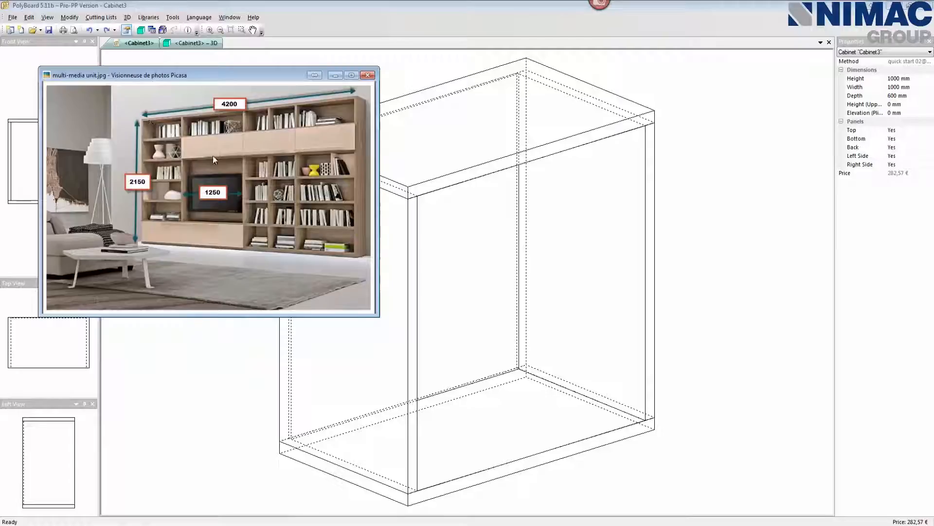
pyautogui.moveTo(242, 193)
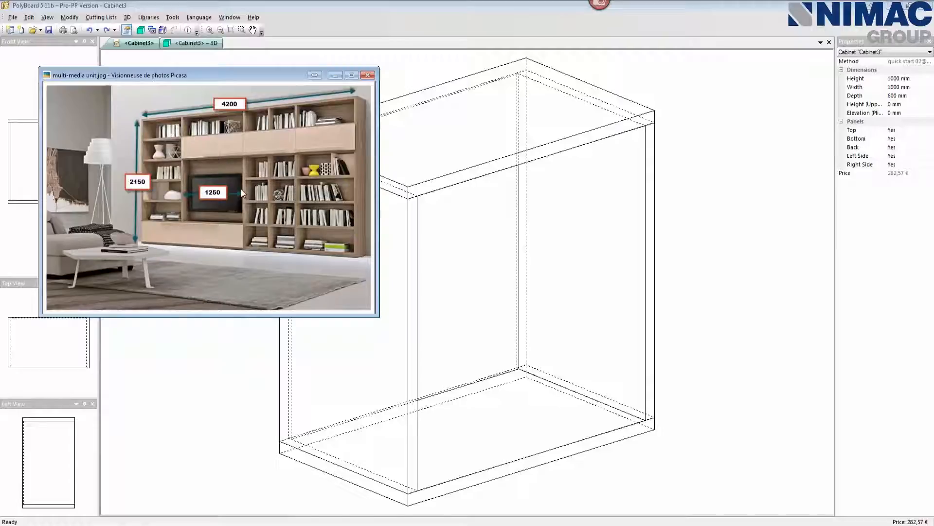
pyautogui.moveTo(181, 202)
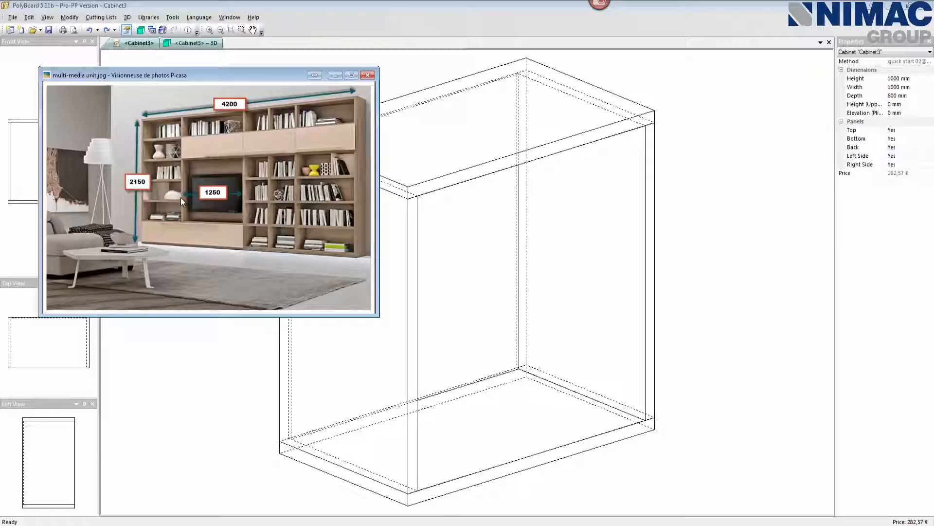
# Move the multimedia wall unit reference photo clear of the cabinet drawing.
pyautogui.moveTo(119, 75); pyautogui.dragTo(211, 68)
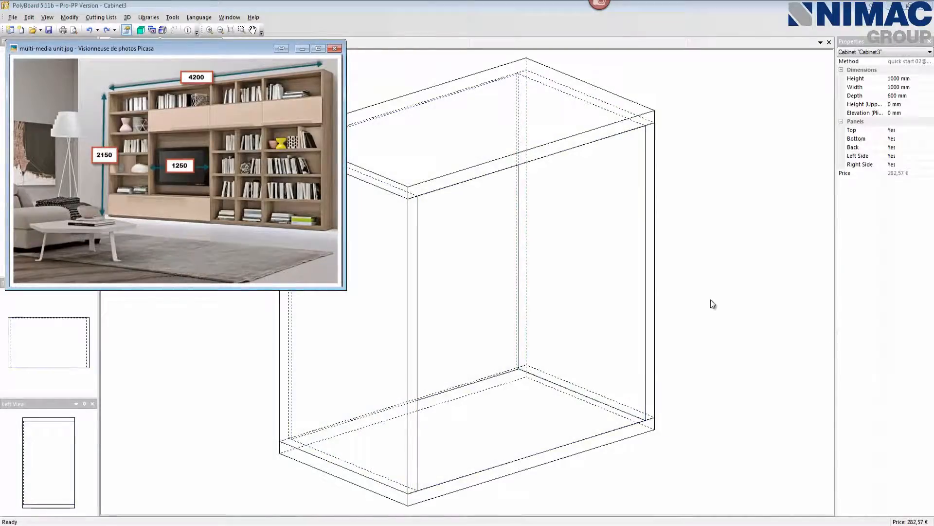
pyautogui.moveTo(671, 253)
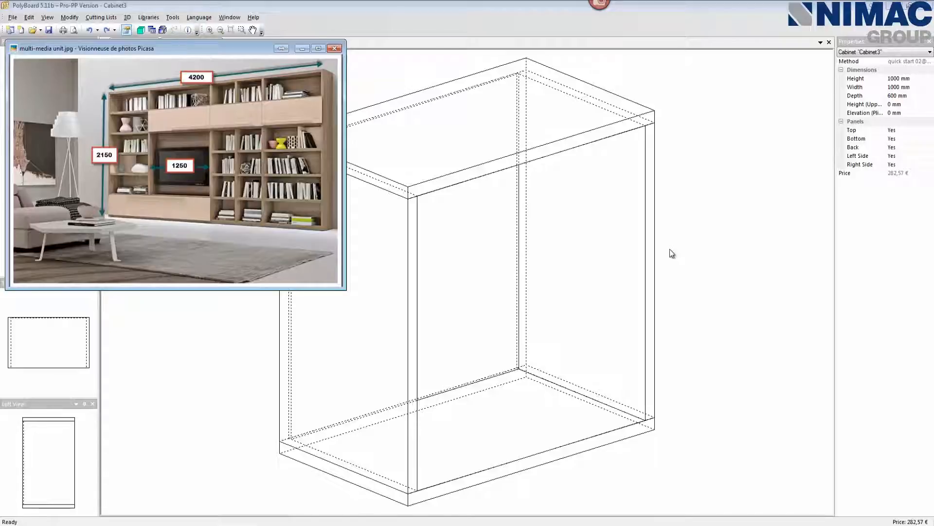
pyautogui.moveTo(857, 229)
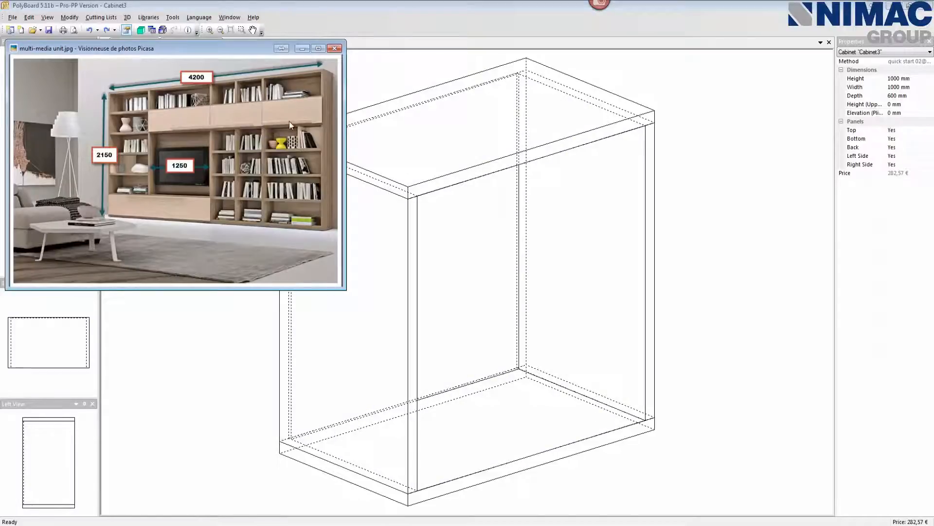
pyautogui.moveTo(904, 95)
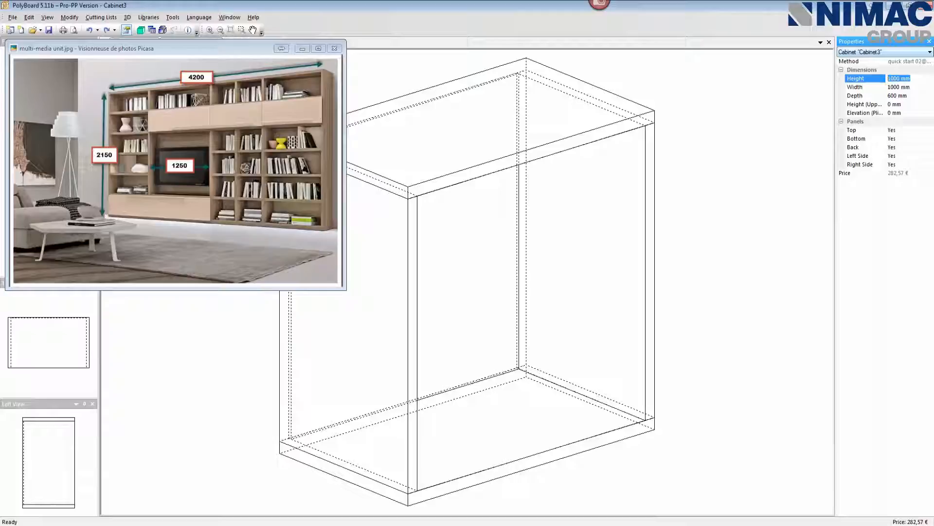
# Resize the cabinet to 2150 mm high and 4500 mm wide in the Properties panel.
pyautogui.write('215')
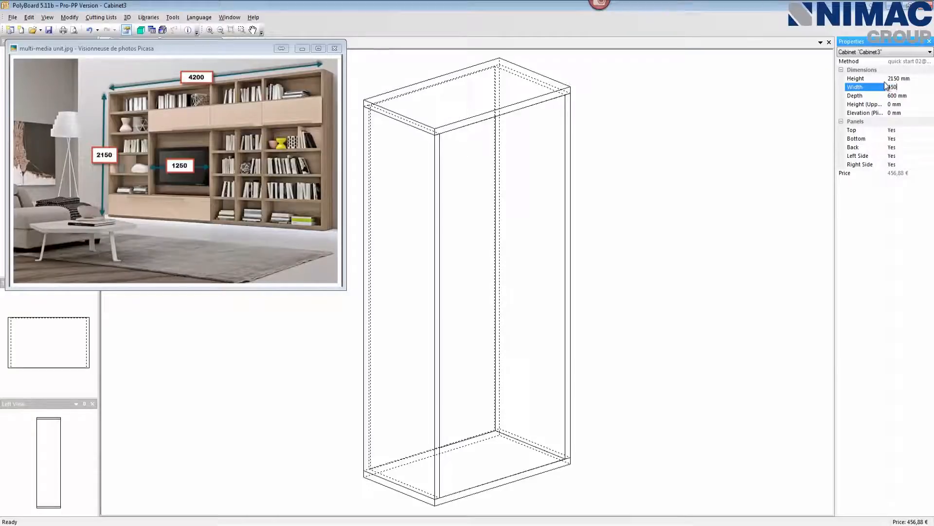
pyautogui.write('4500 mm')
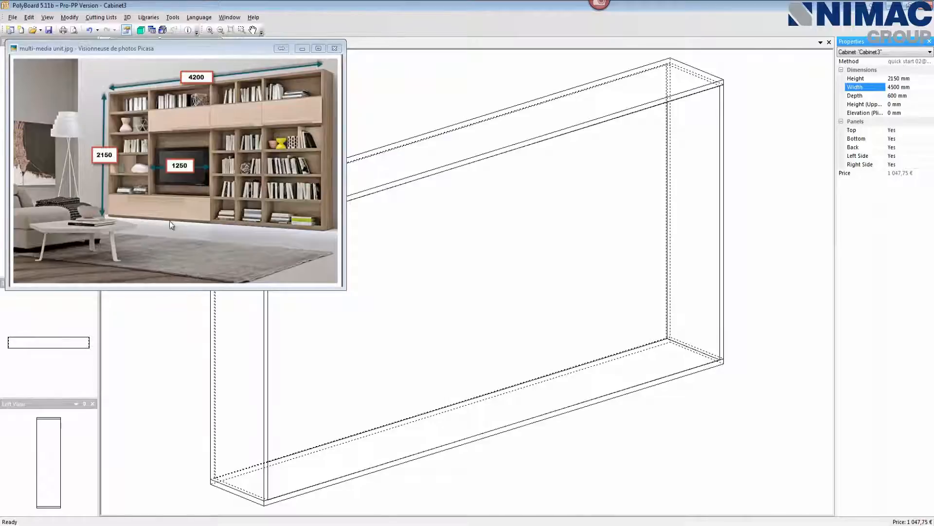
pyautogui.moveTo(304, 235)
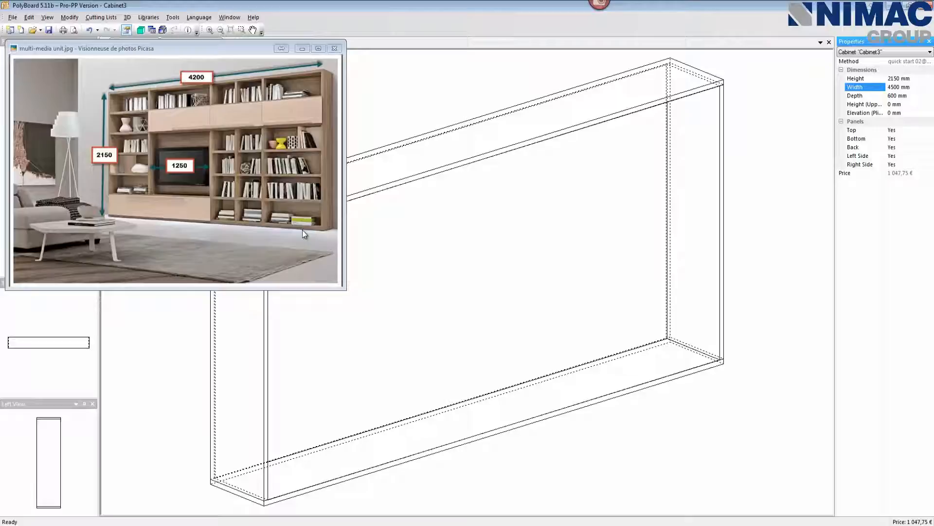
pyautogui.moveTo(150, 239)
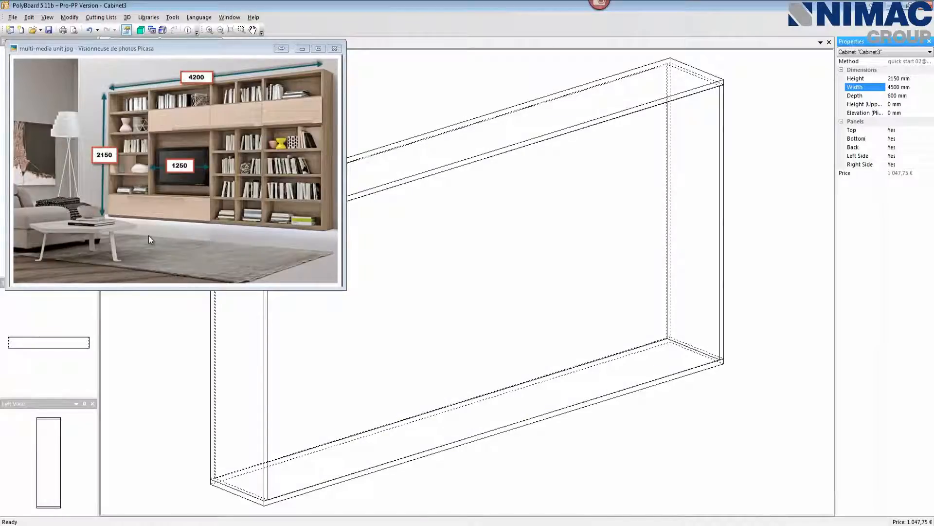
pyautogui.moveTo(579, 446)
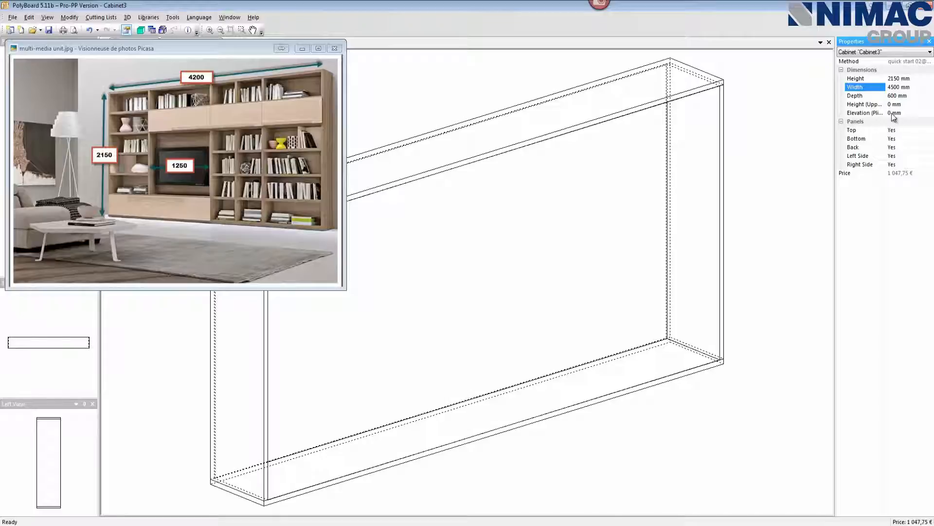
# Set the cabinet's Elevation (Plinth) to 50 mm so it sits on a plinth zone.
pyautogui.click(896, 113)
pyautogui.write('50')
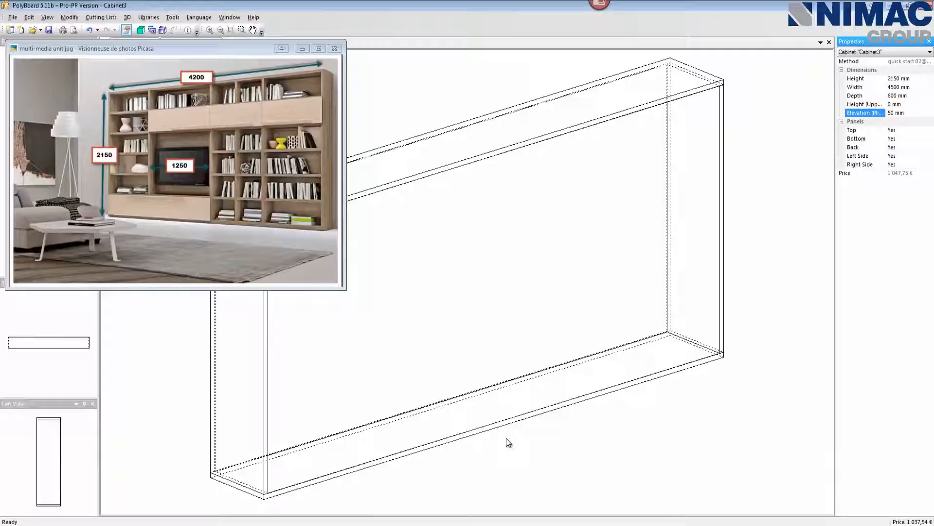
pyautogui.moveTo(548, 460)
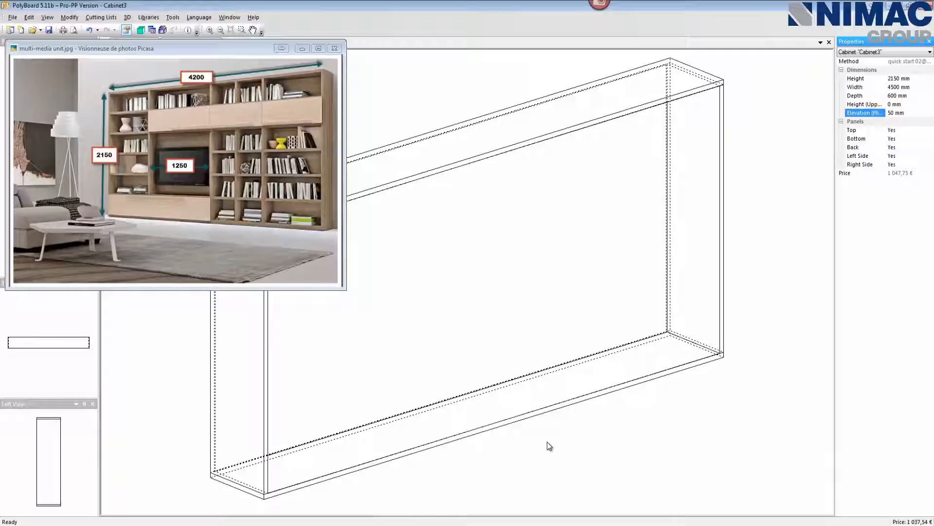
pyautogui.click(519, 444)
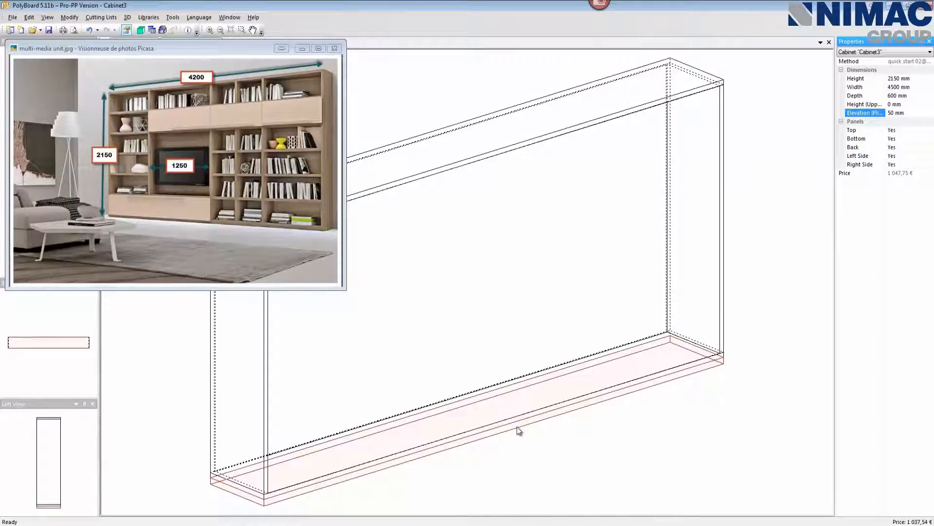
# Add plinths to the bottom zone: Frontage recessed 30 mm, Back flush, Left and Right sides.
pyautogui.rightClick(518, 431)
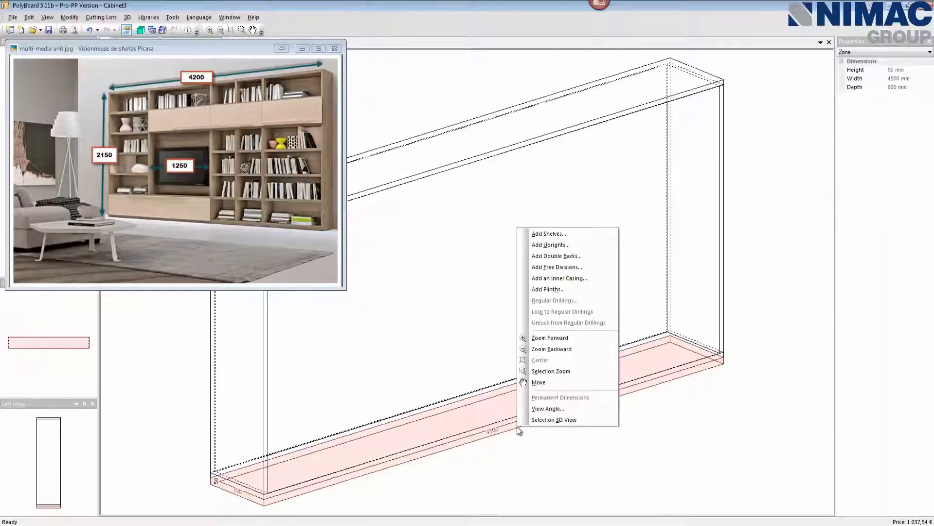
pyautogui.moveTo(555, 244)
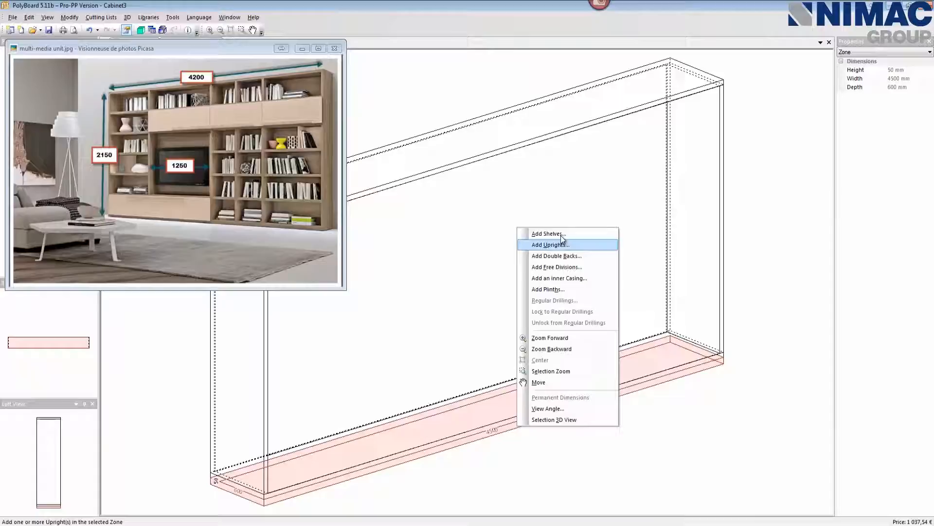
pyautogui.moveTo(559, 234)
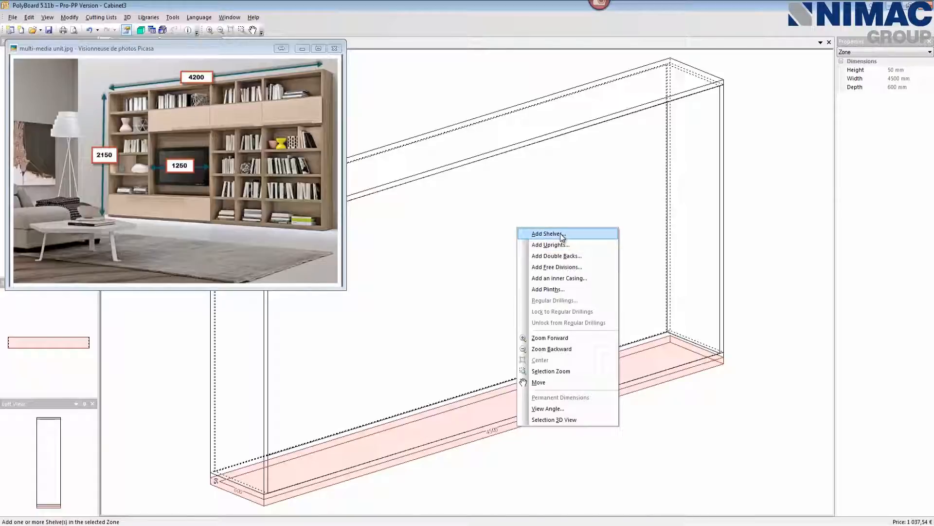
pyautogui.moveTo(555, 289)
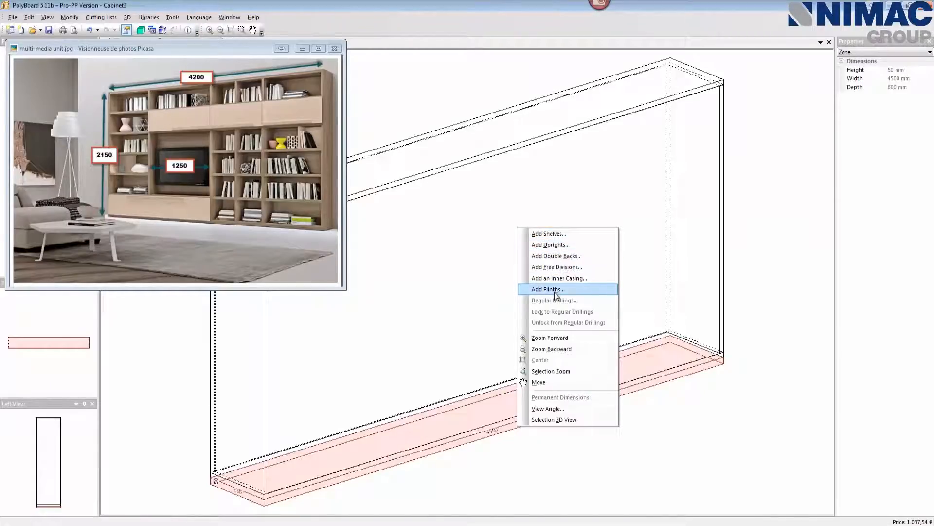
pyautogui.click(548, 289)
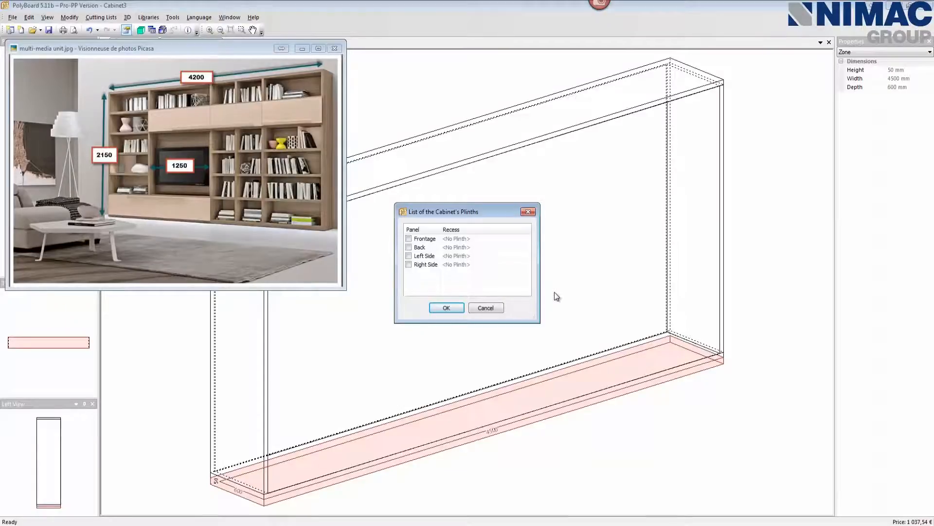
pyautogui.click(408, 239)
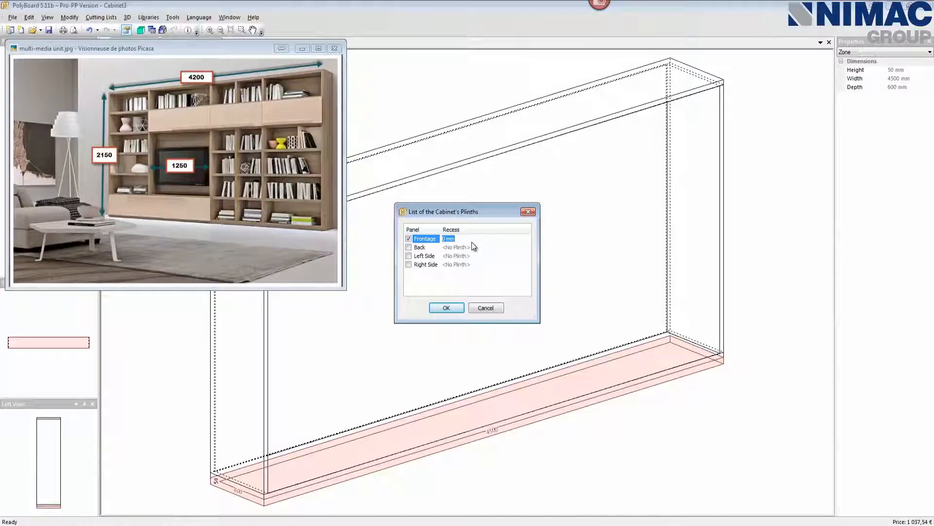
pyautogui.write('30')
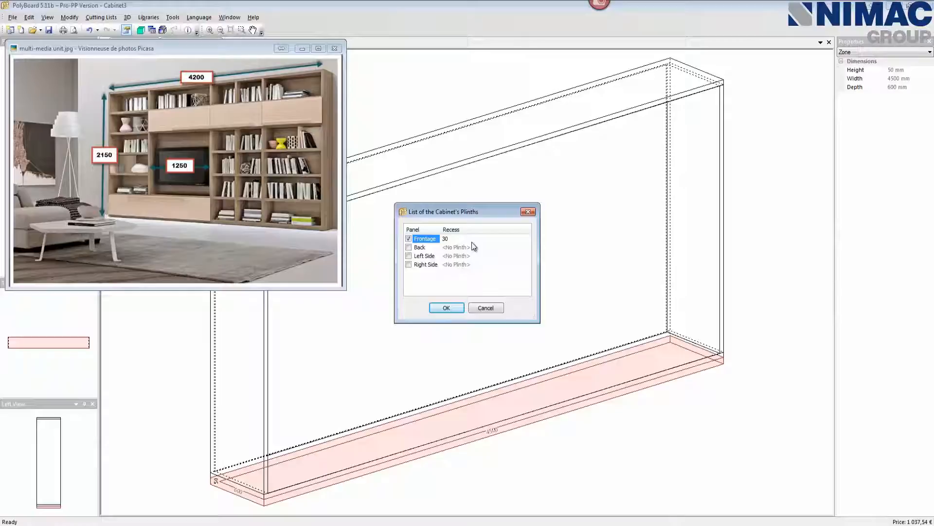
pyautogui.click(409, 247)
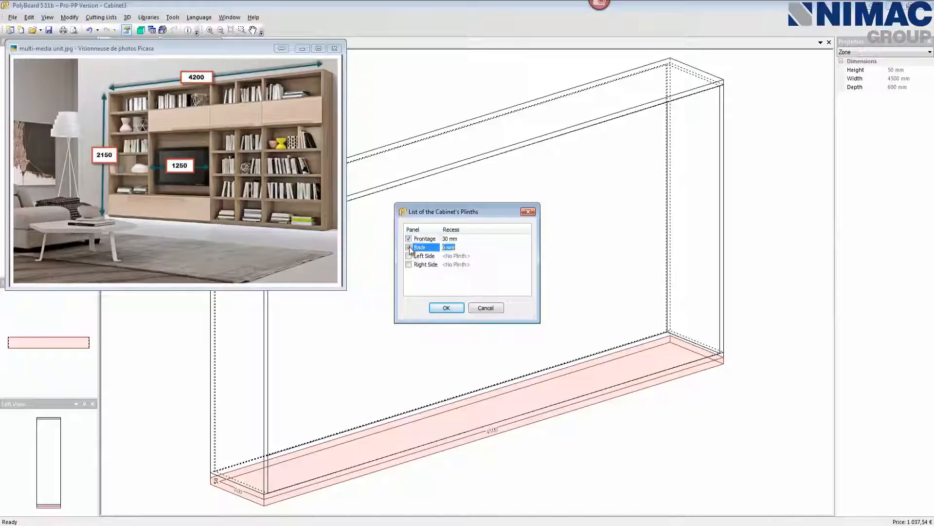
pyautogui.click(409, 247)
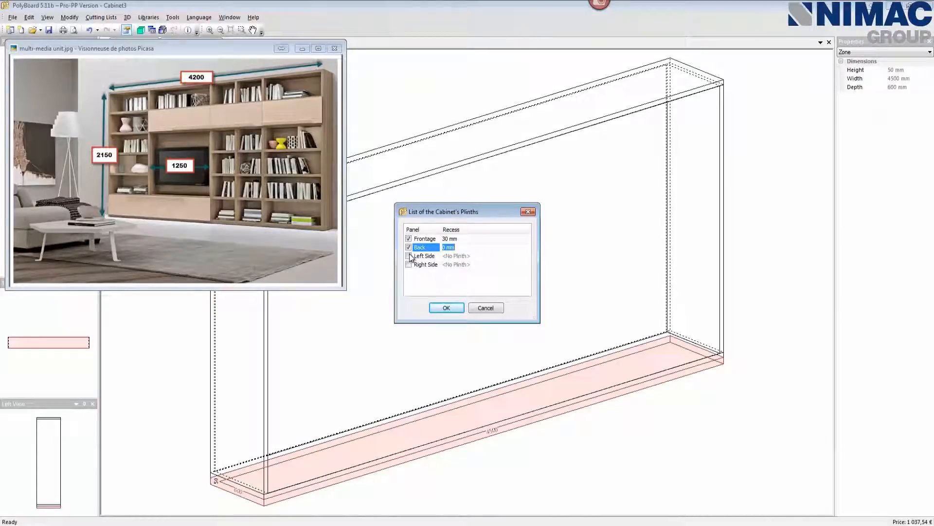
pyautogui.click(409, 255)
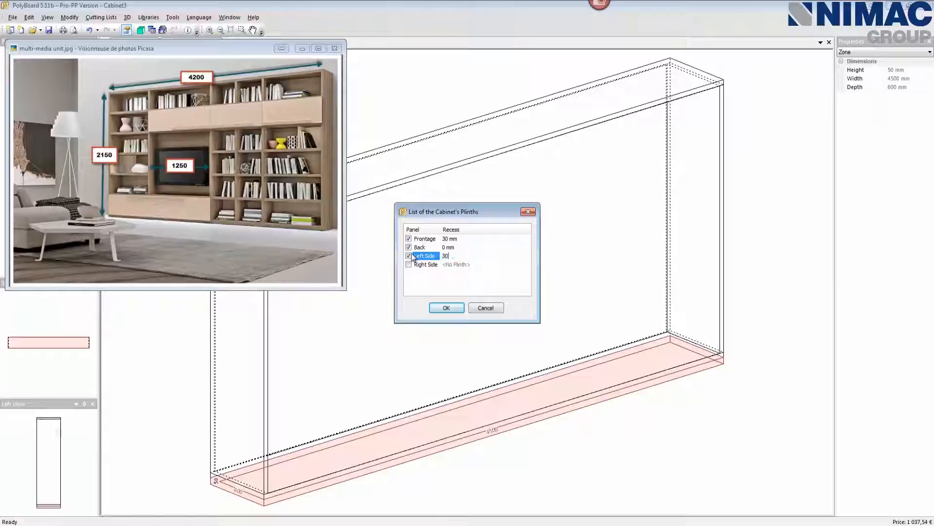
pyautogui.click(409, 264)
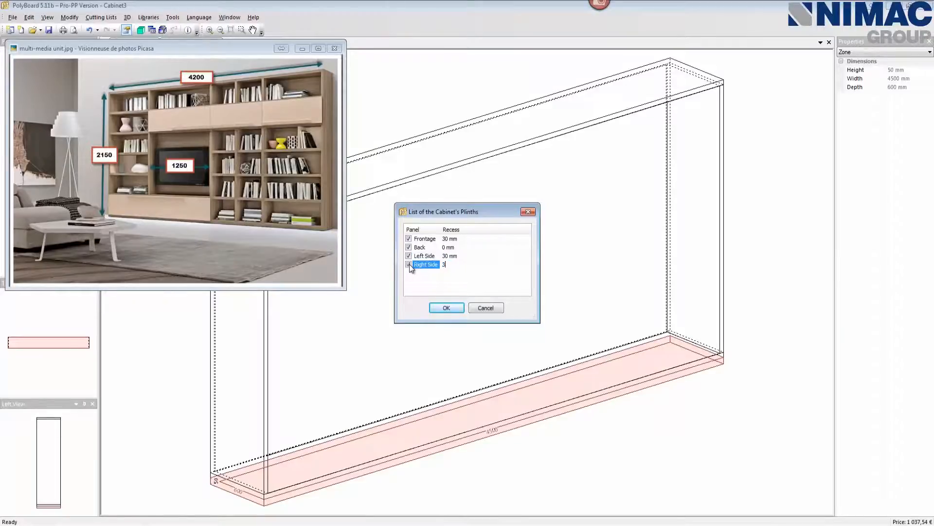
pyautogui.click(445, 308)
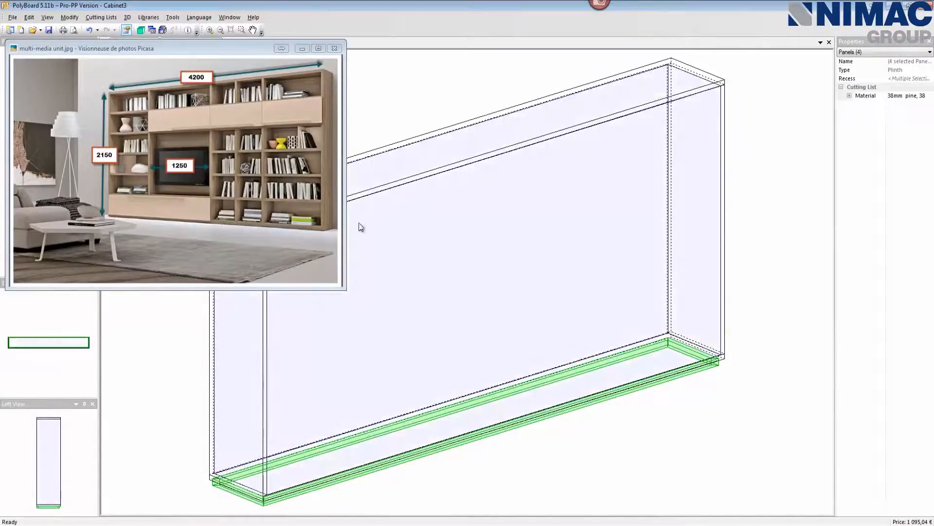
# Show the cabinet as a rendered 3D model.
pyautogui.click(335, 48)
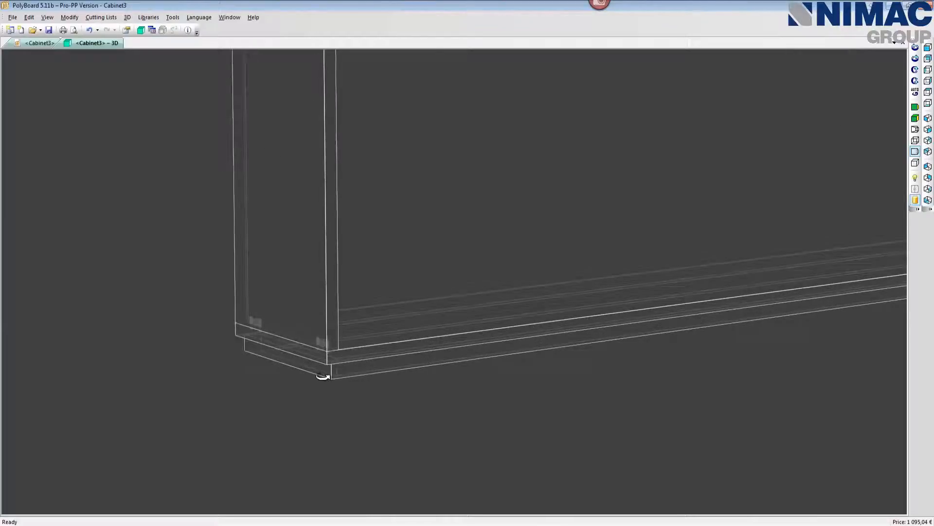
# Orbit the 3D model to inspect the plinth at the bottom corner and from the side.
pyautogui.moveTo(323, 375); pyautogui.dragTo(315, 400)
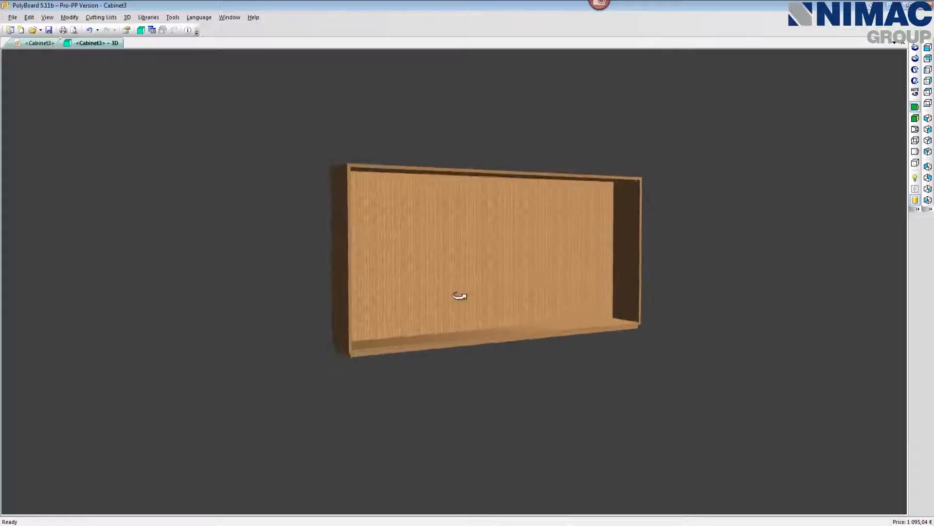
pyautogui.moveTo(458, 296); pyautogui.dragTo(655, 325)
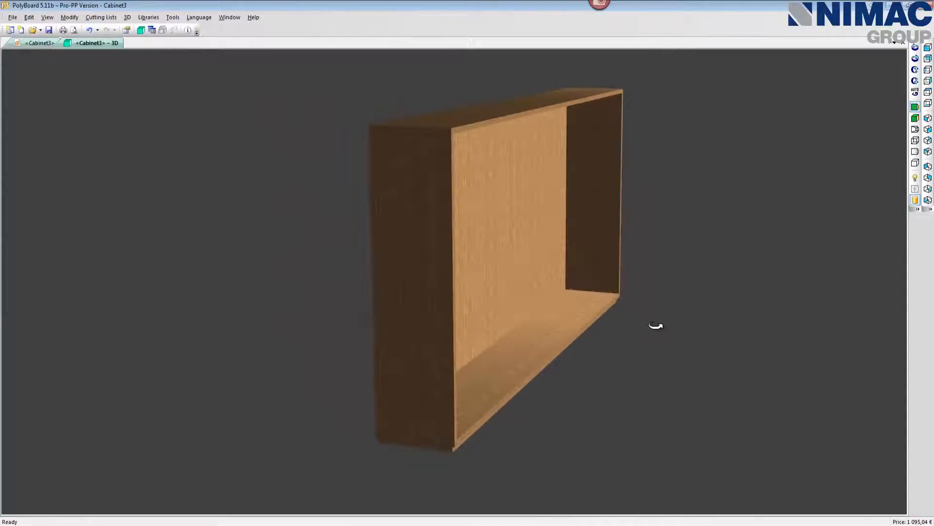
pyautogui.moveTo(655, 325); pyautogui.dragTo(548, 342)
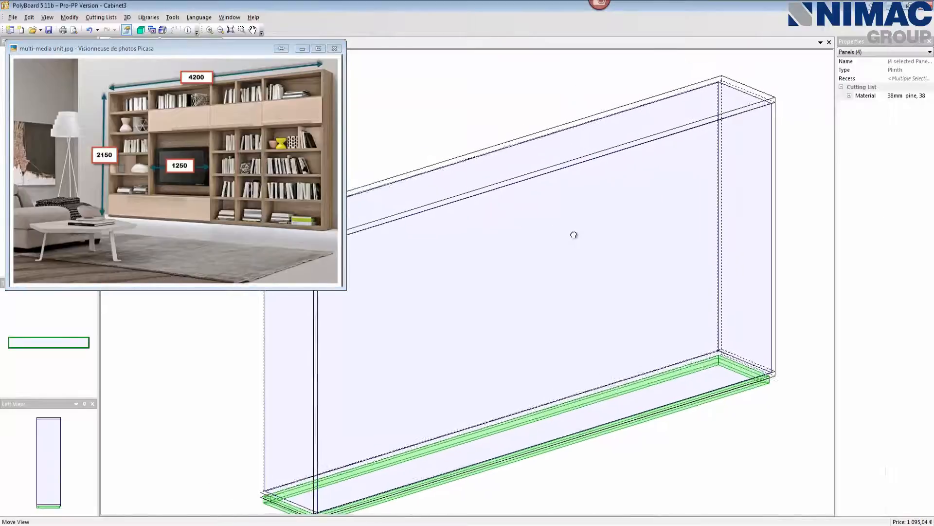
# Pan the design drawing to recentre the cabinet in the window.
pyautogui.moveTo(573, 235); pyautogui.dragTo(605, 233)
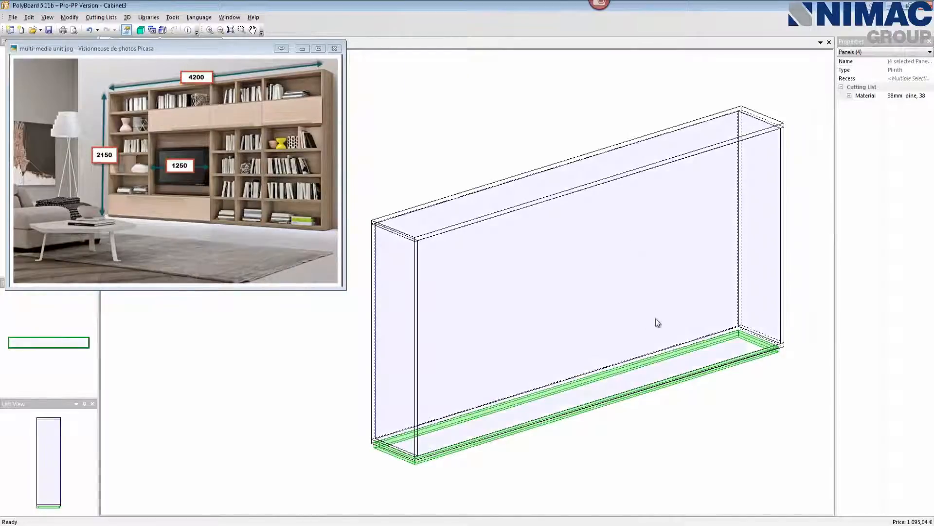
pyautogui.moveTo(565, 263)
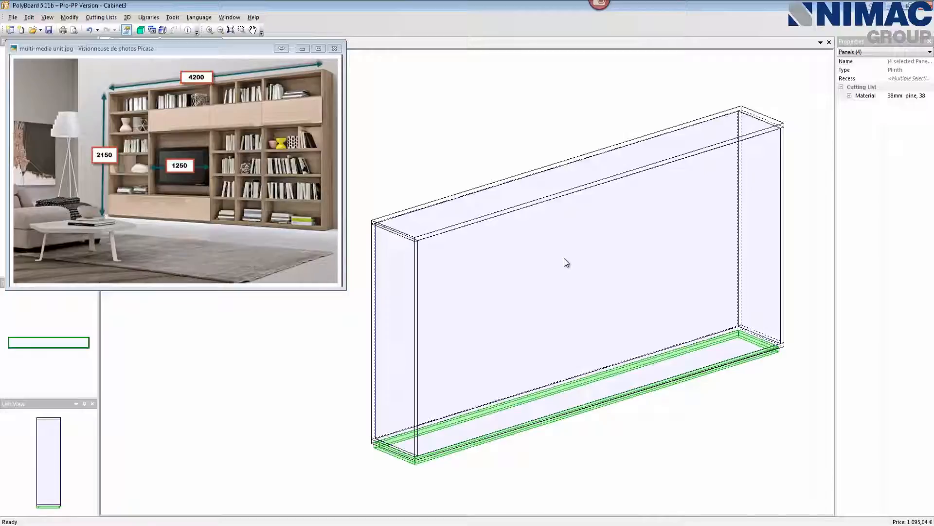
pyautogui.moveTo(576, 315)
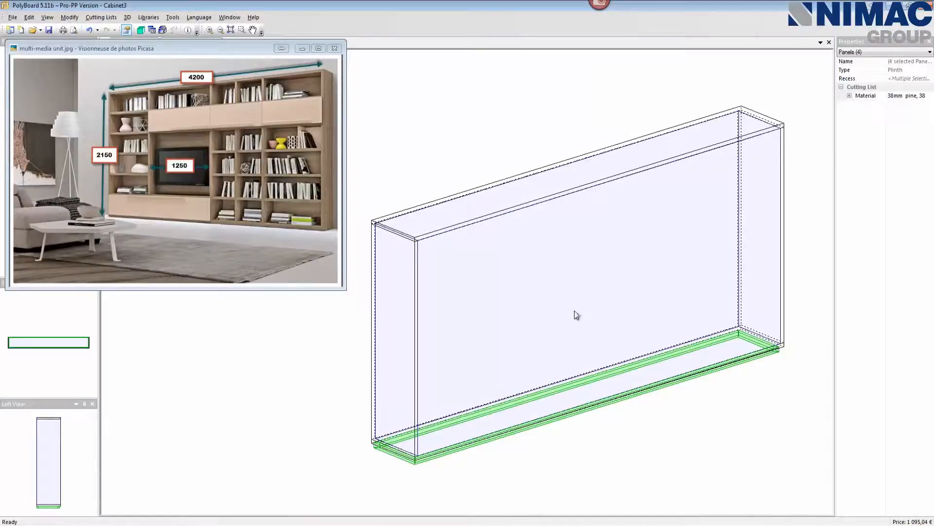
pyautogui.moveTo(545, 264)
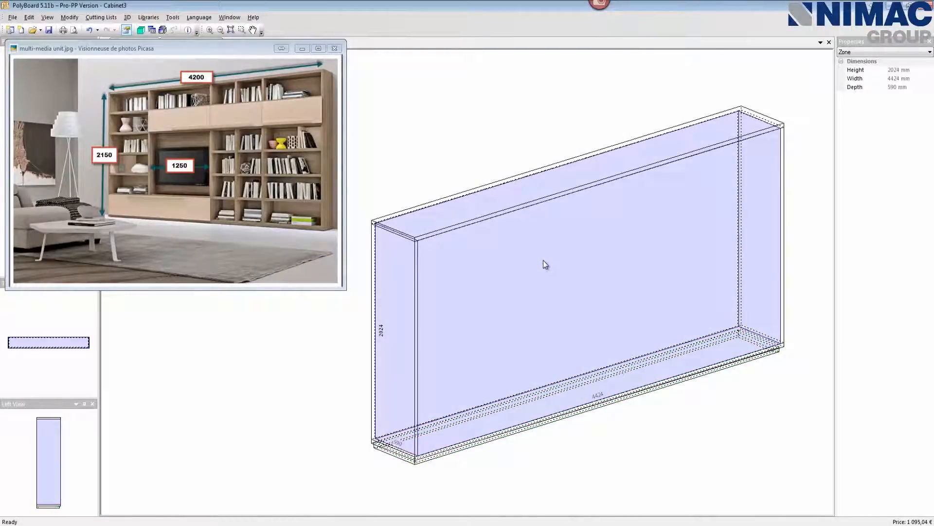
# Add one proportional upright centred in the cabinet, then target the right-hand compartment.
pyautogui.rightClick(543, 265)
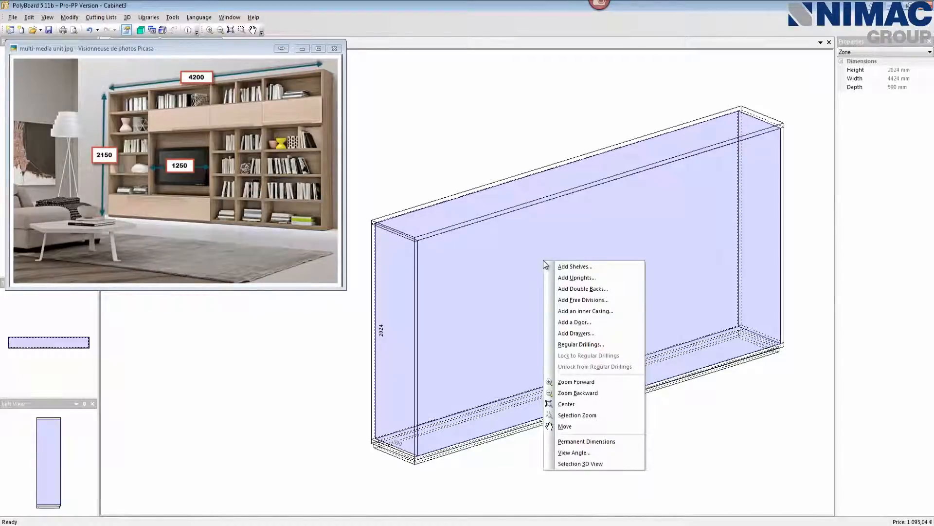
pyautogui.click(576, 279)
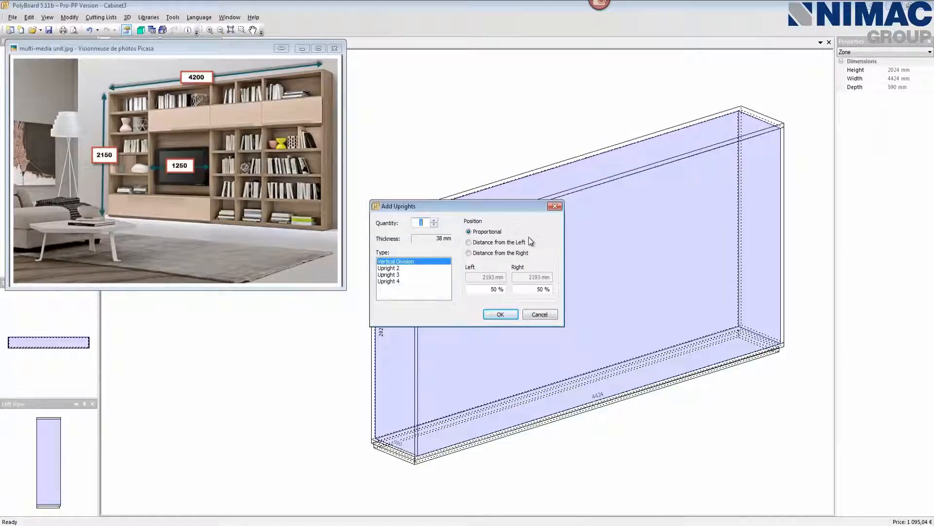
pyautogui.click(500, 314)
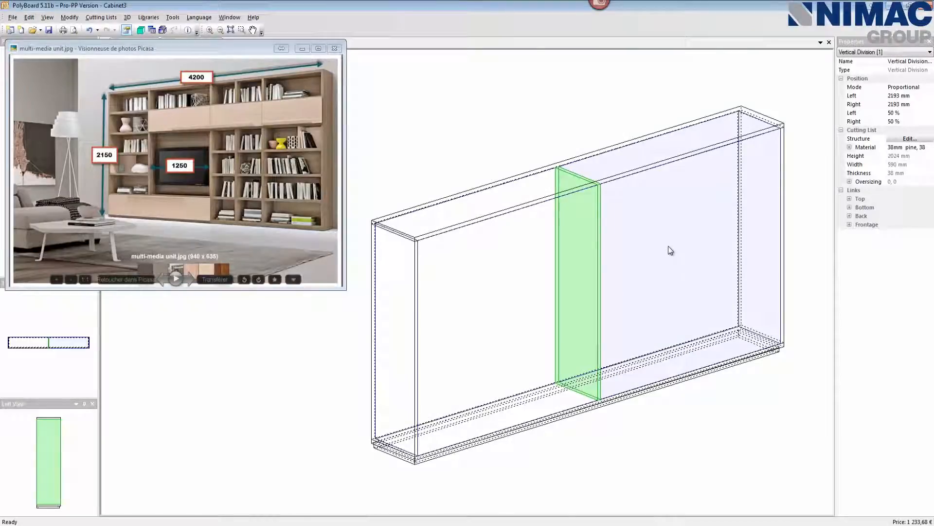
pyautogui.rightClick(670, 250)
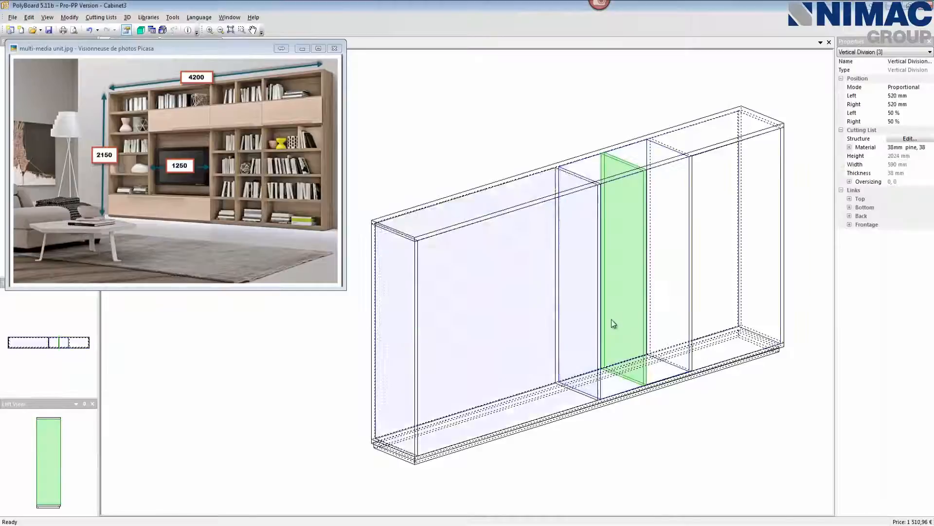
pyautogui.moveTo(519, 308)
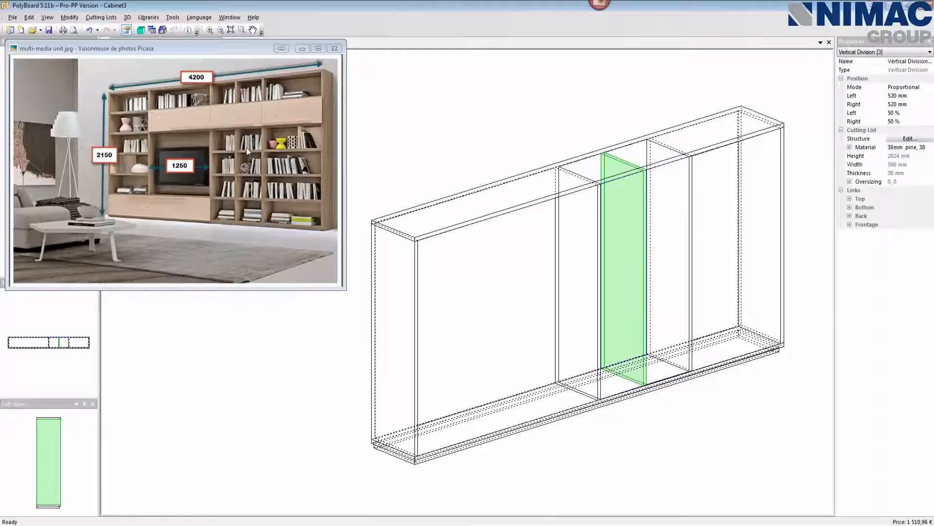
pyautogui.moveTo(236, 152)
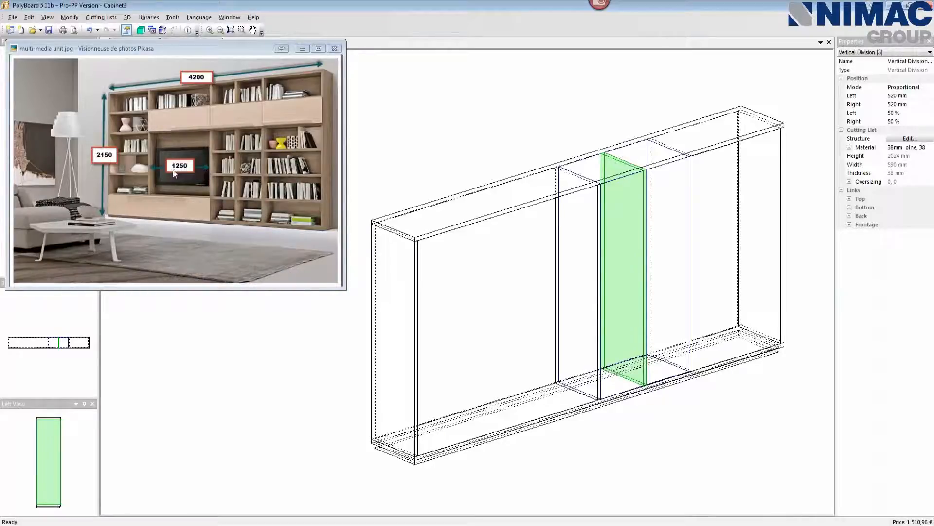
pyautogui.moveTo(164, 174)
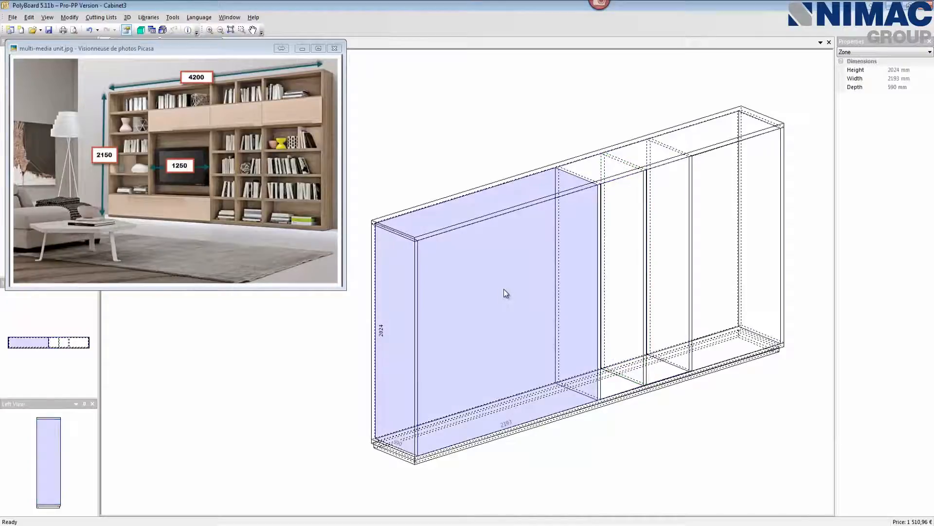
# Add one upright in the left compartment, positioned 1250 mm from its right side.
pyautogui.rightClick(505, 294)
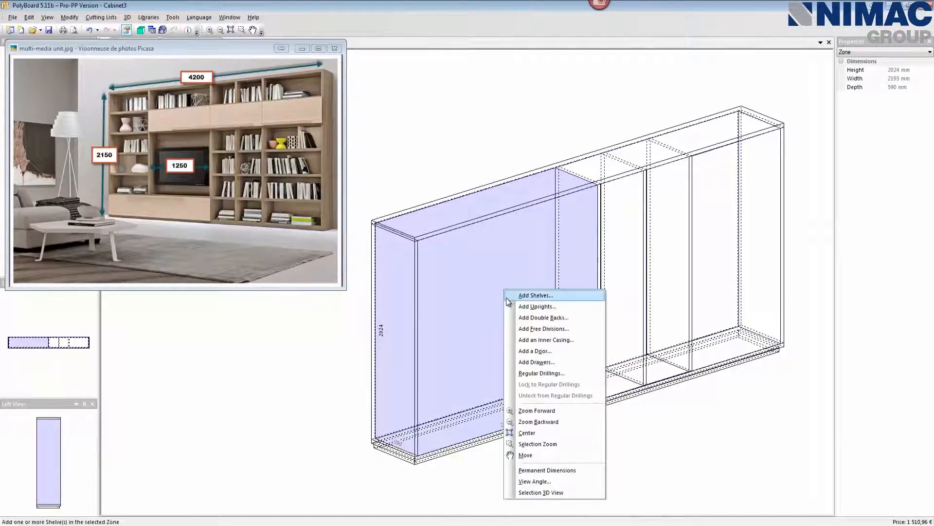
pyautogui.moveTo(537, 306)
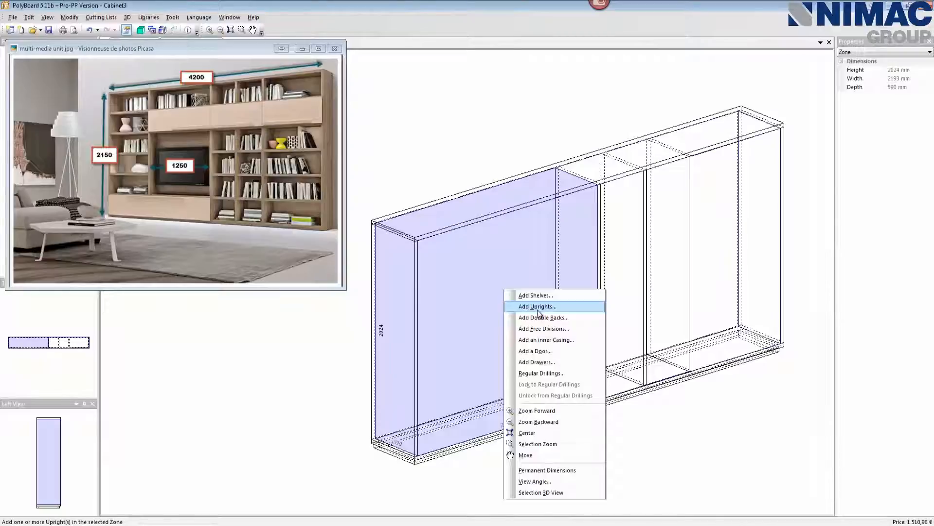
pyautogui.click(536, 305)
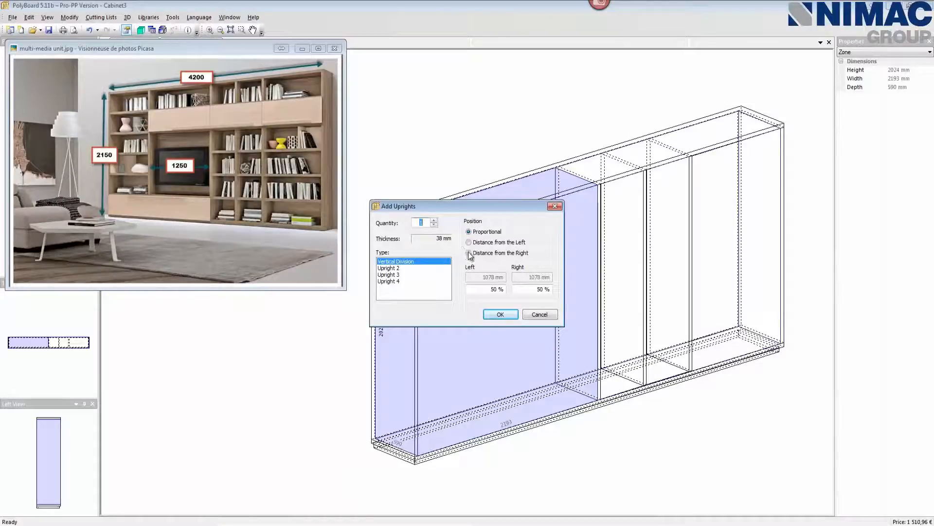
pyautogui.click(467, 253)
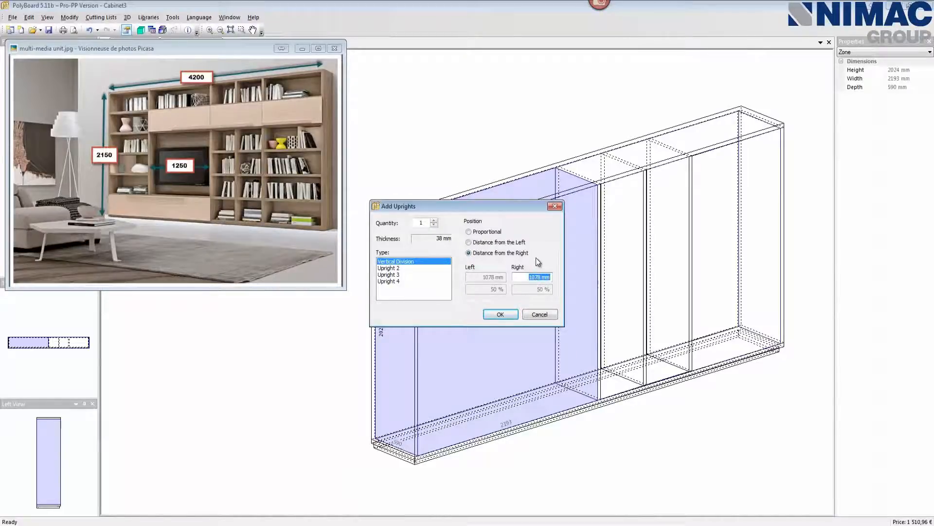
pyautogui.write('1250')
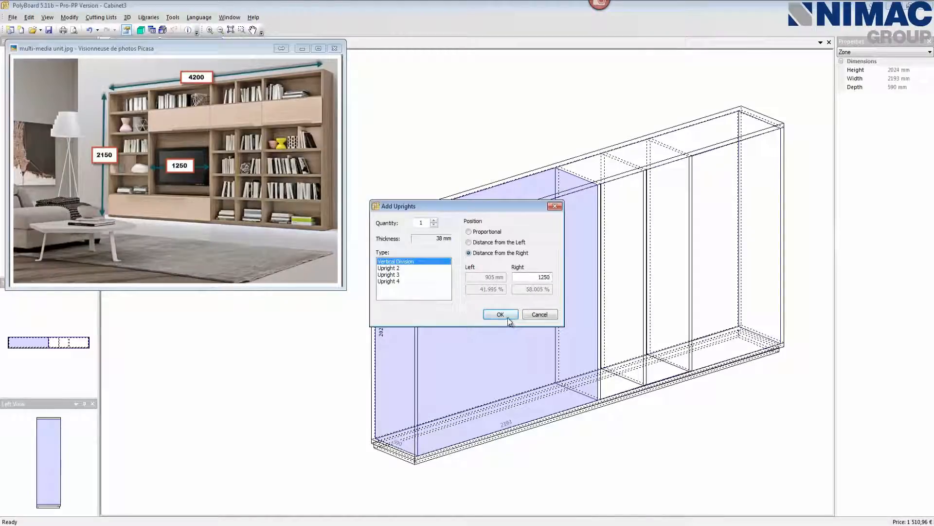
pyautogui.click(500, 314)
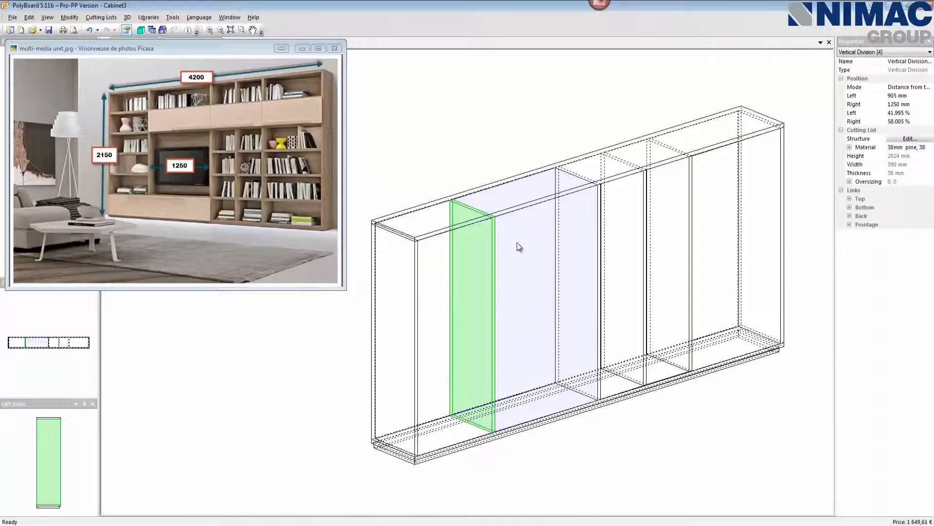
pyautogui.moveTo(533, 235)
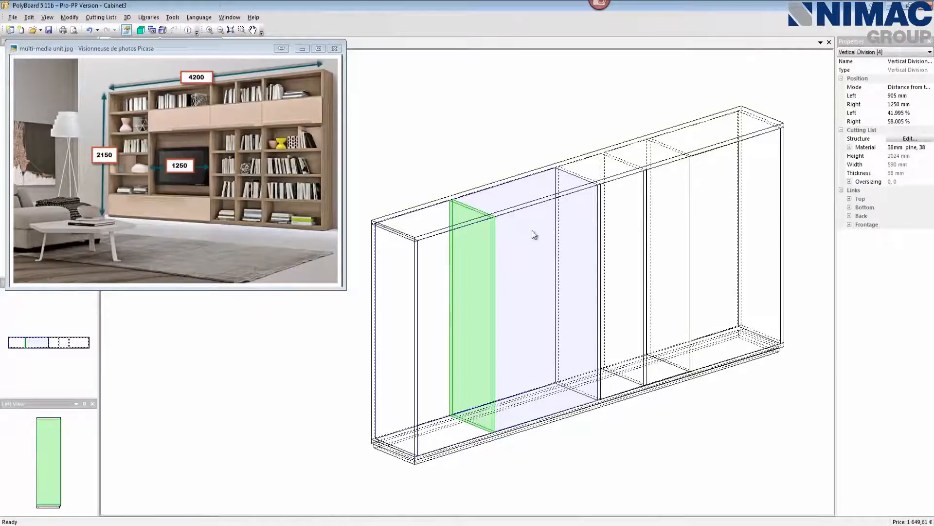
pyautogui.moveTo(537, 242)
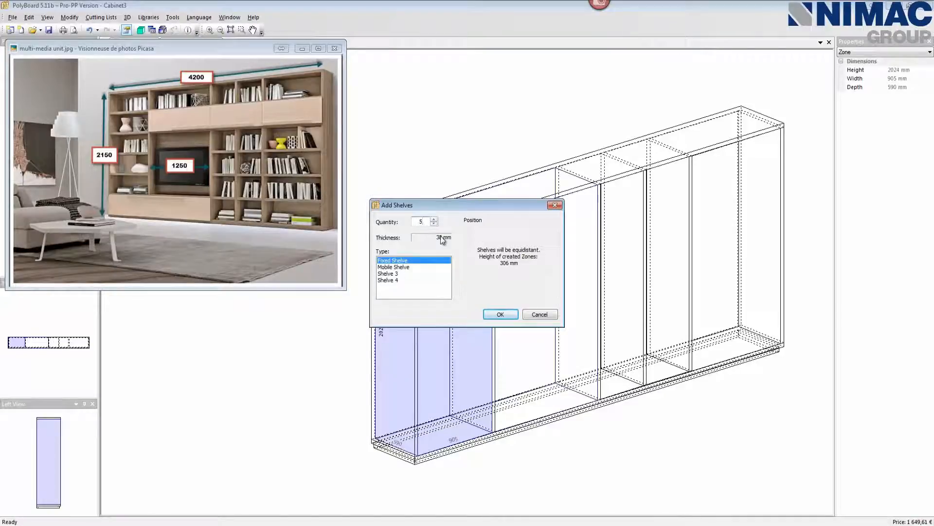
# Add five evenly spaced fixed shelves to each section, including the 1250 mm and right sections.
pyautogui.click(502, 313)
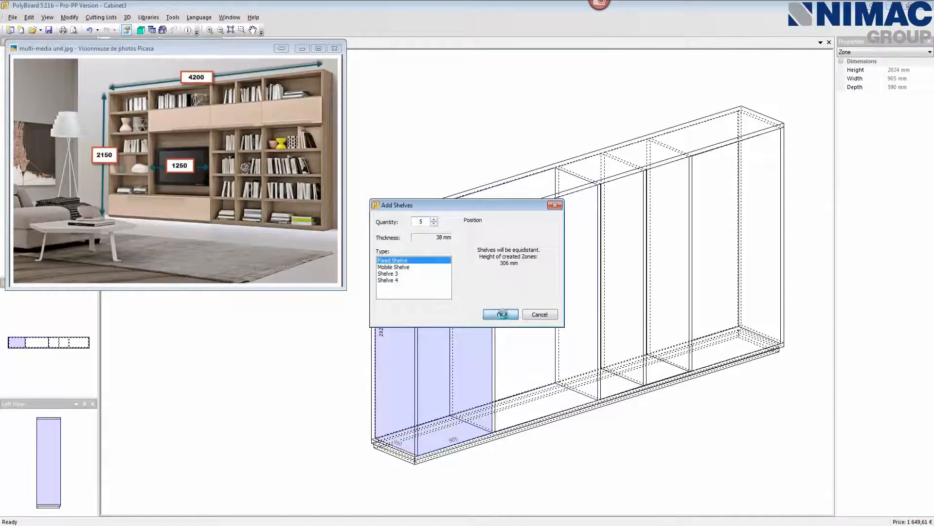
pyautogui.click(502, 314)
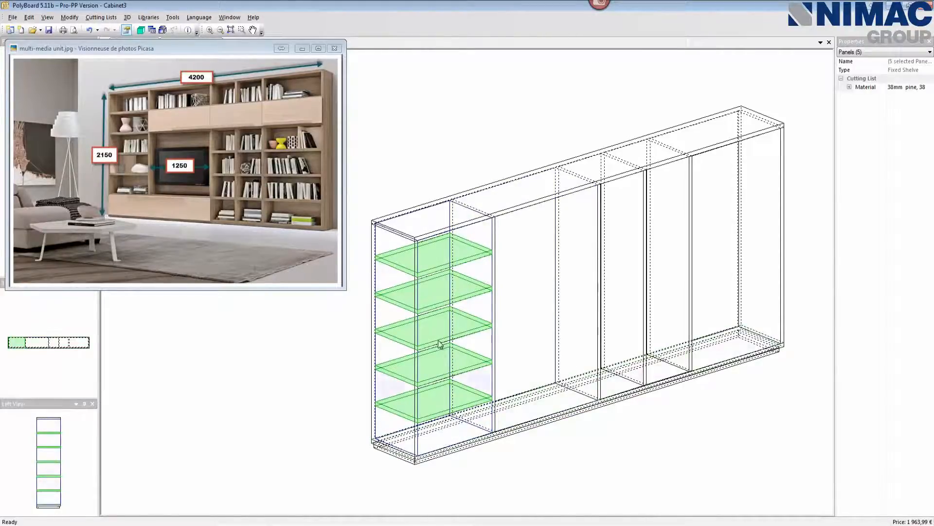
pyautogui.click(543, 300)
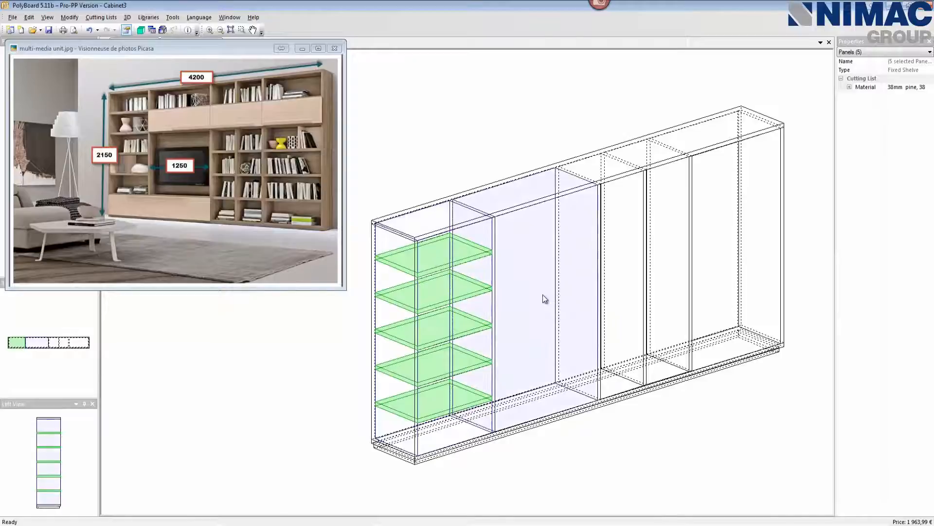
pyautogui.moveTo(524, 294)
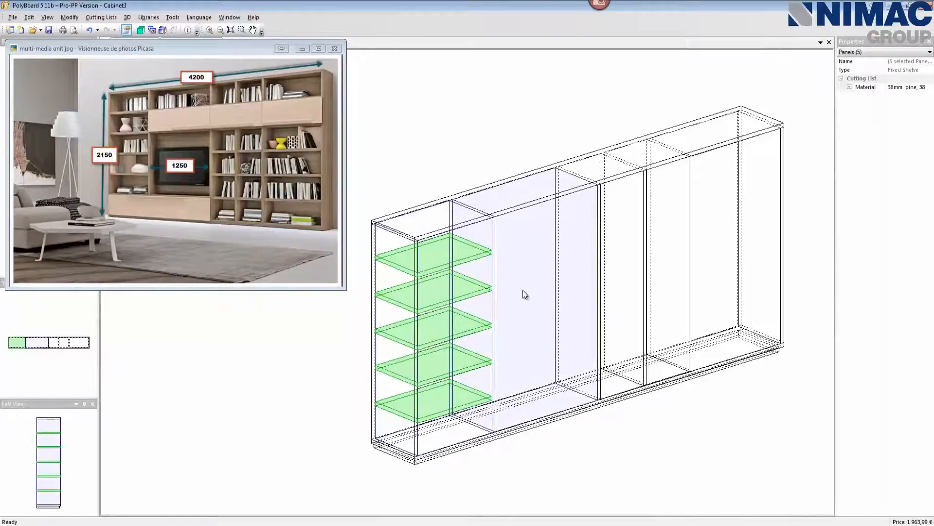
pyautogui.rightClick(523, 294)
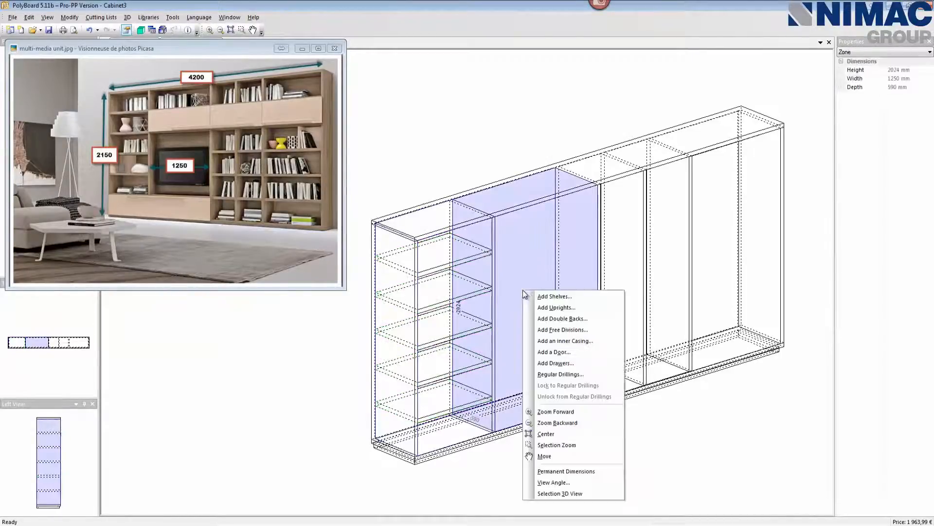
pyautogui.click(554, 296)
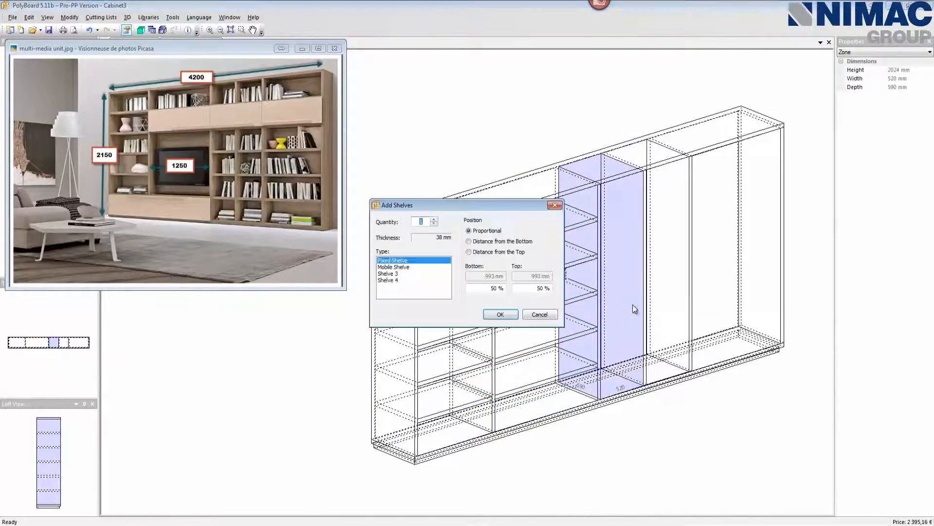
pyautogui.click(500, 313)
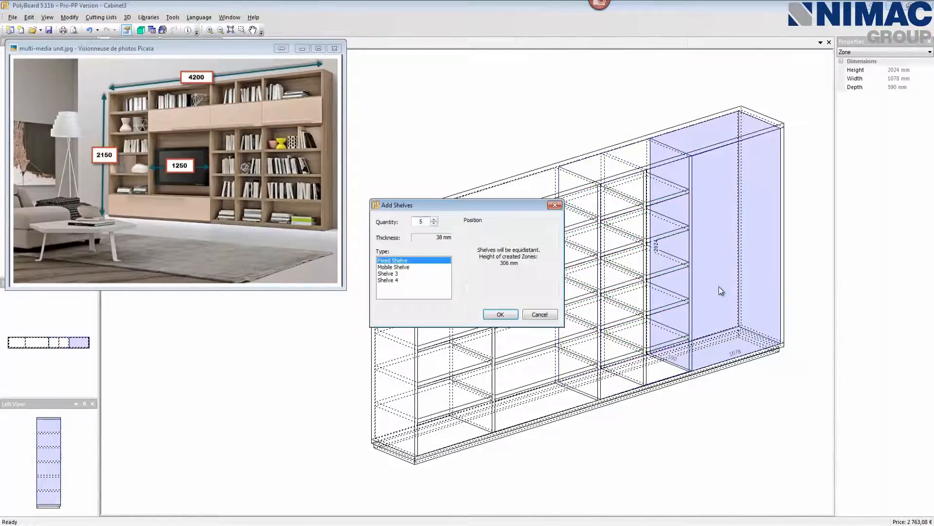
pyautogui.click(501, 313)
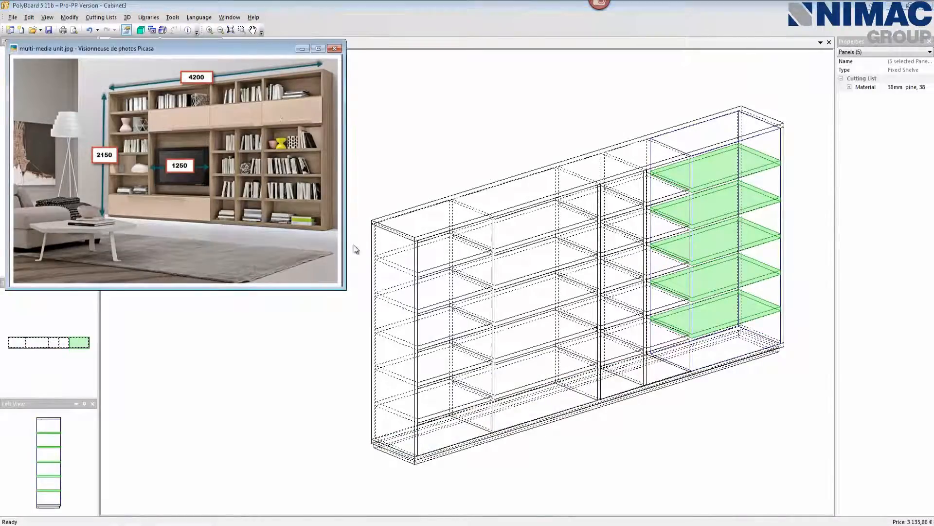
# Show the shelved wall unit as a rendered 3D model.
pyautogui.click(334, 48)
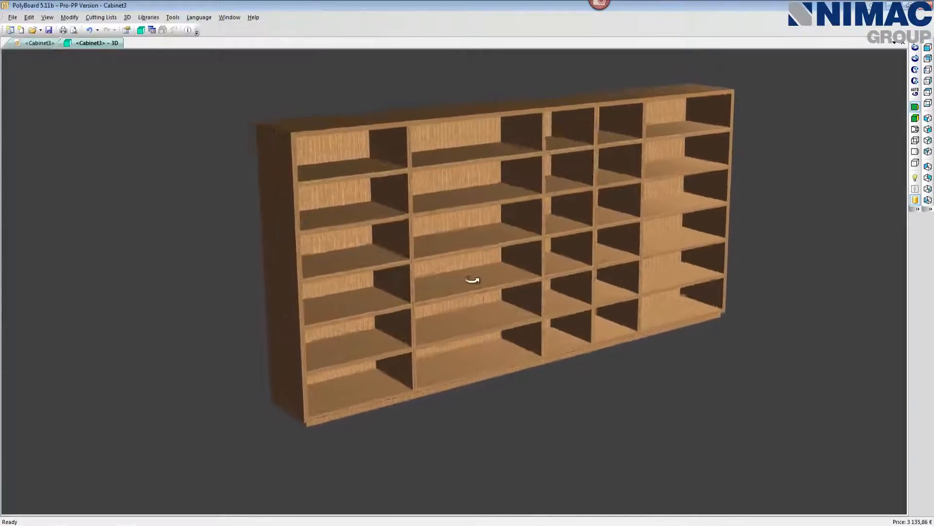
# Orbit the rendered 3D model to view the shelved unit from another angle.
pyautogui.moveTo(473, 279); pyautogui.dragTo(473, 289)
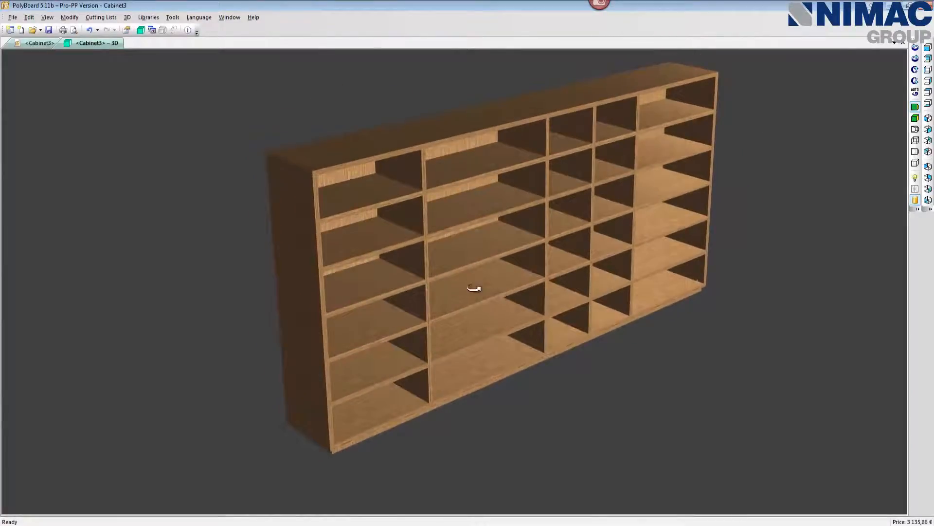
pyautogui.moveTo(475, 289); pyautogui.dragTo(484, 307)
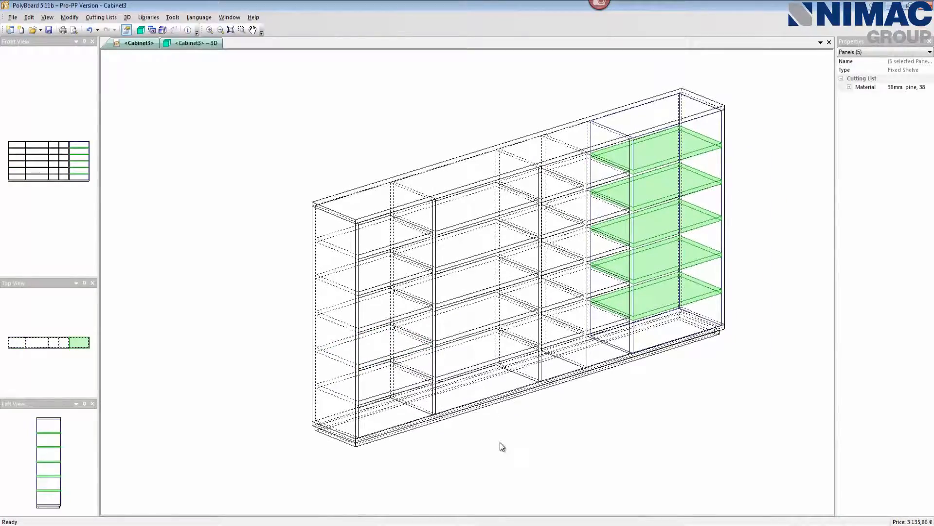
pyautogui.moveTo(421, 441)
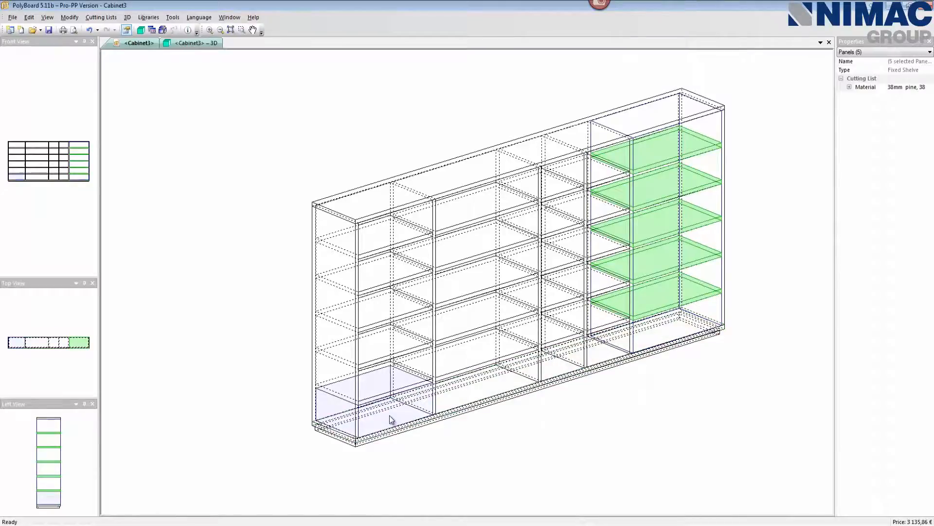
# Add a single Drawer 1 to the bottom compartment of the left section.
pyautogui.click(390, 419)
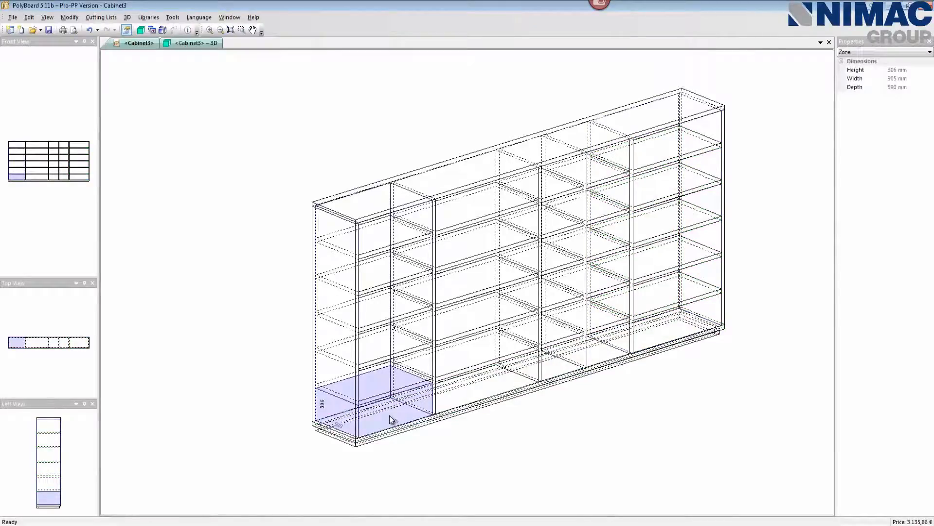
pyautogui.rightClick(389, 420)
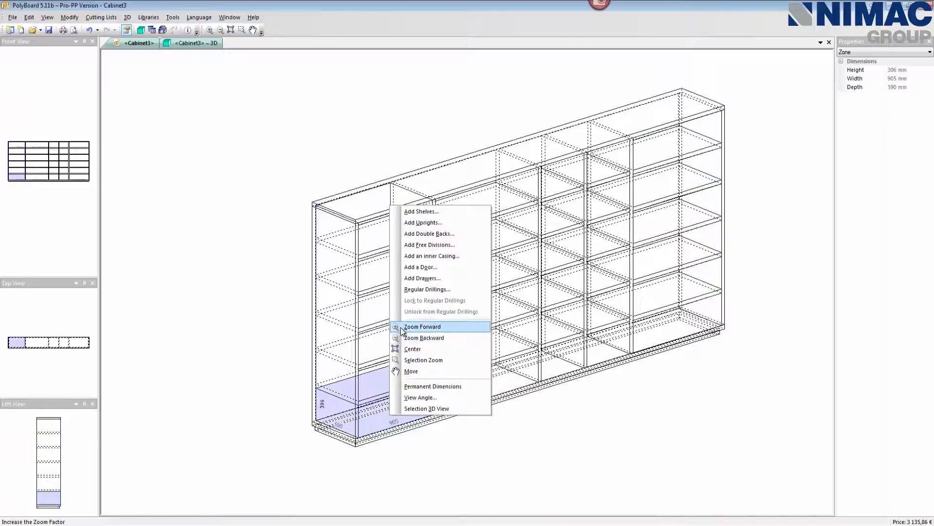
pyautogui.click(422, 279)
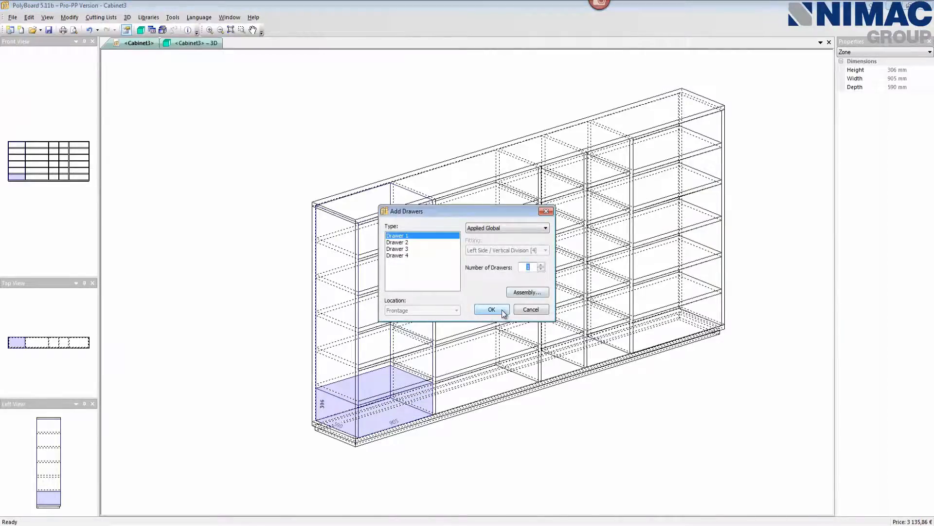
pyautogui.click(491, 310)
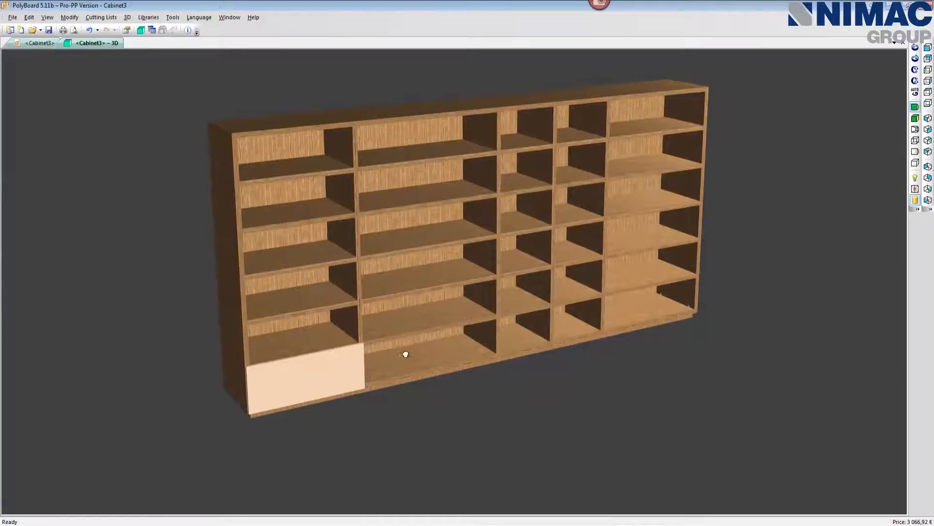
pyautogui.moveTo(914, 201)
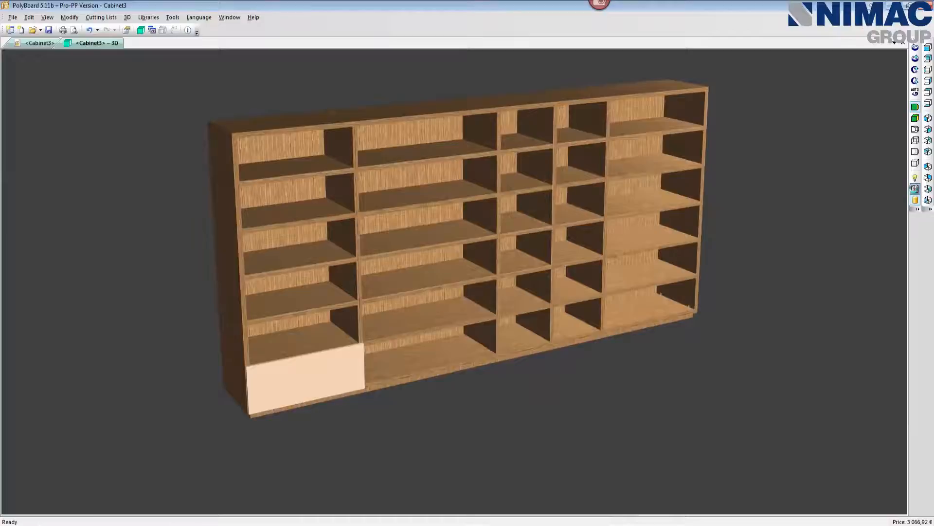
# Return from the 3D drawer check to the Cabinet3 wireframe layout.
pyautogui.click(914, 189)
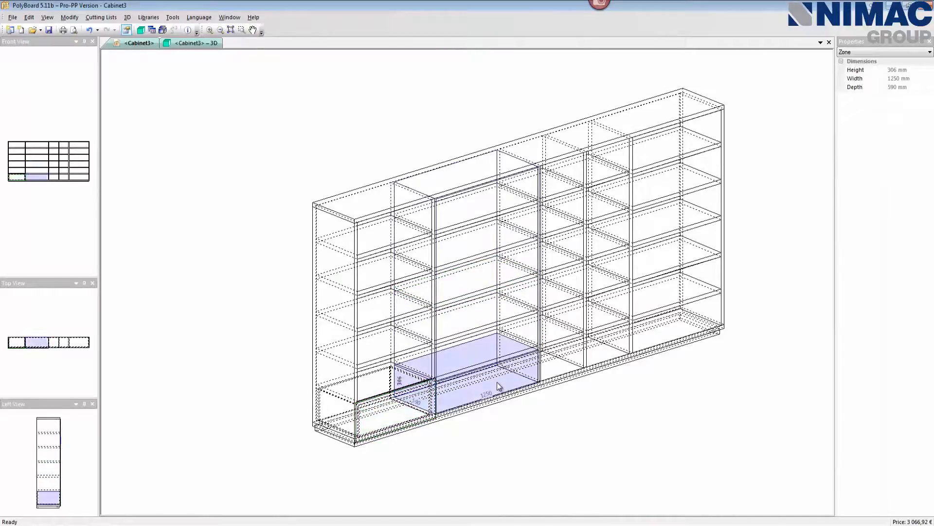
# Fill the bottom 1250 mm compartment with a drawer via Add Drawers.
pyautogui.rightClick(500, 388)
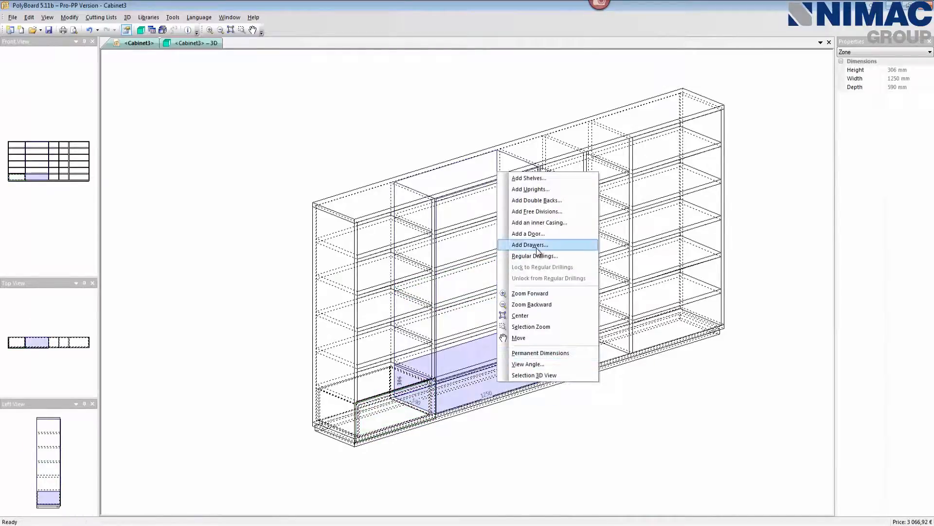
pyautogui.click(530, 245)
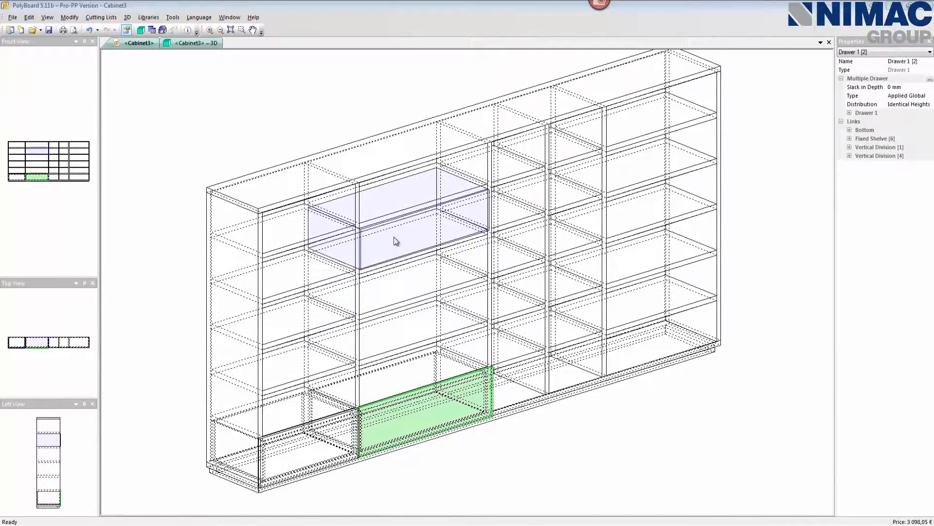
pyautogui.moveTo(389, 249)
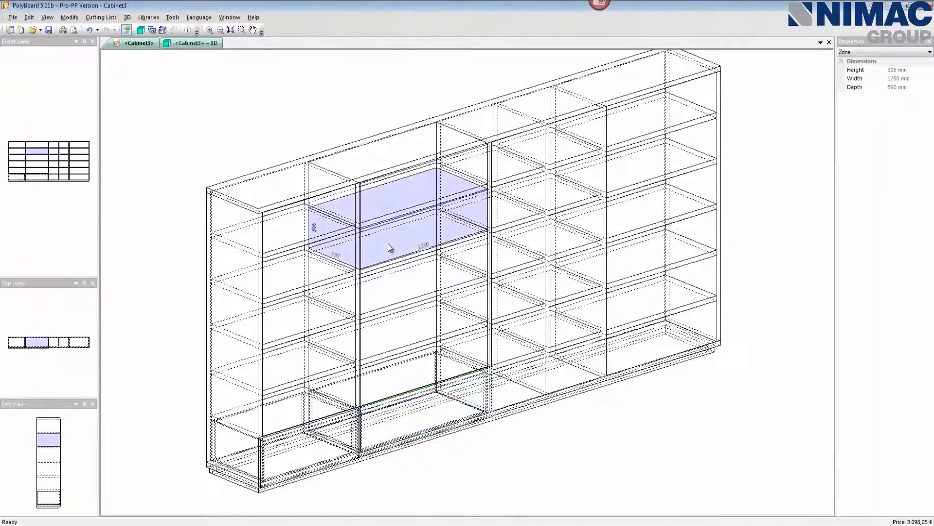
# Fit a Double Door on the upper 1250 mm compartment in the middle of the unit.
pyautogui.rightClick(389, 248)
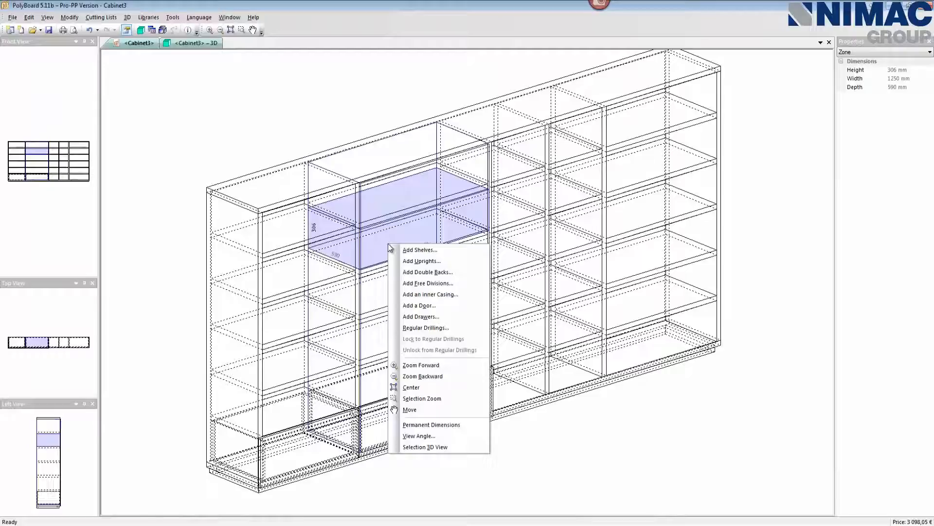
pyautogui.moveTo(418, 305)
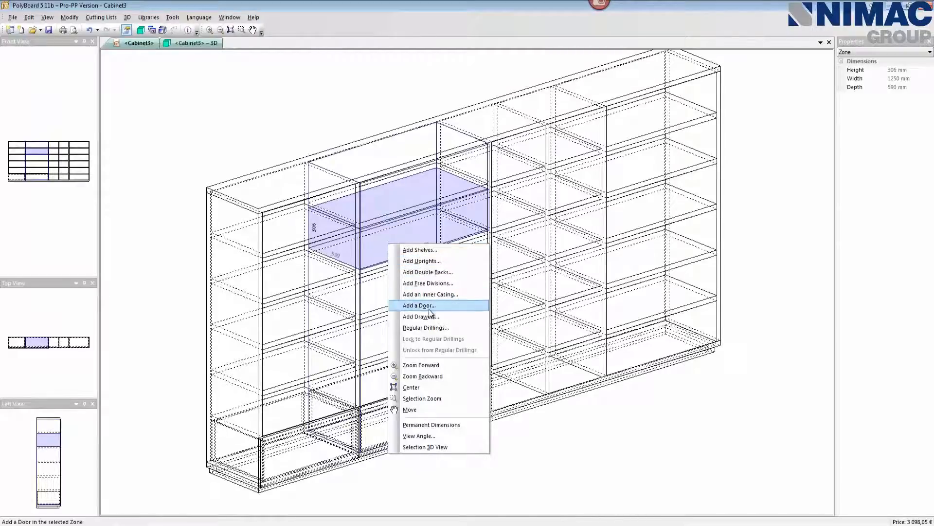
pyautogui.click(419, 305)
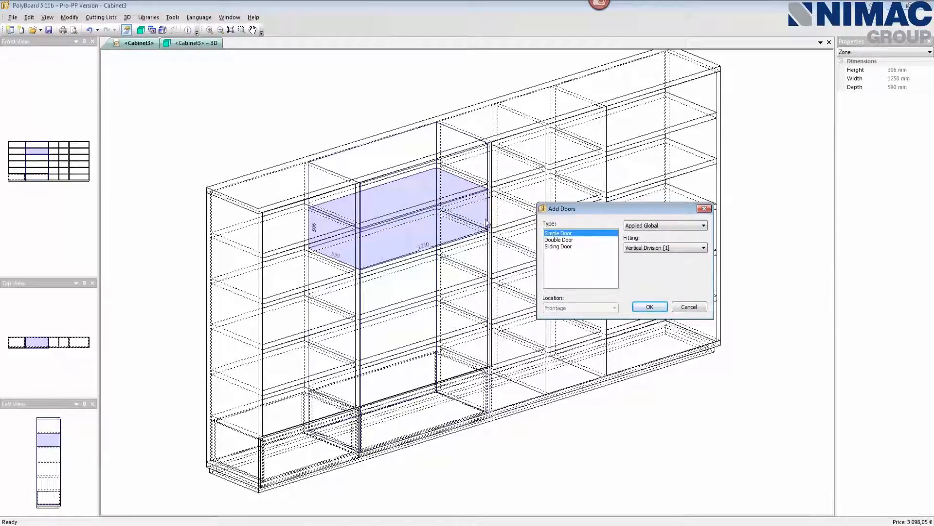
pyautogui.moveTo(423, 216)
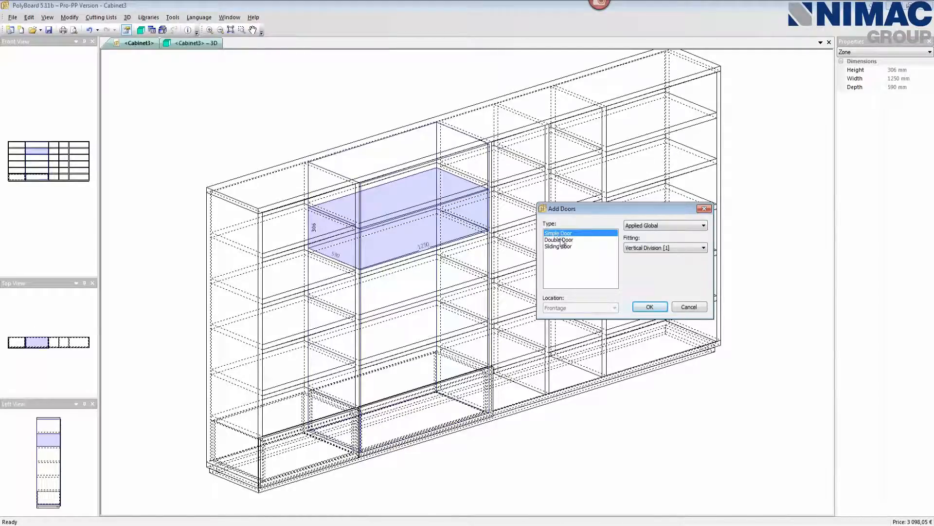
pyautogui.click(560, 239)
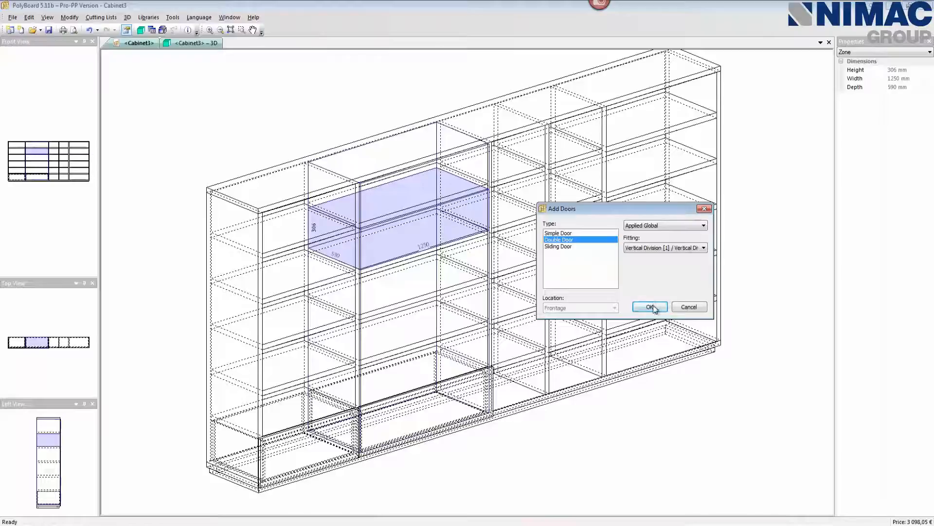
pyautogui.click(650, 307)
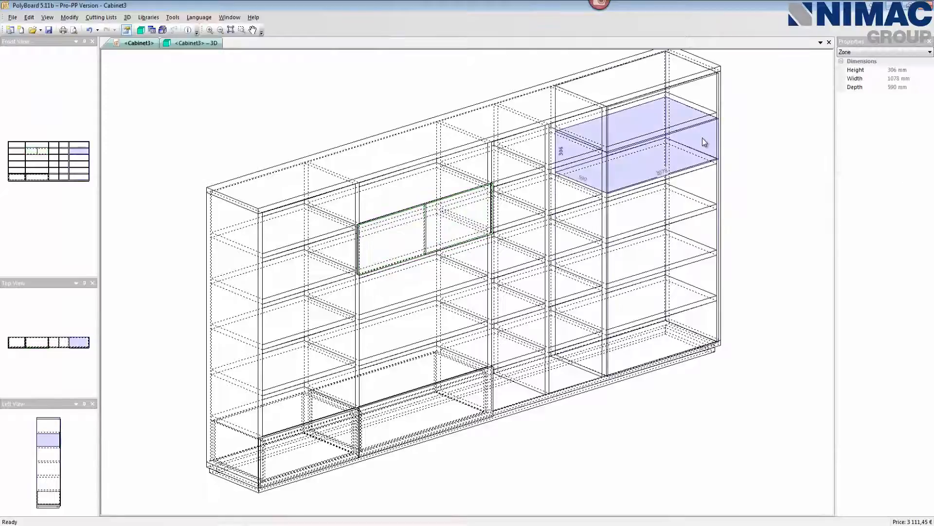
# Fit a Double Door on the top-right zone of the unit.
pyautogui.rightClick(704, 140)
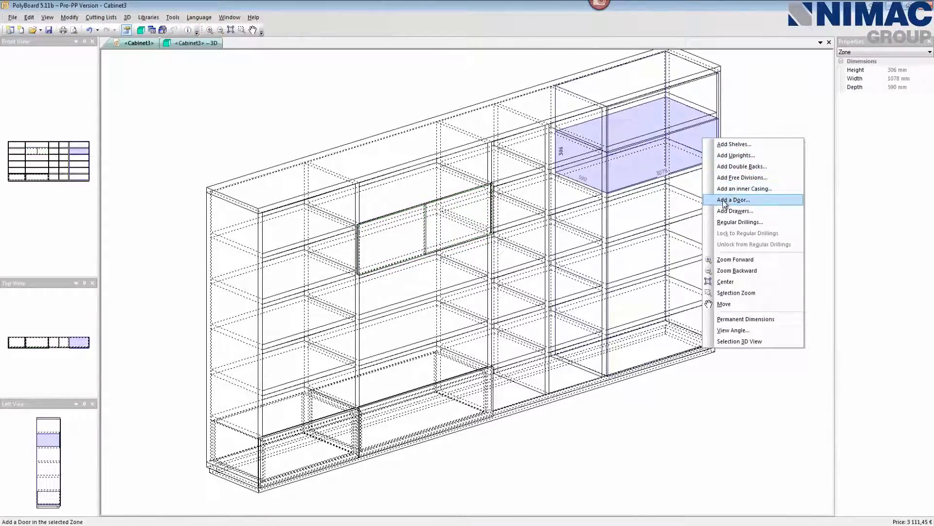
pyautogui.click(732, 200)
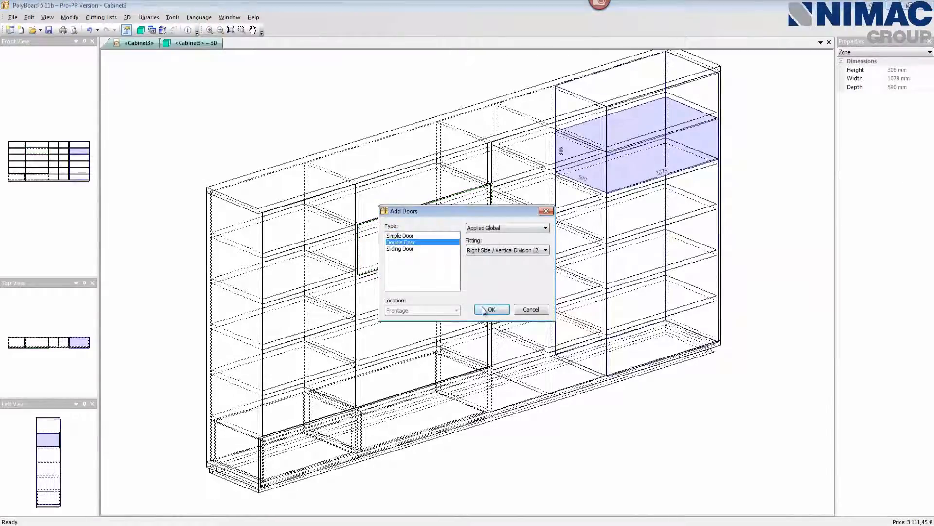
pyautogui.click(491, 309)
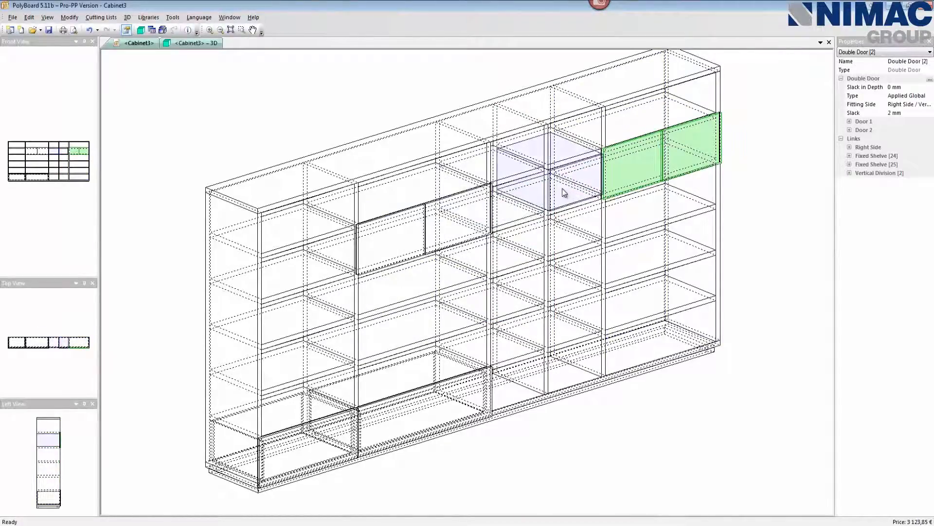
# Fit Simple Doors on the two narrow 520 mm upper compartments beside it.
pyautogui.rightClick(565, 193)
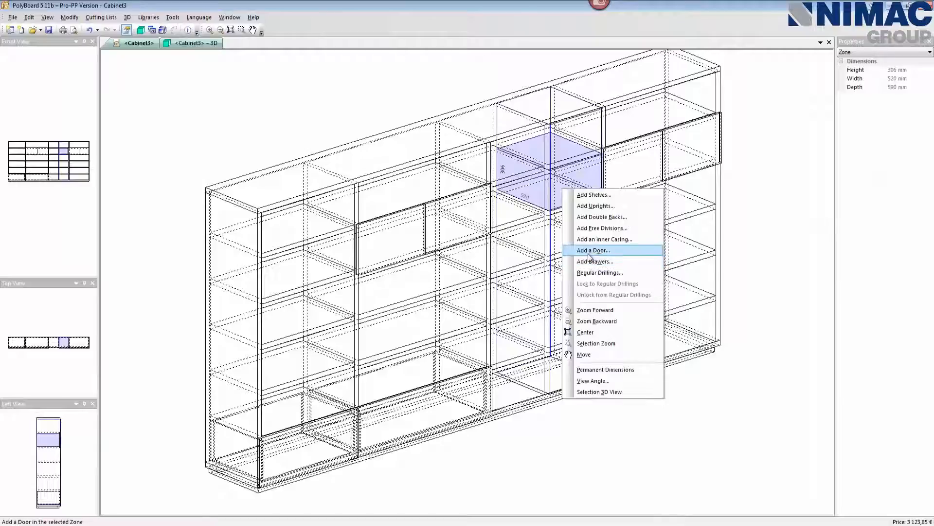
pyautogui.click(593, 250)
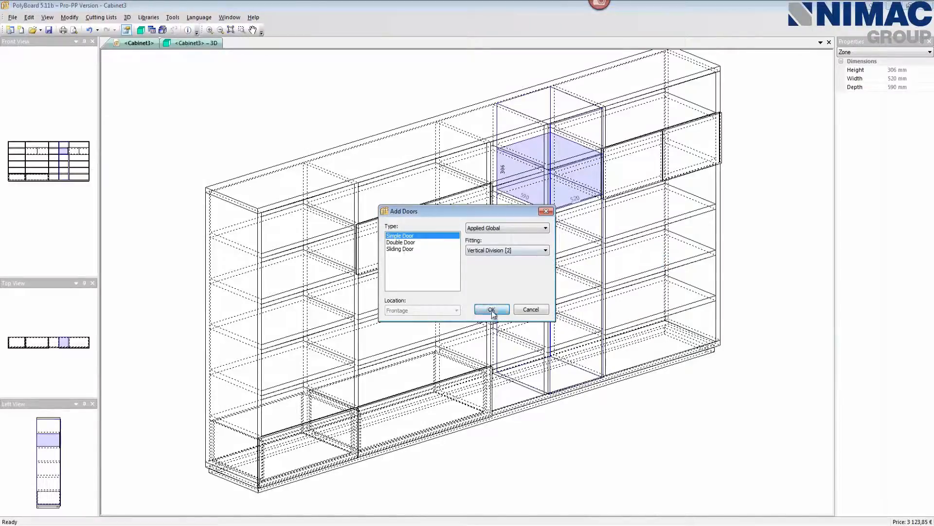
pyautogui.click(490, 309)
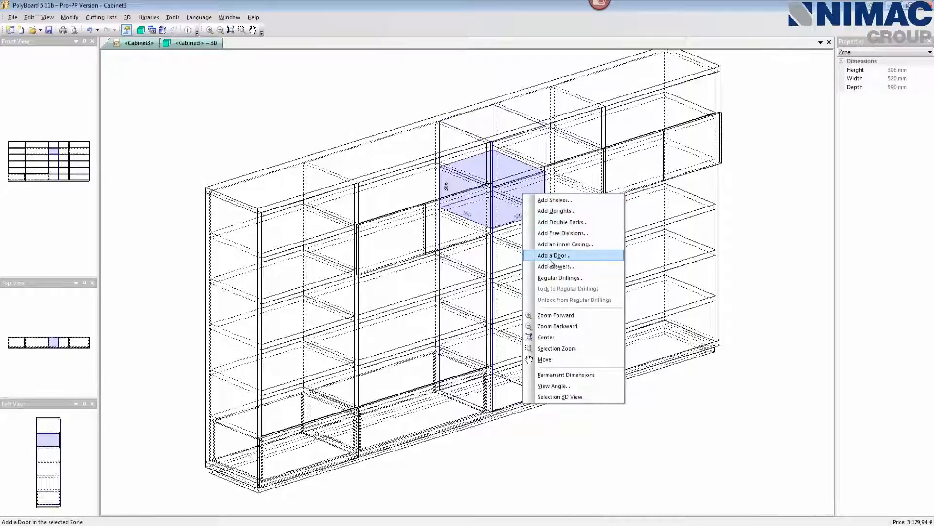
pyautogui.click(557, 255)
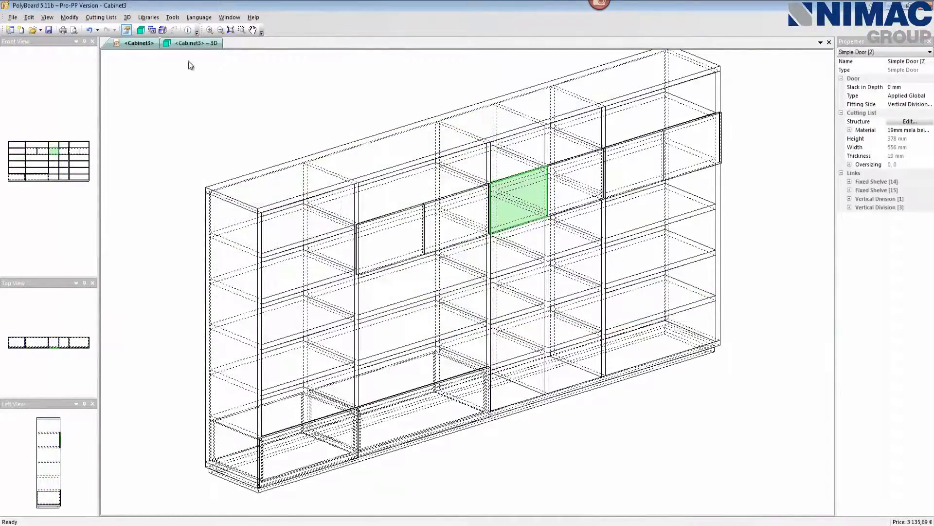
# Select the fixed shelf in the middle column below the double door.
pyautogui.click(194, 42)
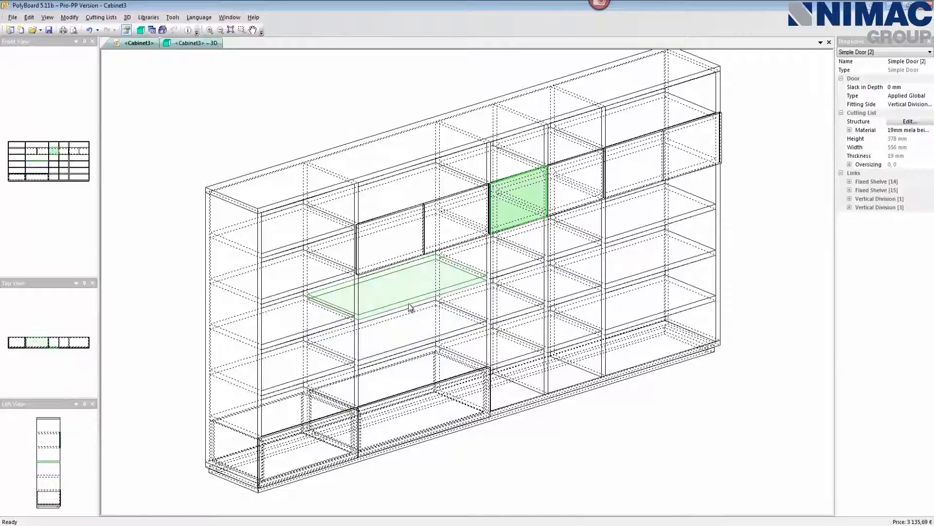
pyautogui.moveTo(409, 307)
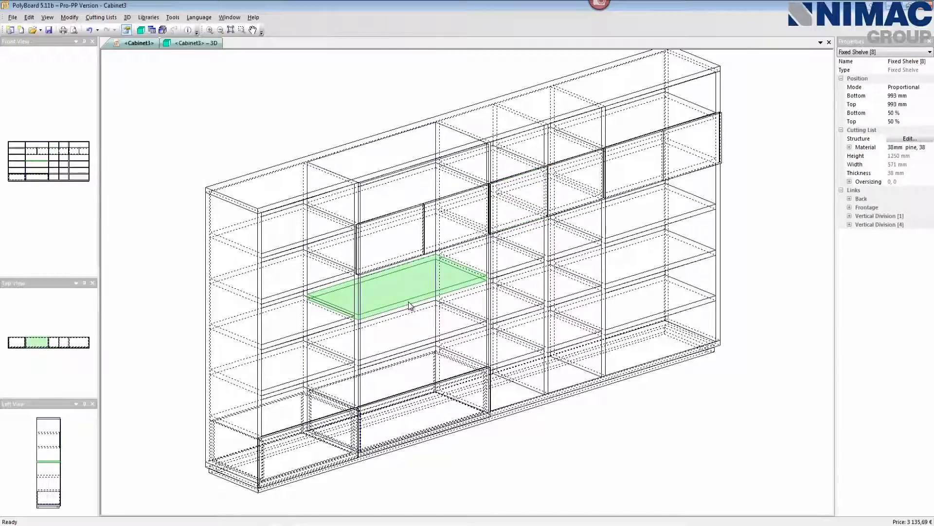
# Delete the TV-opening shelf, answering Non to both space redistribution prompts.
pyautogui.rightClick(412, 304)
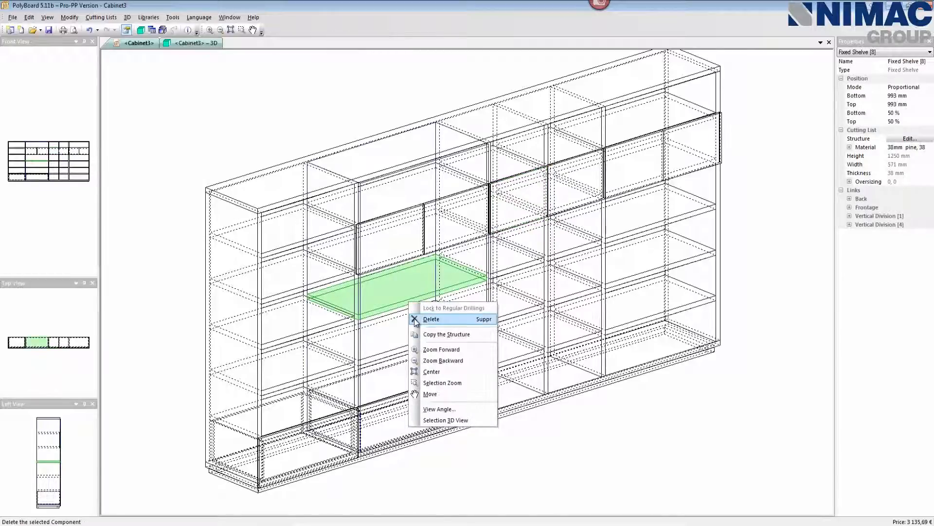
pyautogui.click(432, 318)
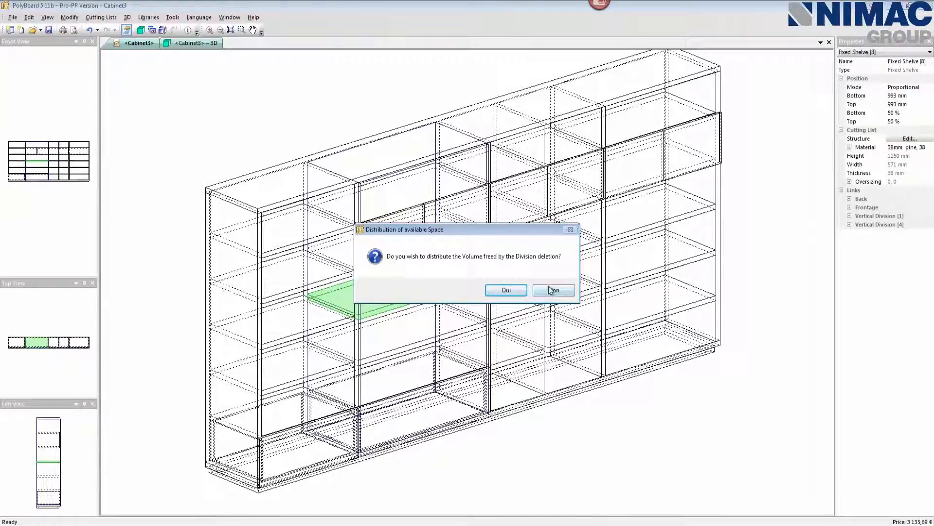
pyautogui.moveTo(551, 290)
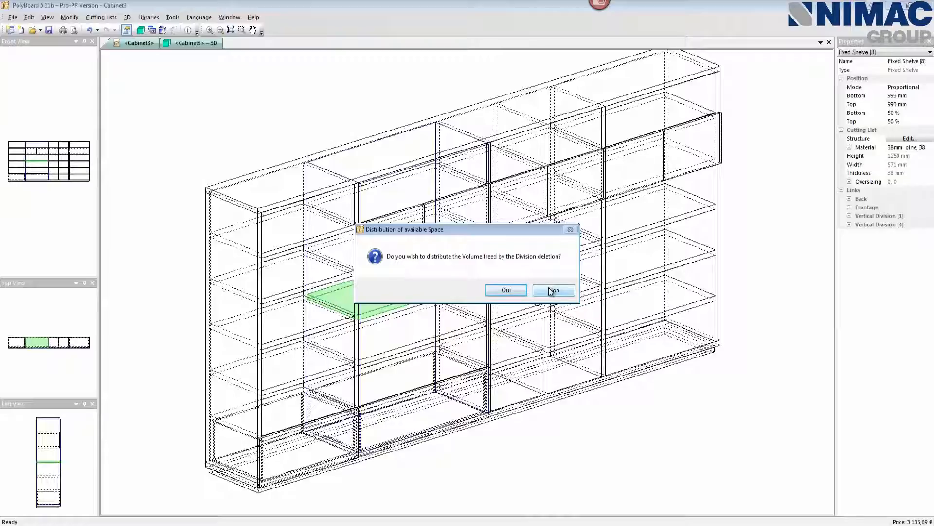
pyautogui.click(553, 290)
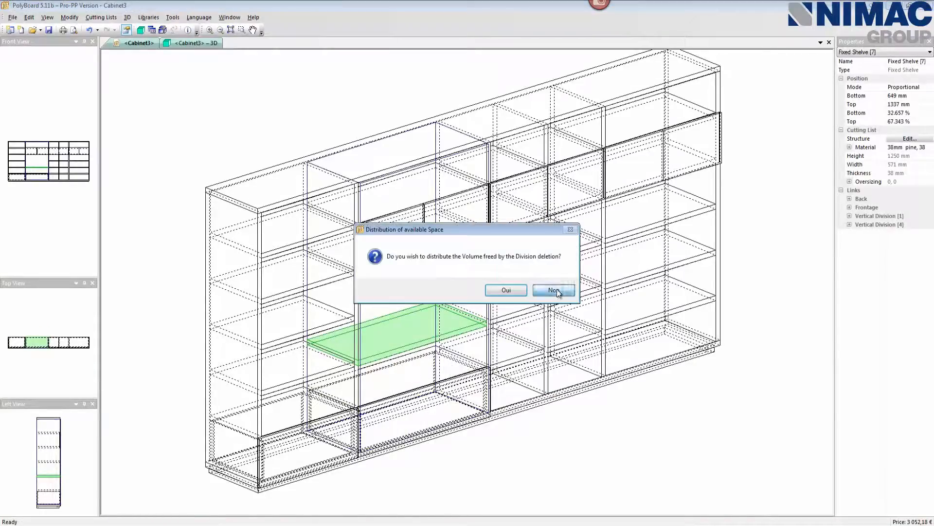
pyautogui.click(552, 290)
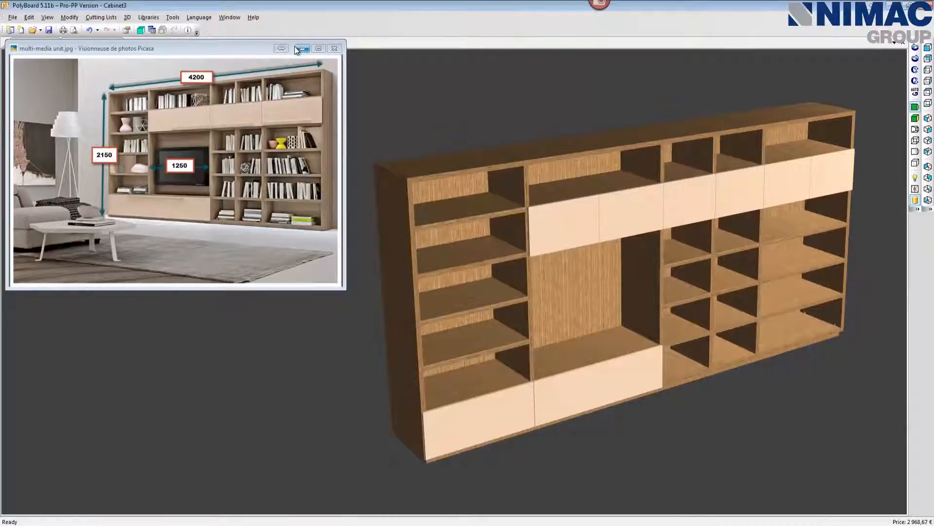
# Minimize the reference photo viewer, leaving the 3D render of the wall unit.
pyautogui.click(335, 49)
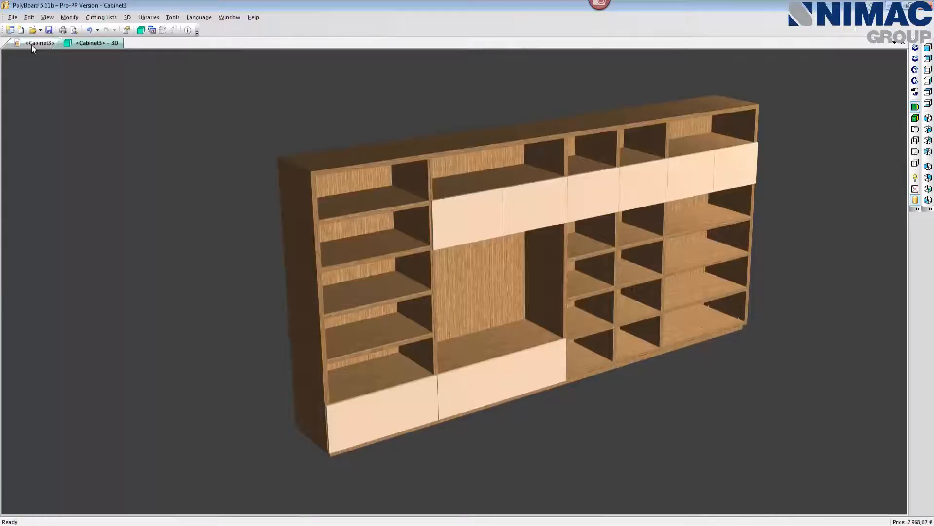
# Return to the Cabinet3 design view and start File > Print Preview of the documents.
pyautogui.click(9, 17)
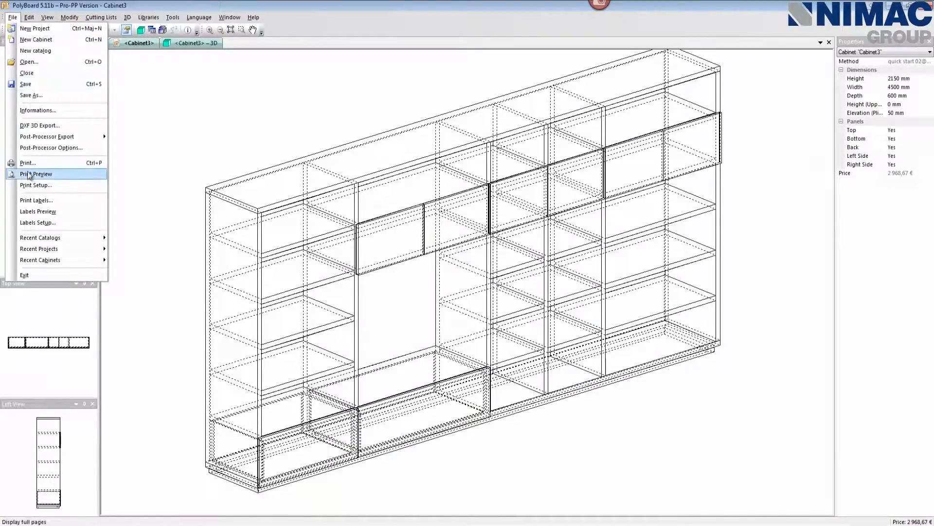
pyautogui.click(35, 174)
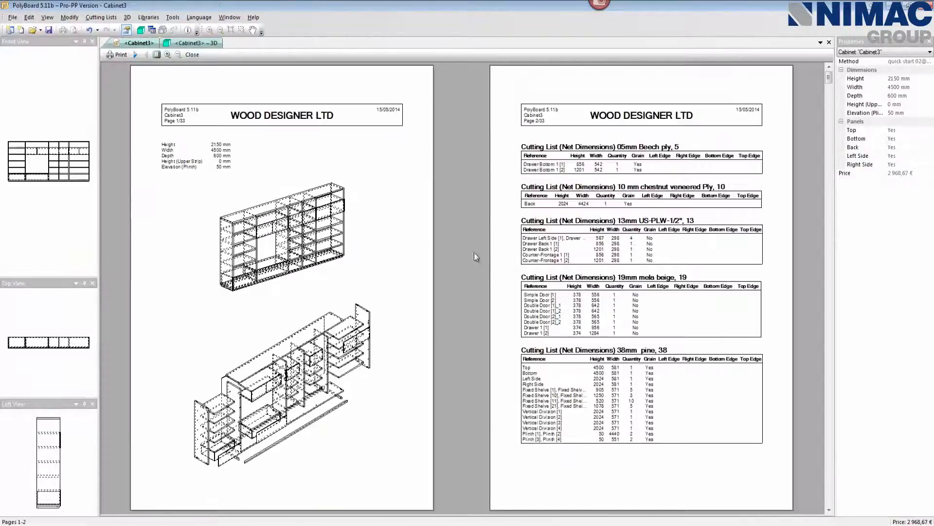
pyautogui.moveTo(497, 296)
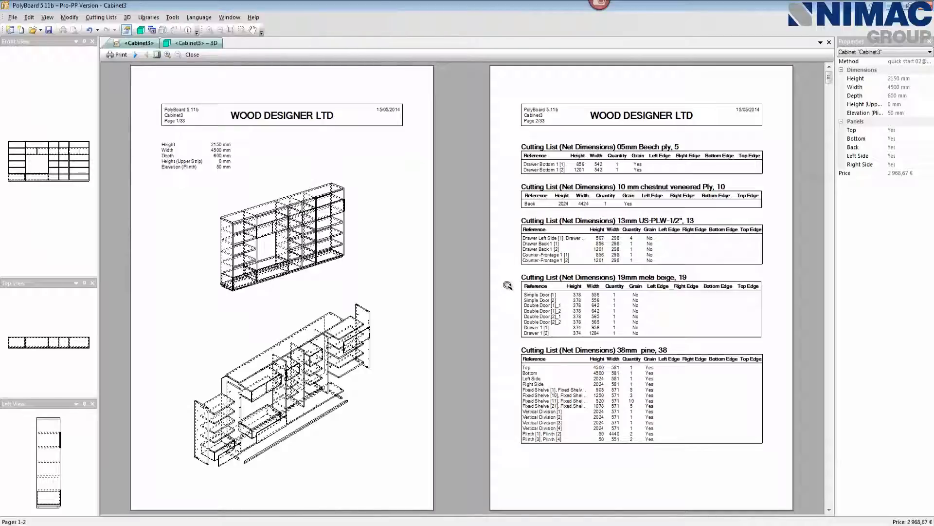
pyautogui.moveTo(236, 228)
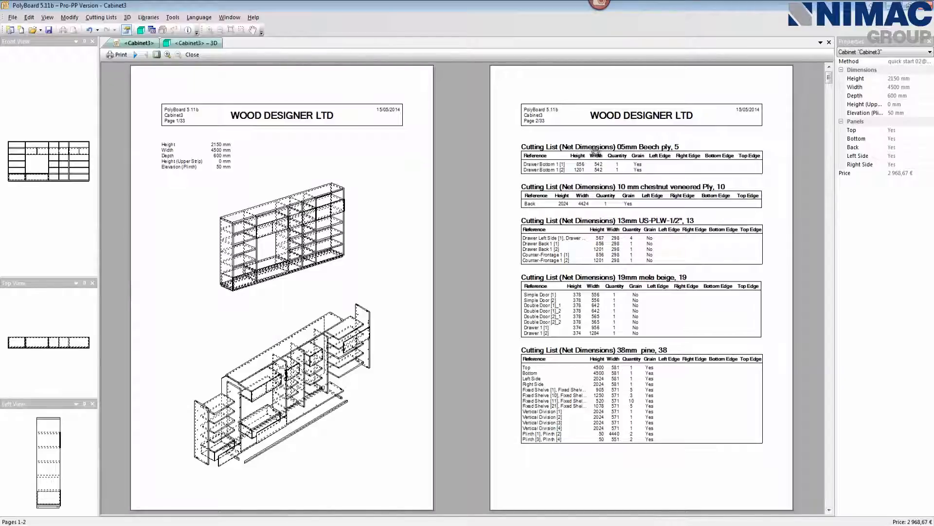
pyautogui.moveTo(135, 57)
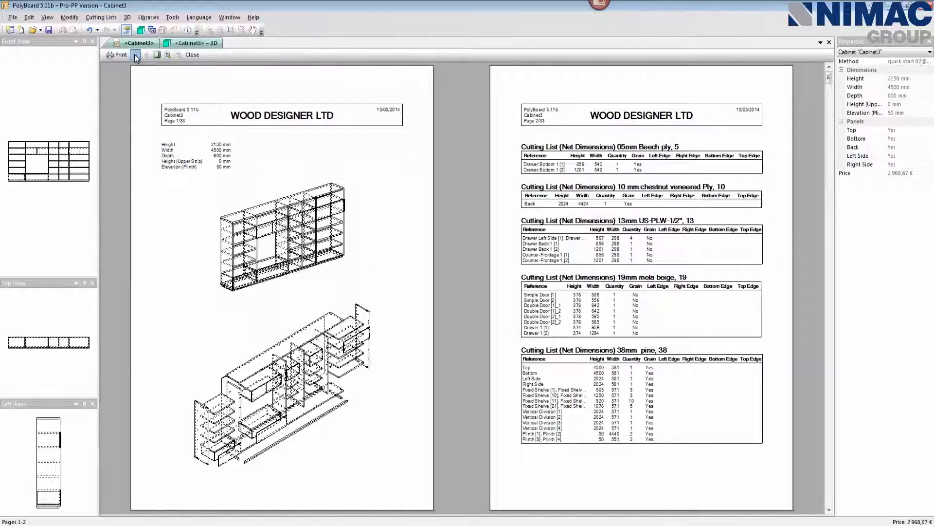
# Page through cutting lists, price summary and panel drawings to the side panel drilling sheets.
pyautogui.click(136, 55)
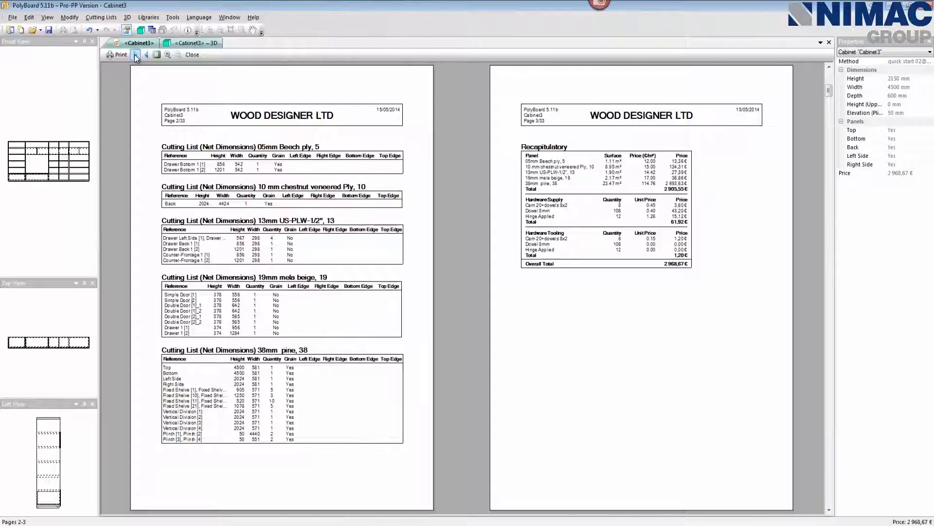
pyautogui.click(136, 55)
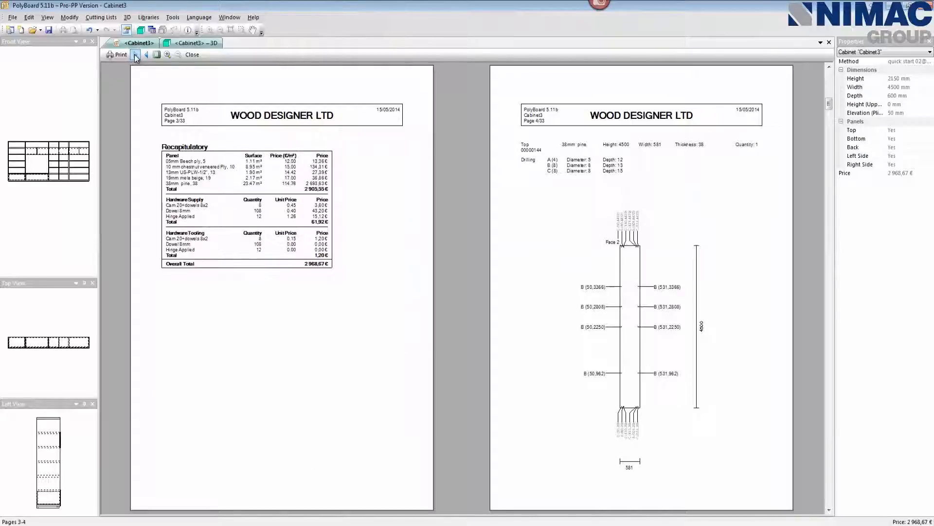
pyautogui.click(137, 55)
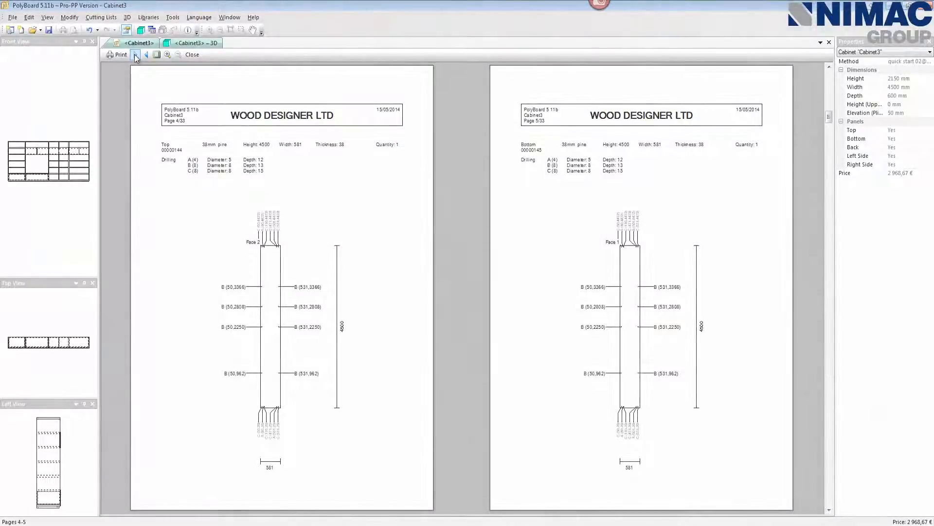
pyautogui.click(137, 55)
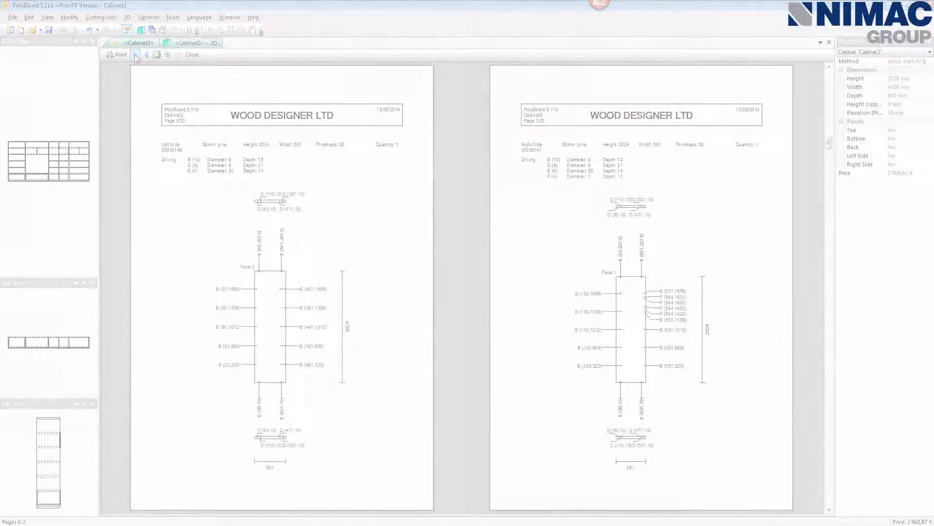